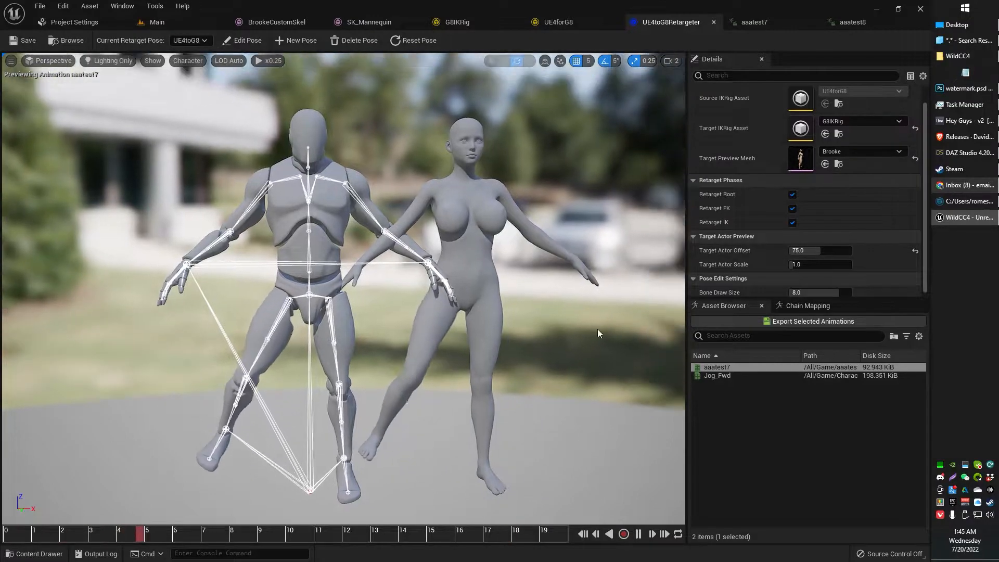
# Step: Compare the Cascadeur animation's motion by switching between Cascadeur and Unreal Engine
pyautogui.click(636, 534)
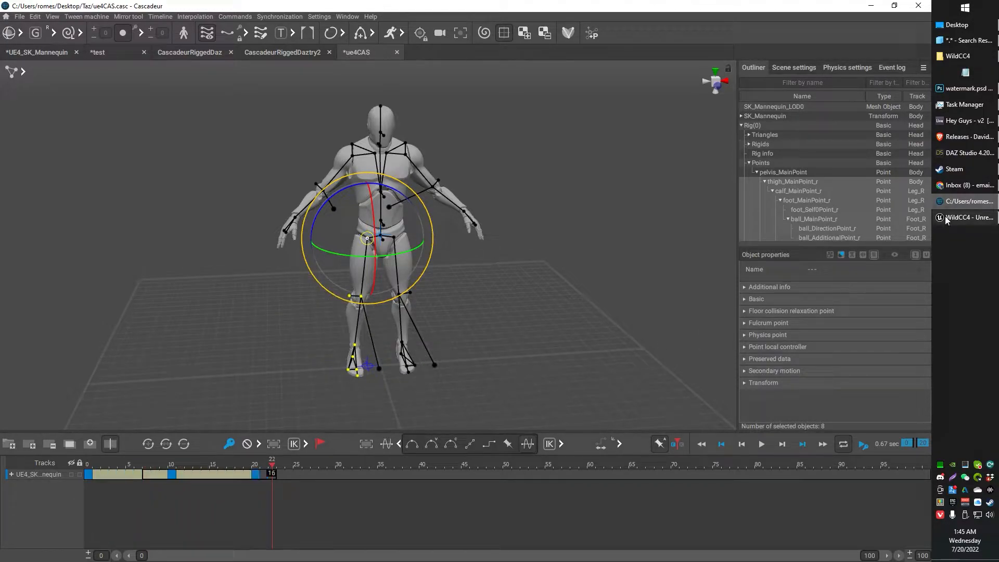
pyautogui.click(967, 218)
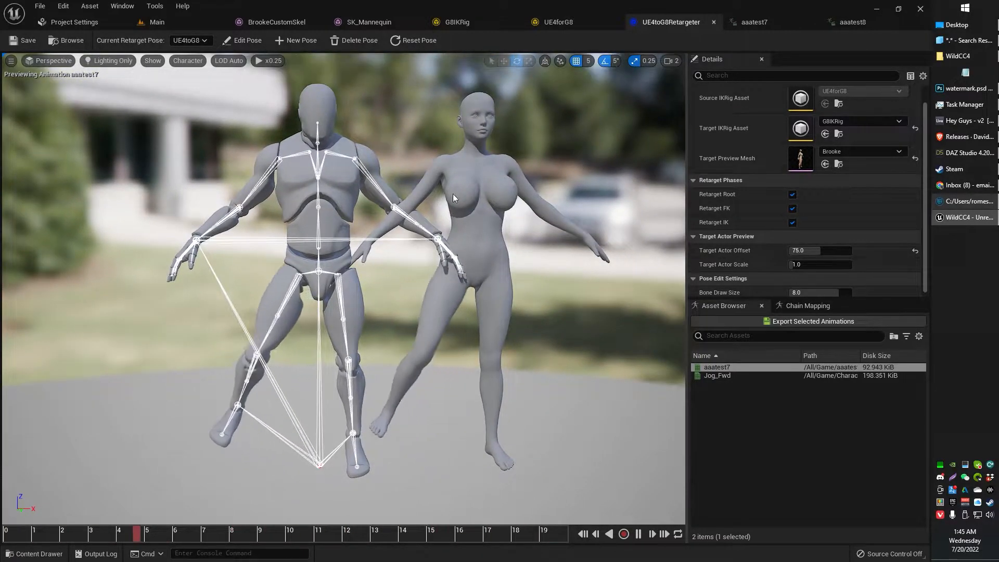
pyautogui.click(637, 534)
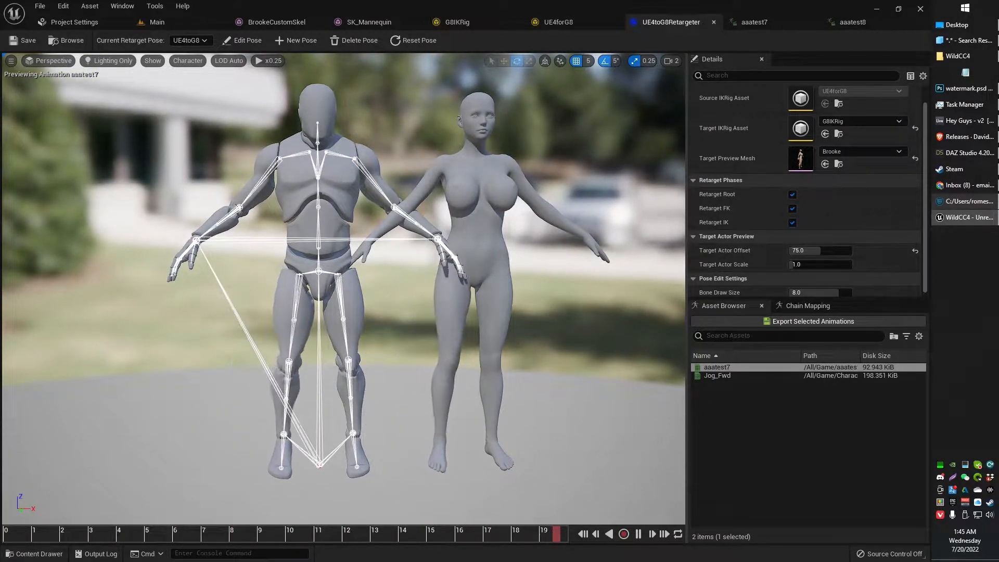
pyautogui.click(636, 533)
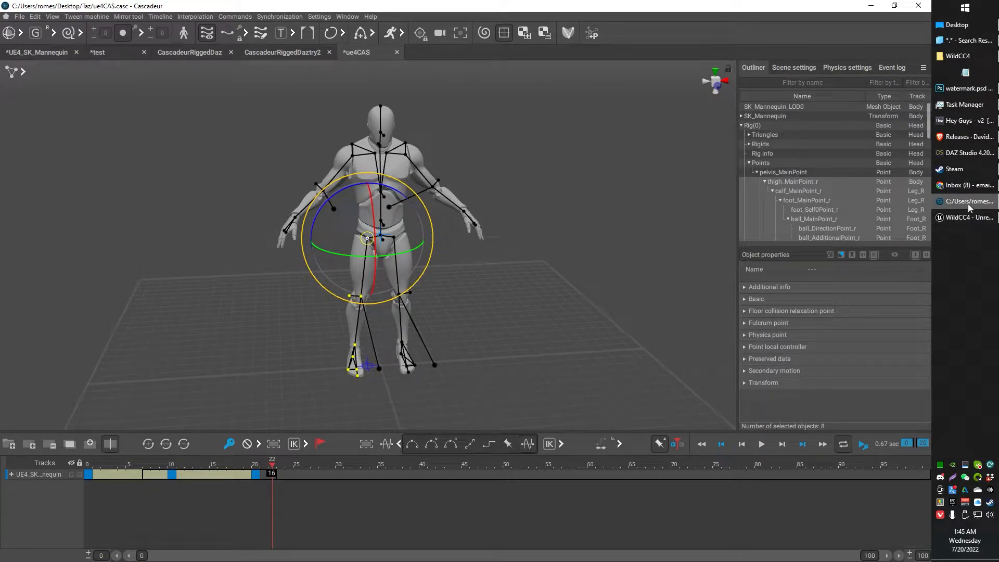
pyautogui.click(966, 217)
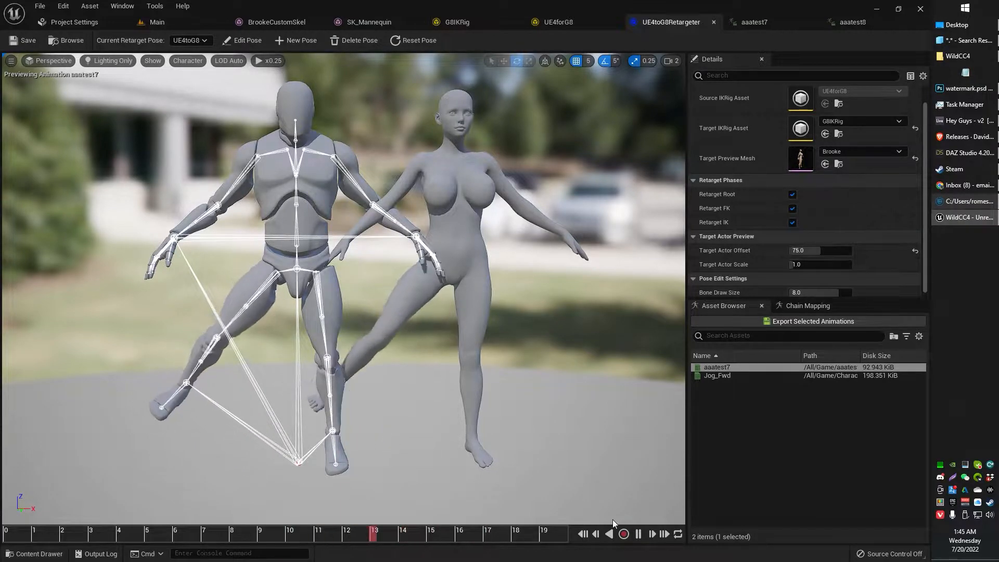
# Step: Open the aaatest7 and aaatest8 animations from the Content folder
pyautogui.click(156, 22)
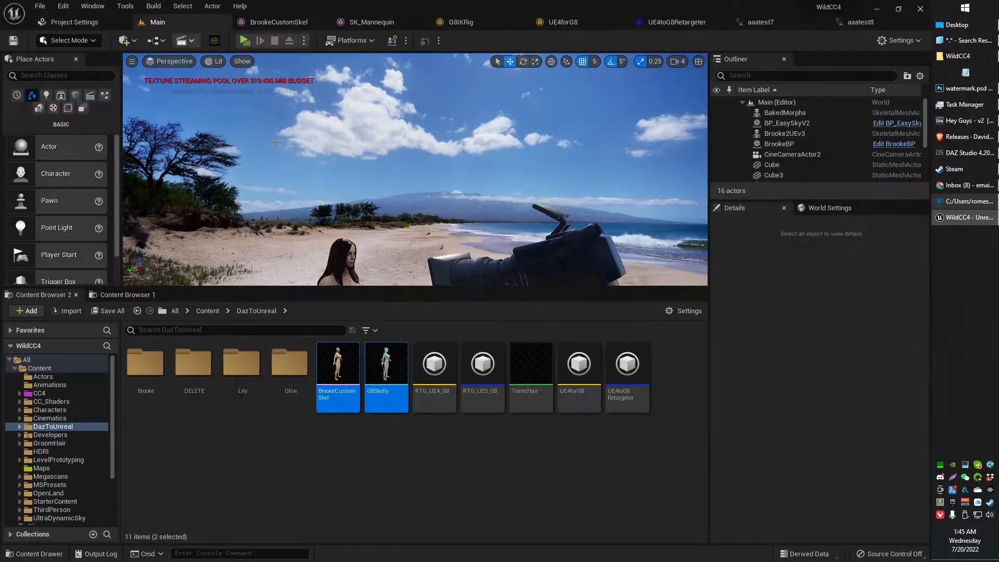
pyautogui.click(207, 310)
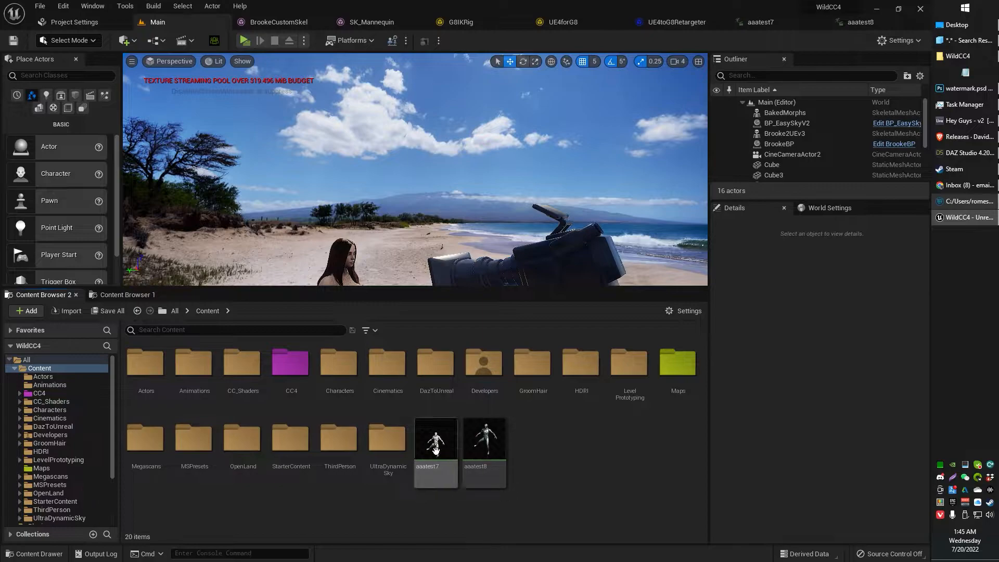
pyautogui.doubleClick(435, 437)
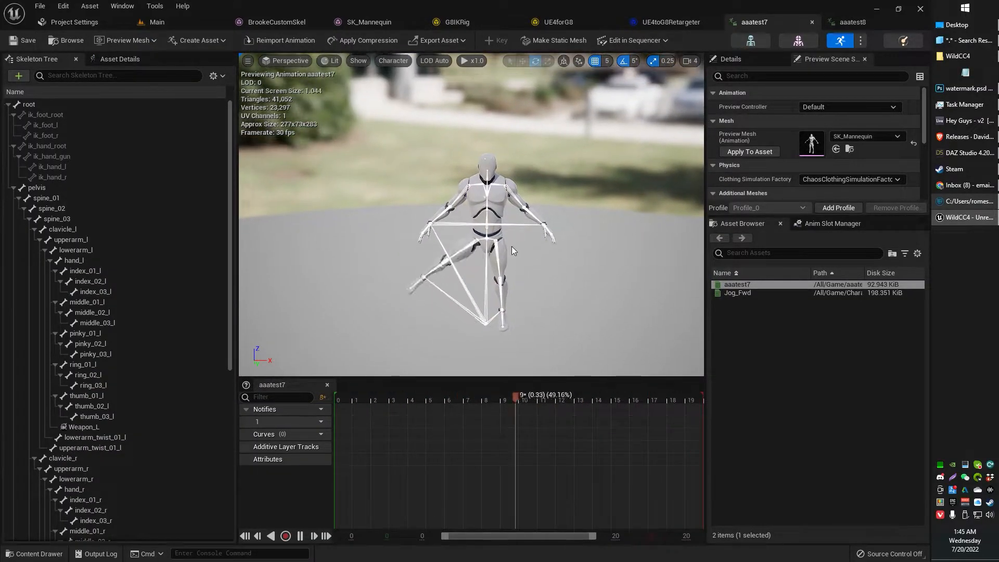
pyautogui.click(156, 22)
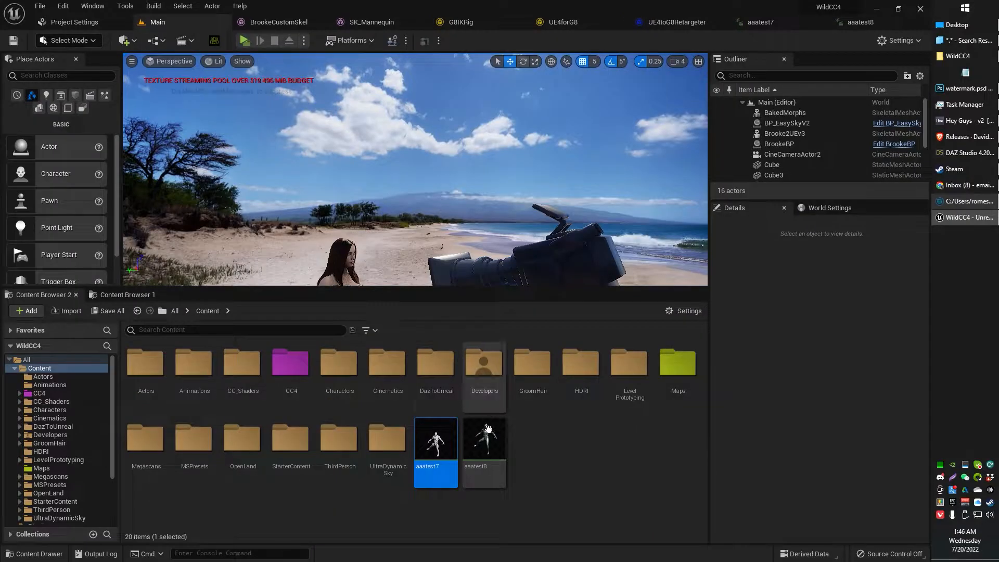
pyautogui.doubleClick(484, 438)
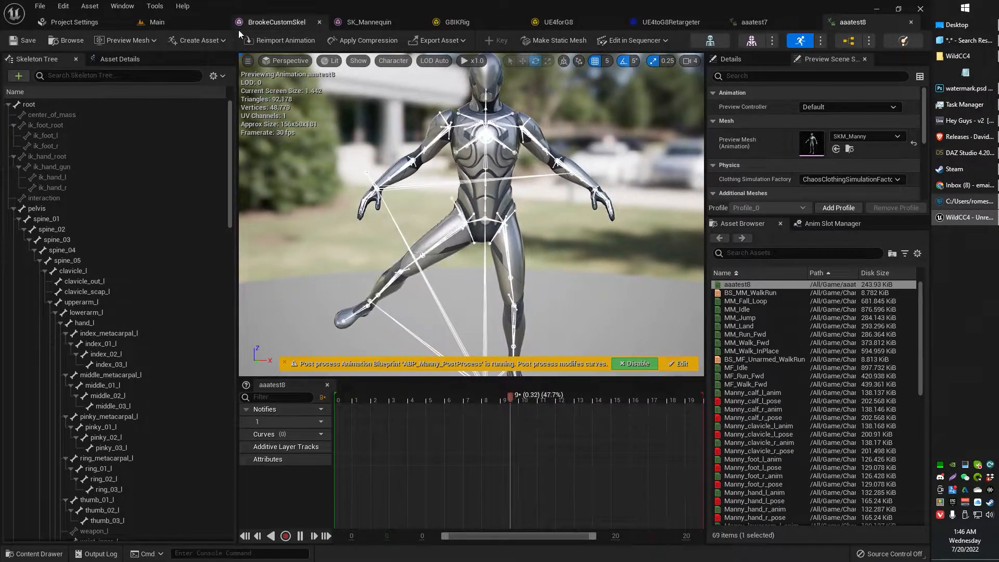
# Step: Duplicate and retarget aaatest7 in Characters/Mannequin_UE4 onto SKM_Manny using RTG_UE4Manny_UE5Manny
pyautogui.click(157, 22)
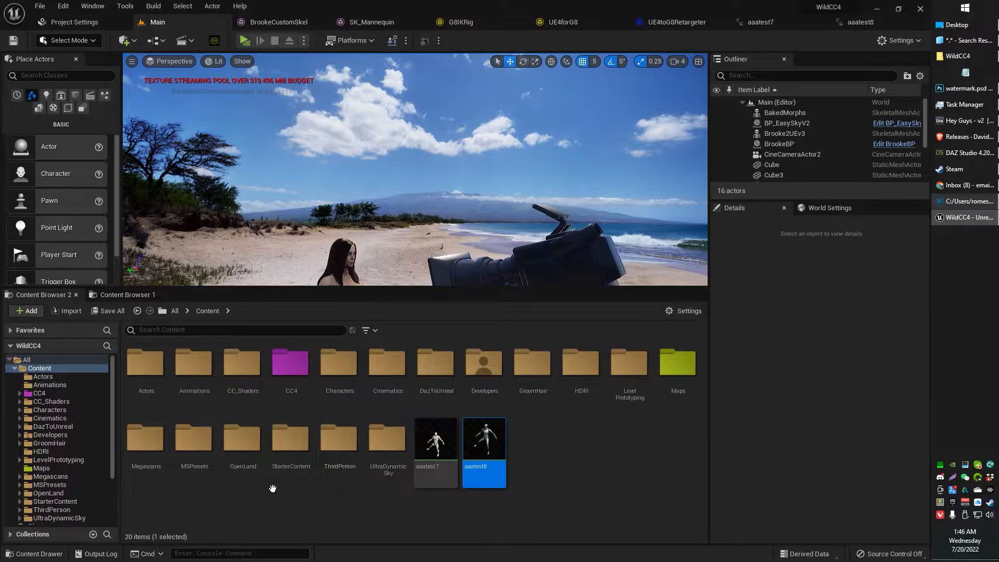
pyautogui.moveTo(195, 440)
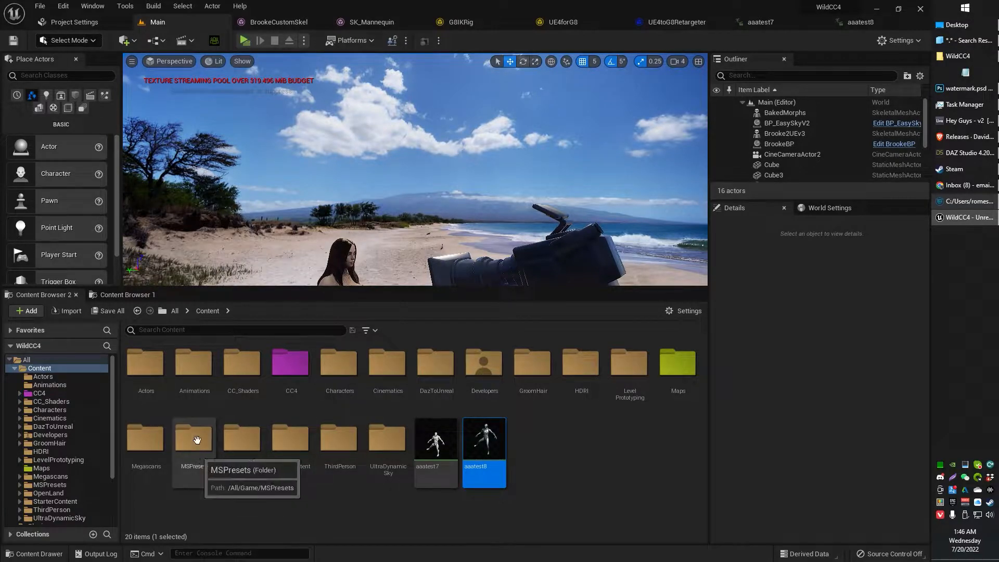
pyautogui.moveTo(361, 443)
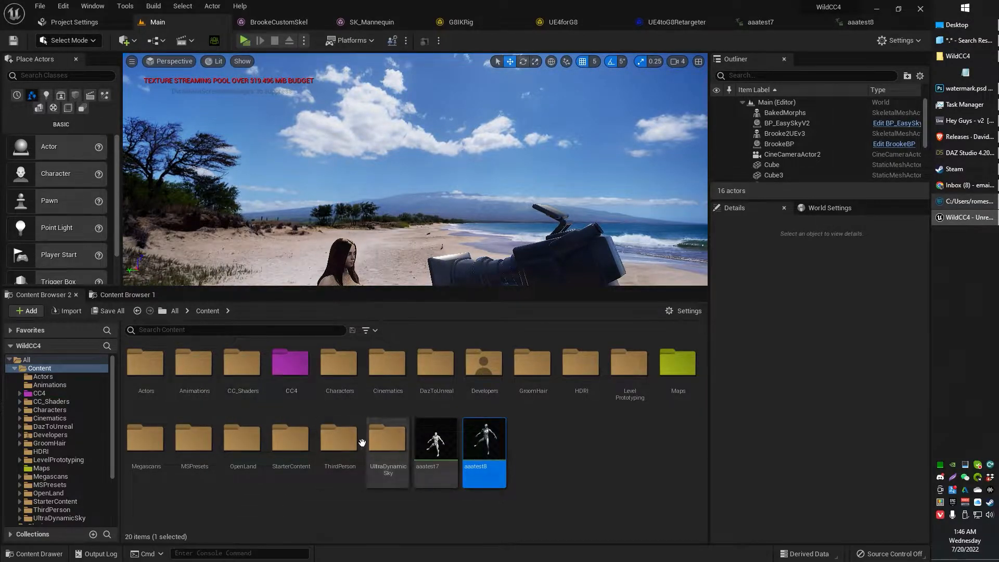
pyautogui.doubleClick(338, 362)
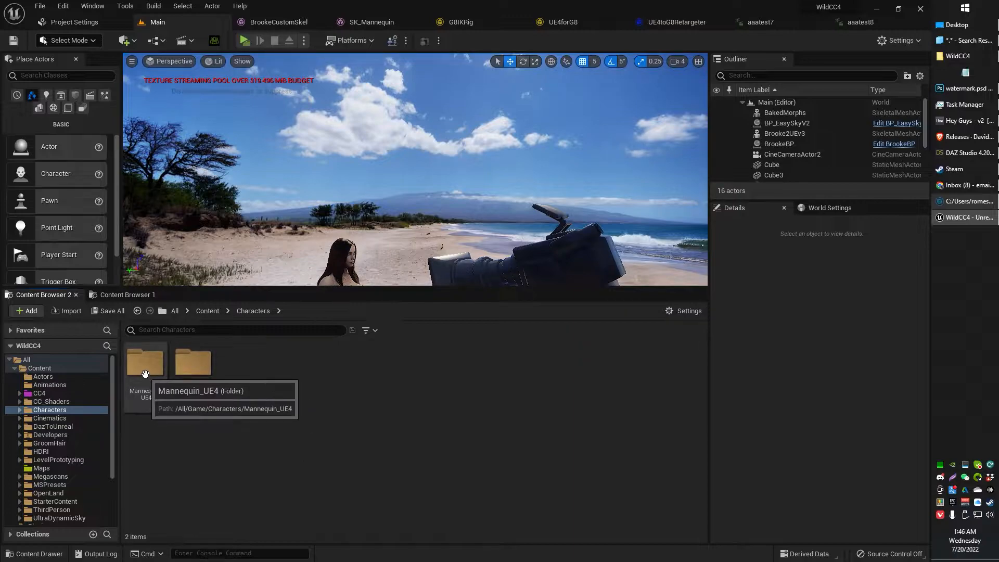
pyautogui.doubleClick(145, 362)
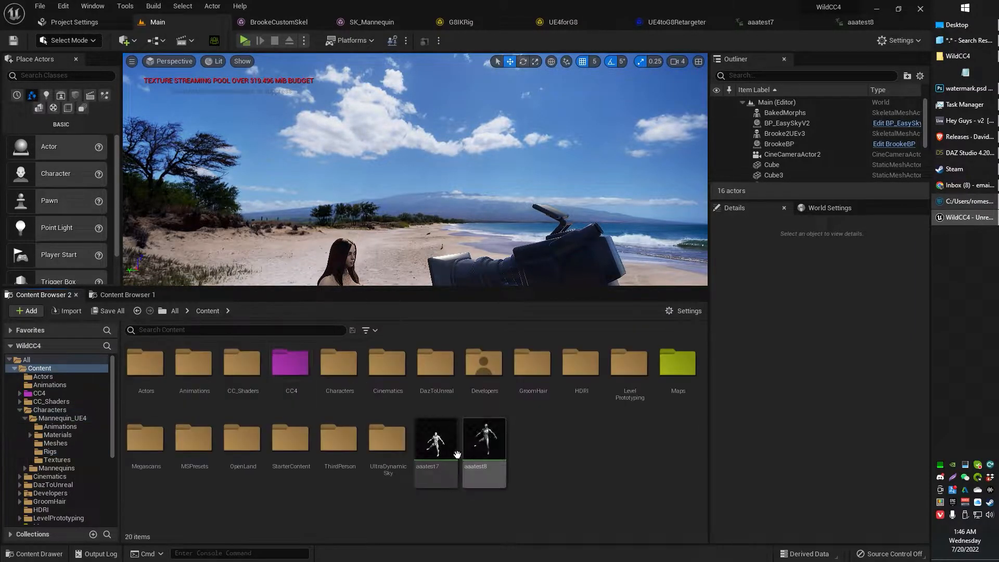
pyautogui.rightClick(435, 440)
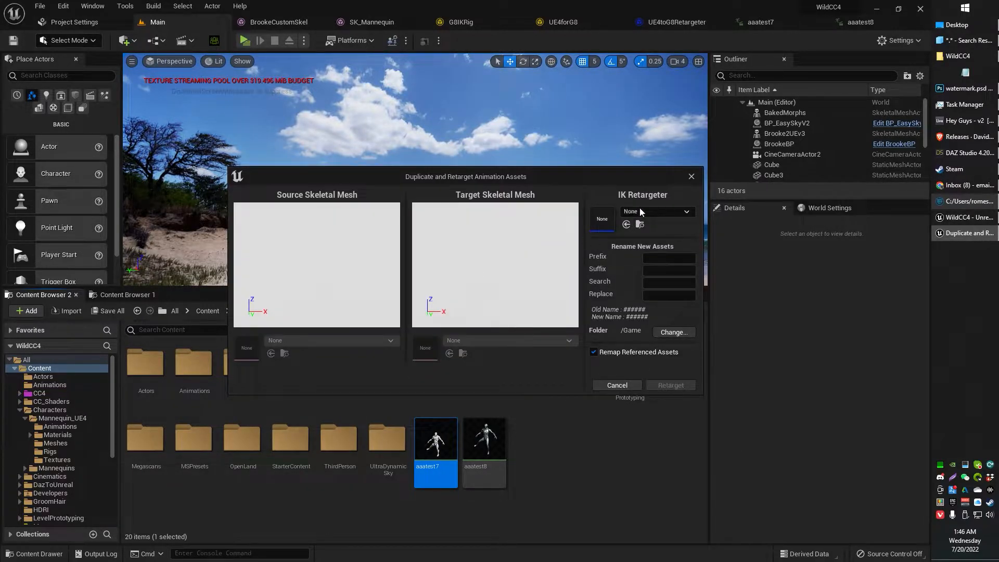
pyautogui.click(657, 210)
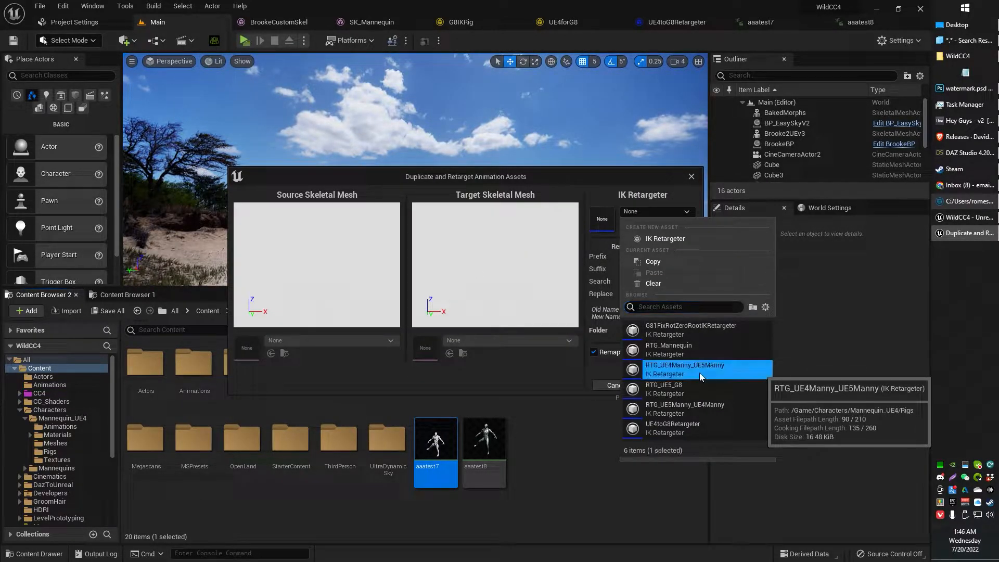
pyautogui.click(684, 368)
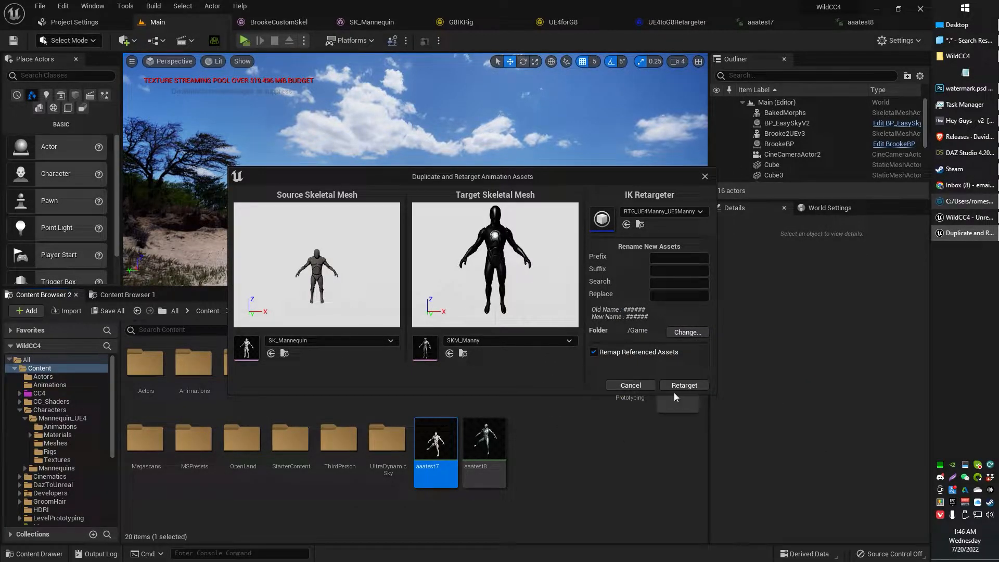
pyautogui.click(683, 385)
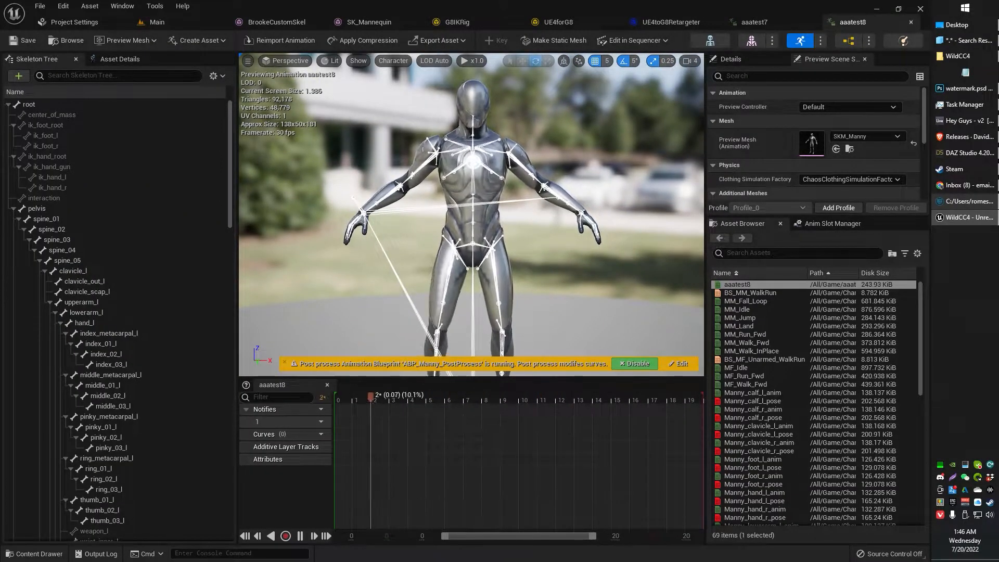
pyautogui.moveTo(910, 22)
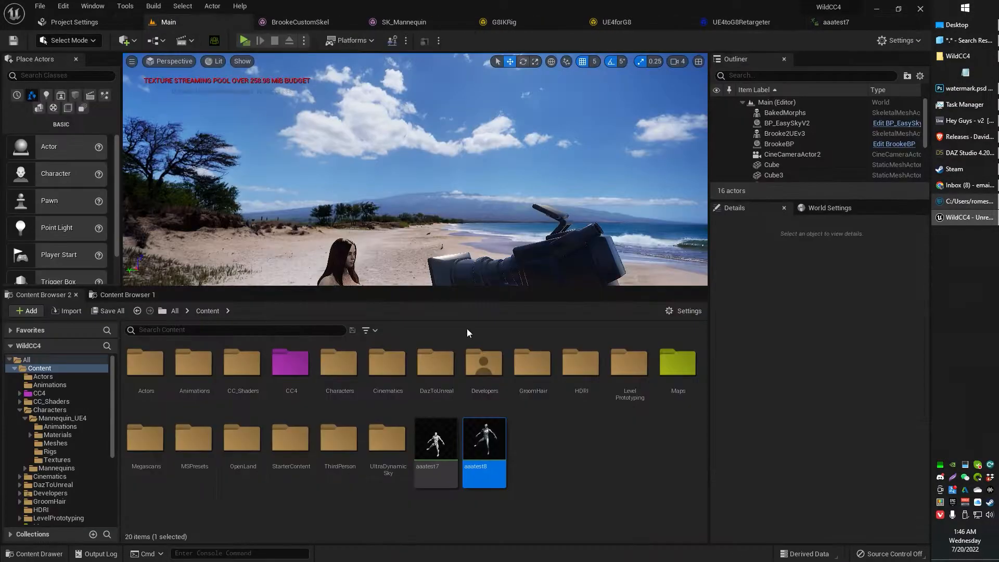
# Step: Start Duplicate and Retarget on the aaatest8 animation
pyautogui.rightClick(483, 438)
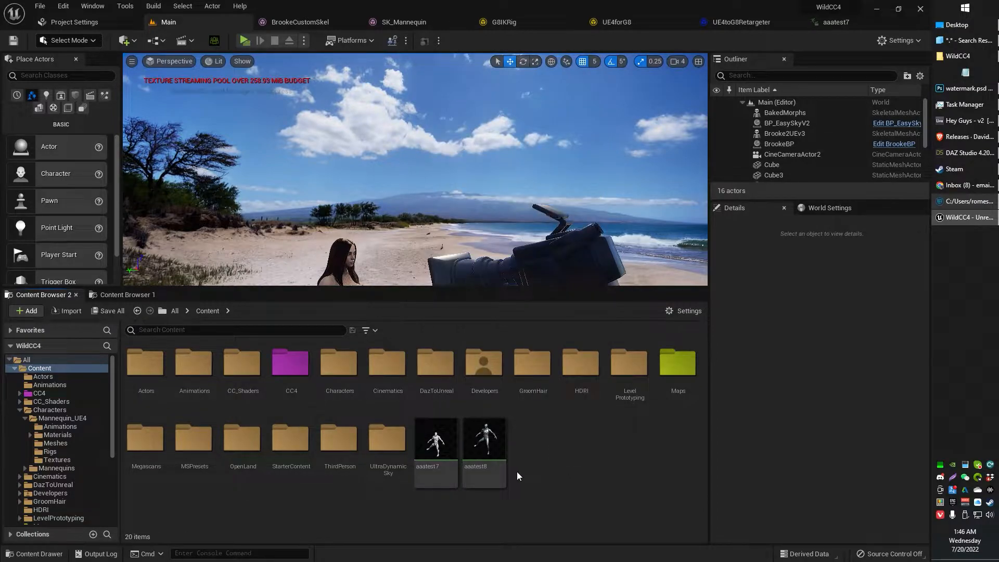
pyautogui.click(434, 438)
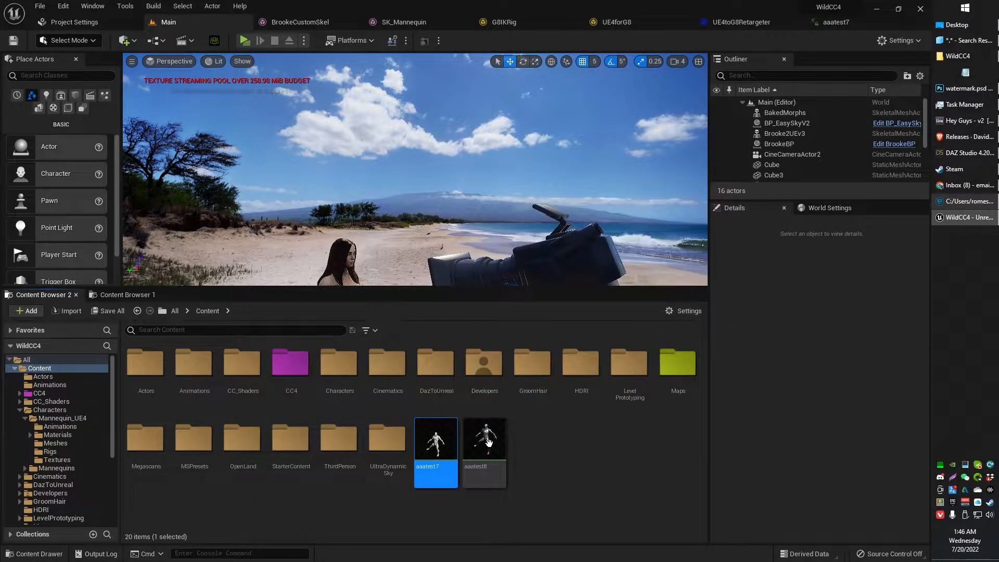
pyautogui.click(483, 438)
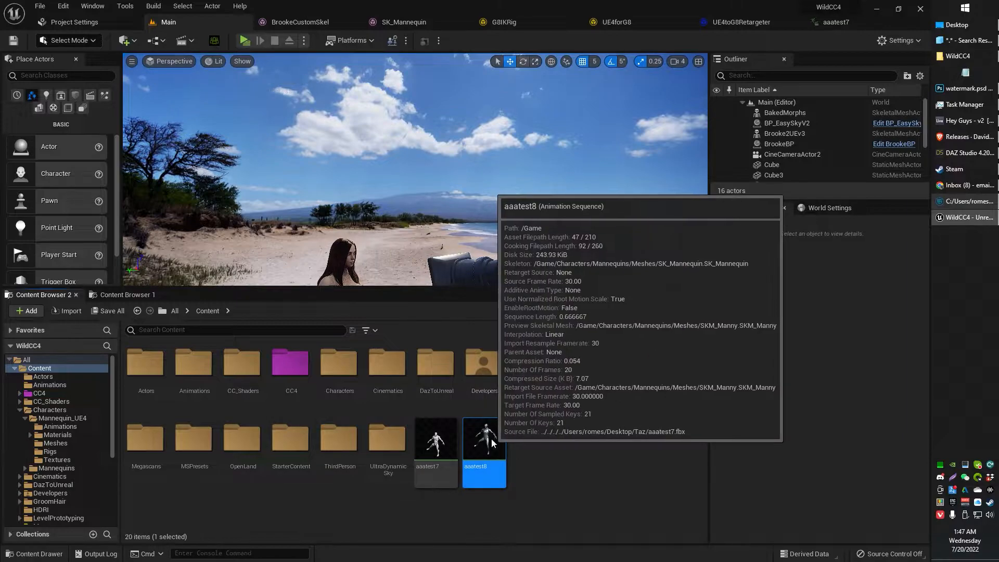
pyautogui.rightClick(483, 443)
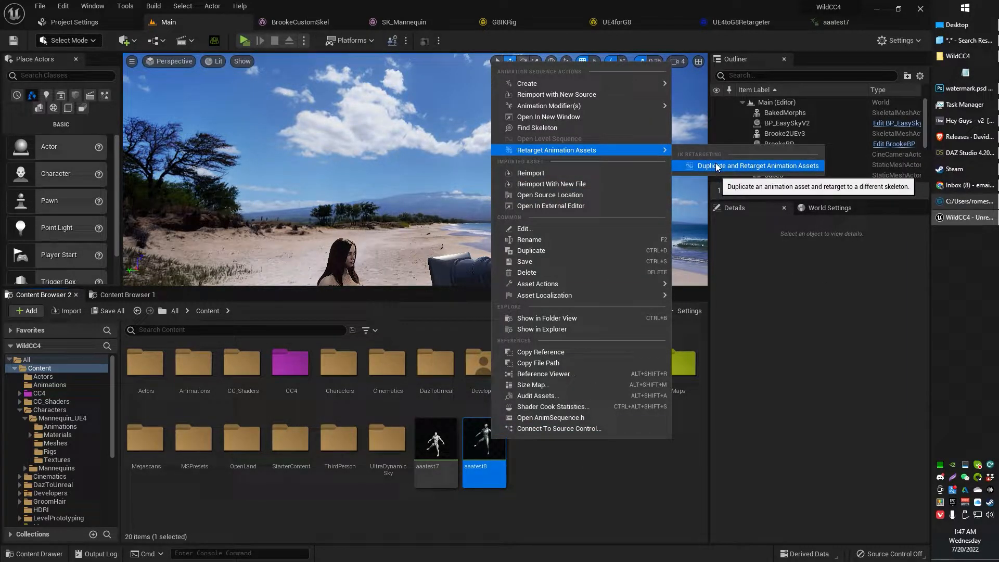
pyautogui.click(757, 166)
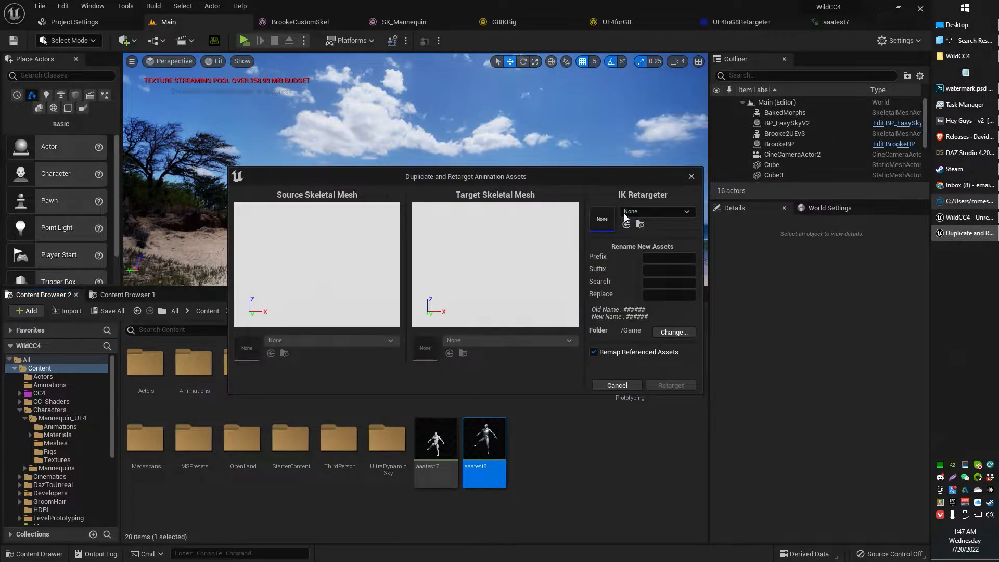
pyautogui.moveTo(672, 332)
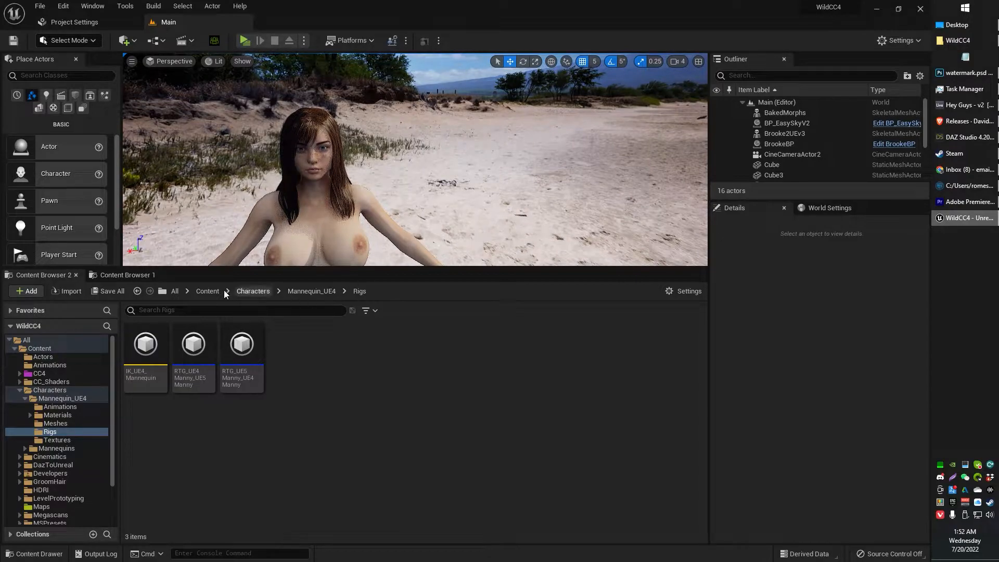
# Step: Reopen aaatest8 from the Content folder to preview it, then close its editor
pyautogui.click(207, 291)
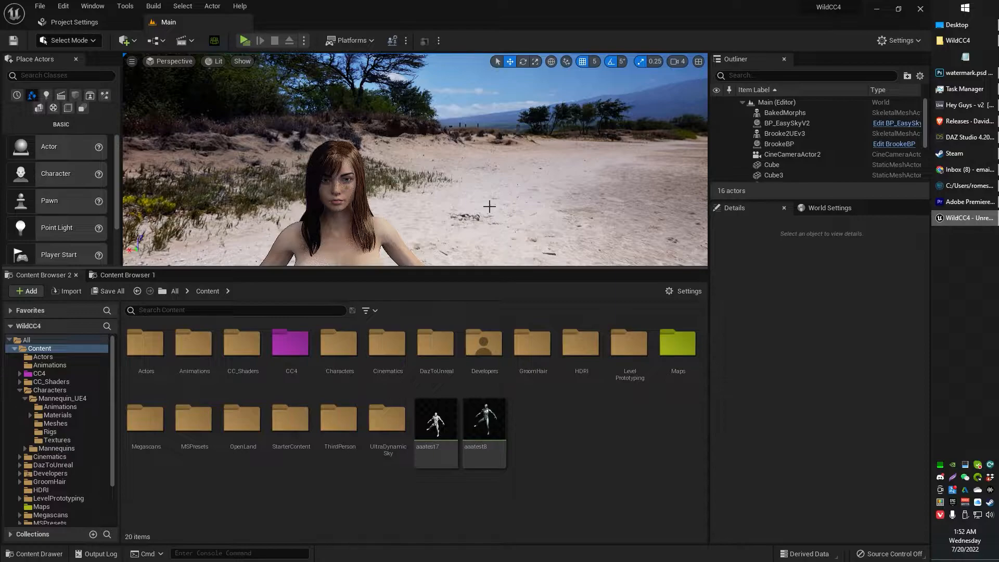
pyautogui.click(483, 418)
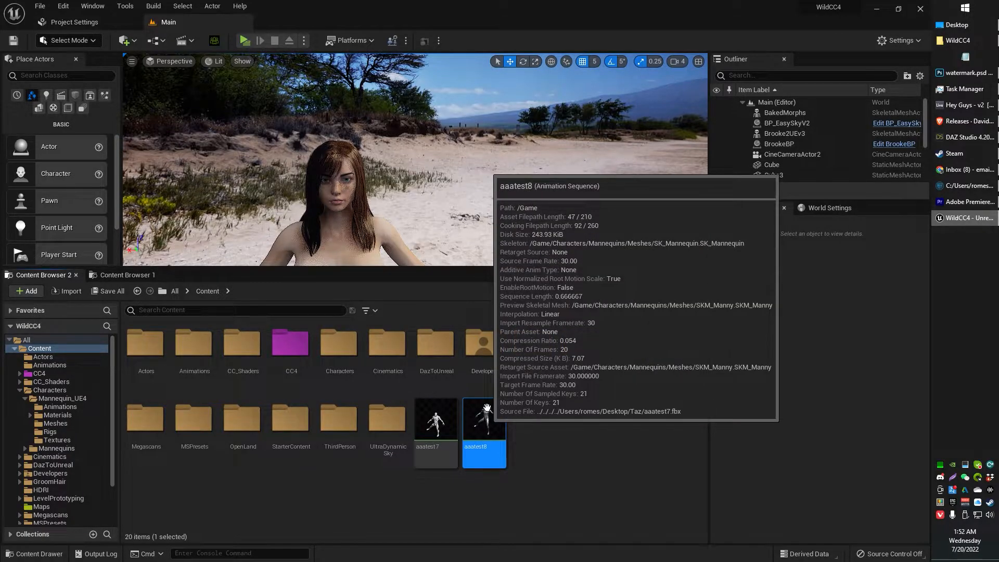
pyautogui.doubleClick(483, 418)
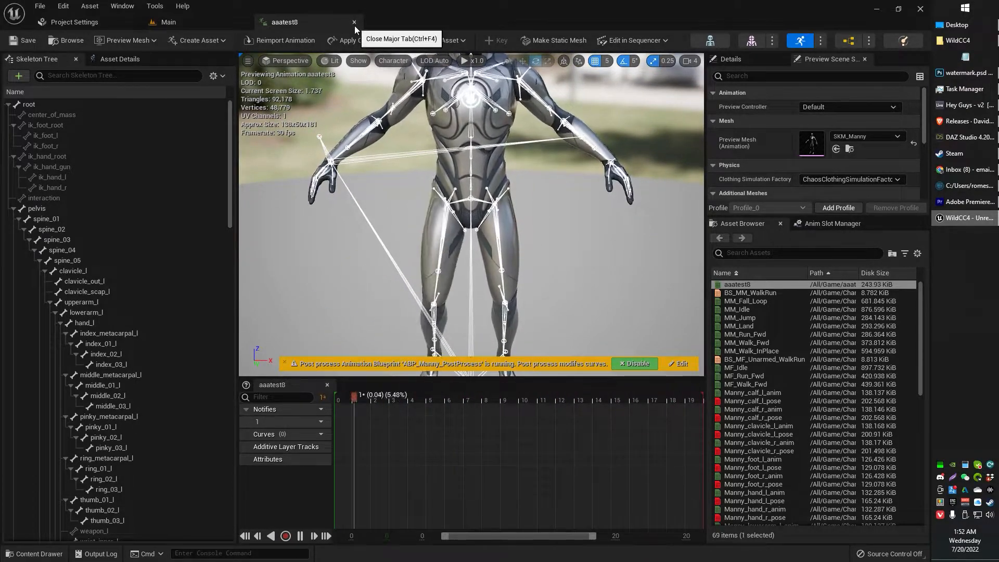
pyautogui.click(355, 22)
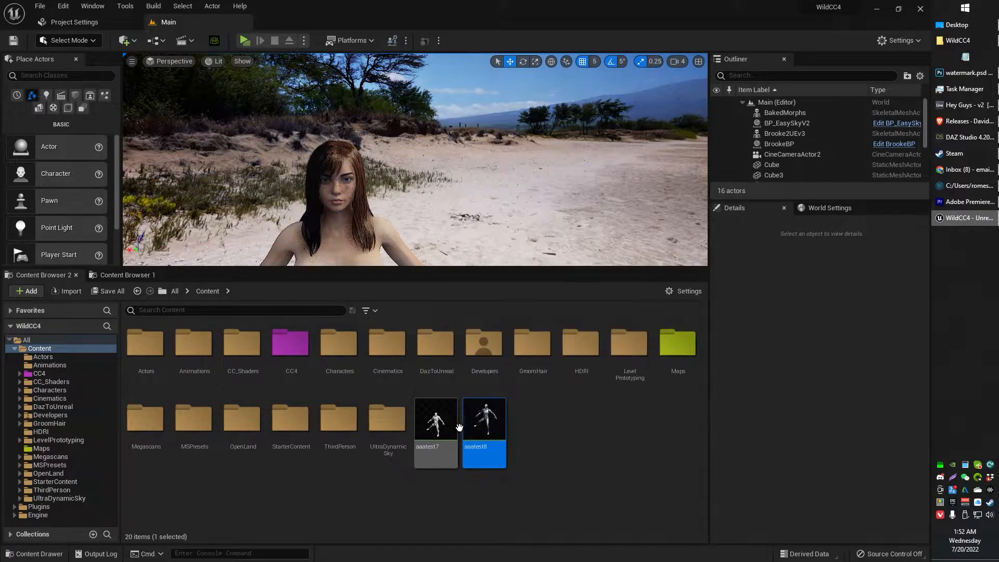
pyautogui.moveTo(565, 449)
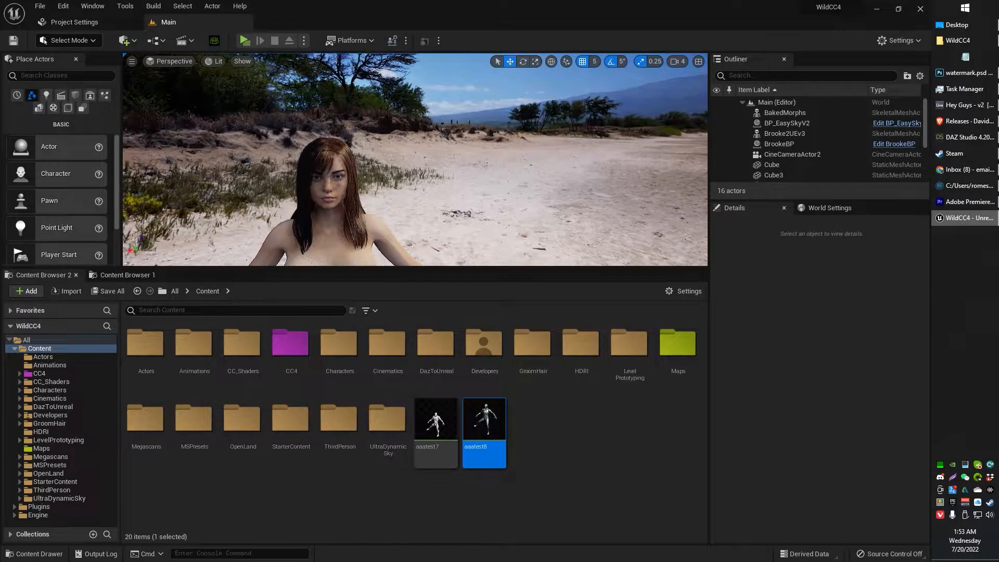
pyautogui.moveTo(386, 342)
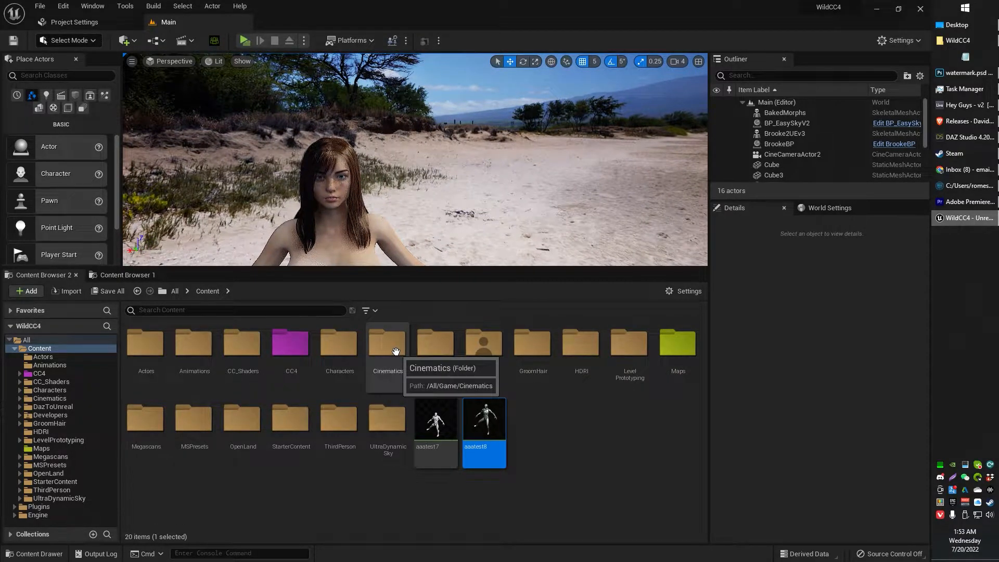
pyautogui.moveTo(520, 245)
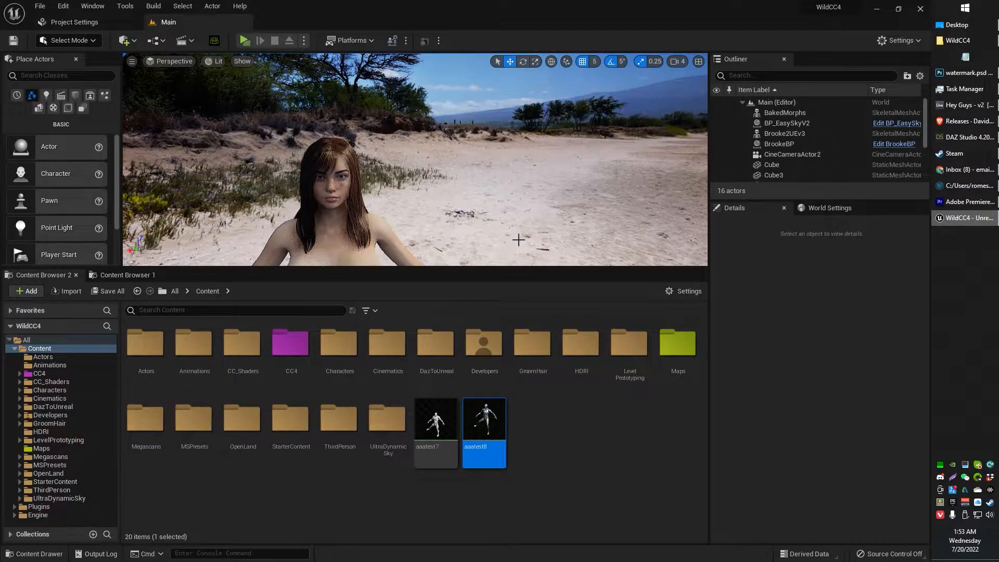
pyautogui.moveTo(339, 418)
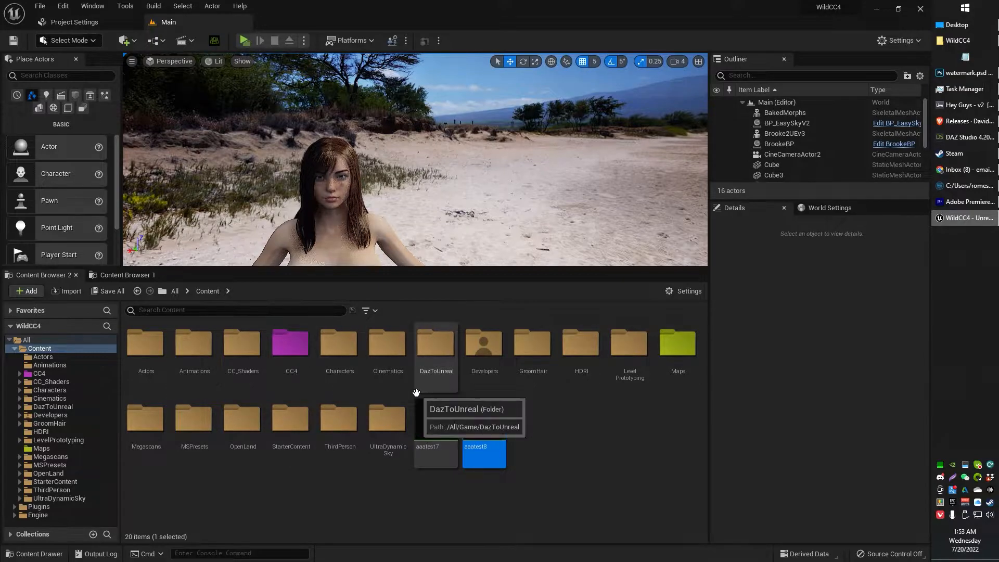
# Step: Open the UE4forG8 IK rig from the DazToUnreal folder and return to the main level
pyautogui.doubleClick(436, 343)
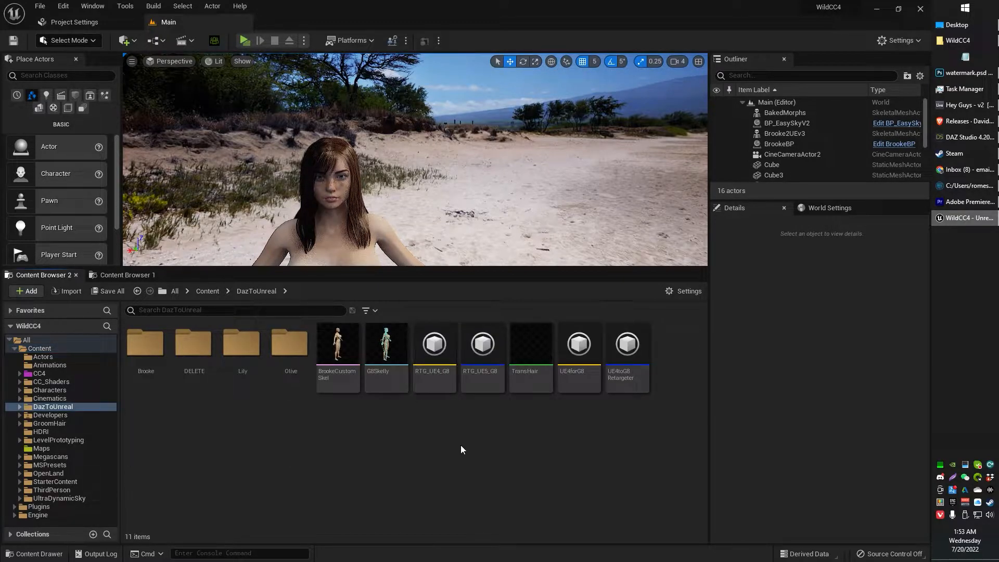
pyautogui.click(626, 344)
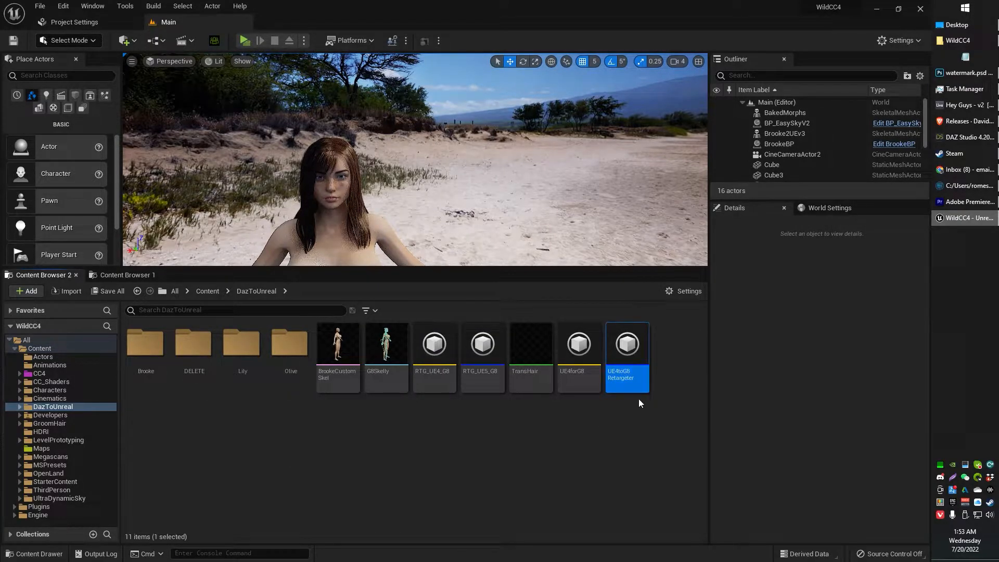
pyautogui.moveTo(626, 382)
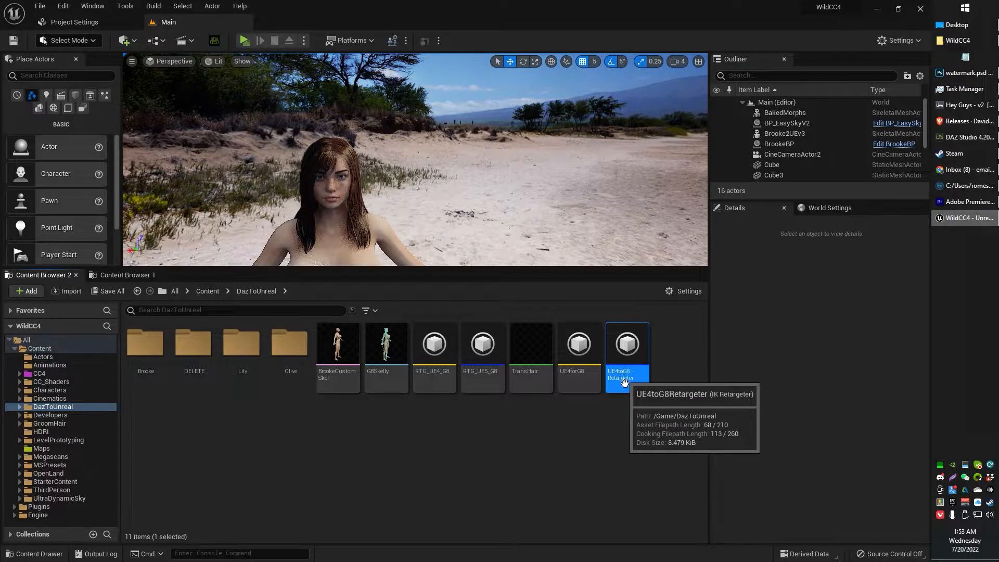
pyautogui.click(578, 344)
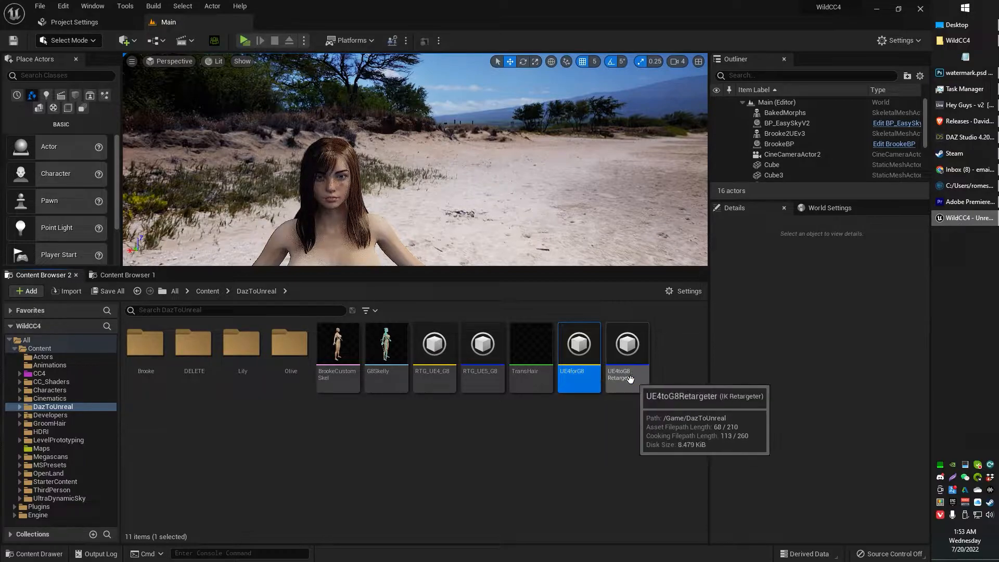
pyautogui.doubleClick(578, 343)
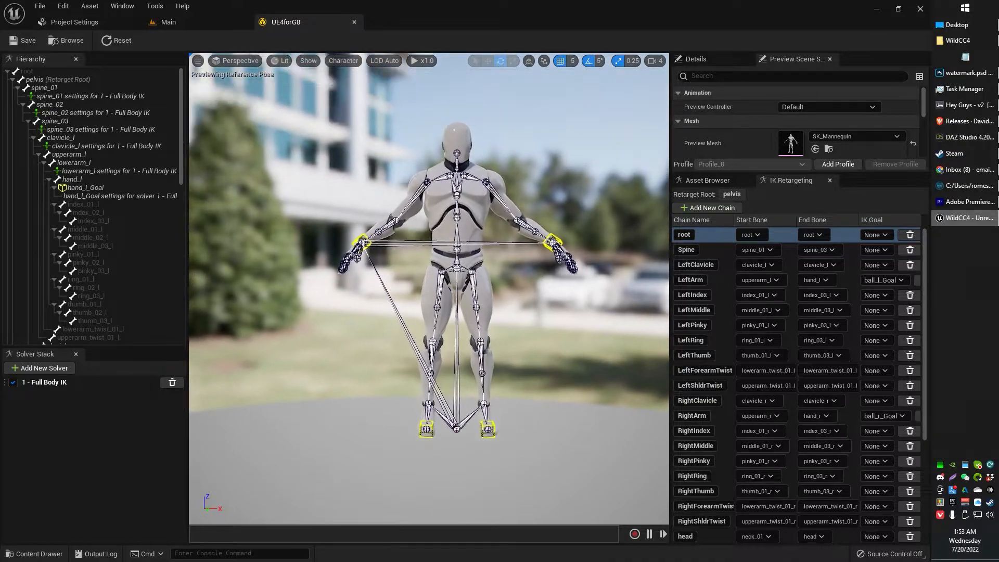
pyautogui.moveTo(168, 21)
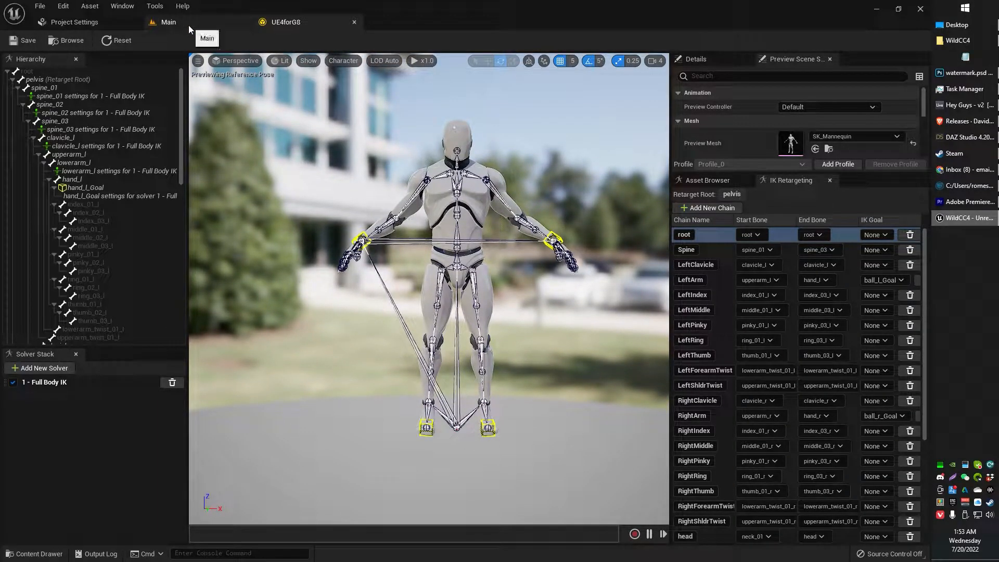
pyautogui.click(169, 22)
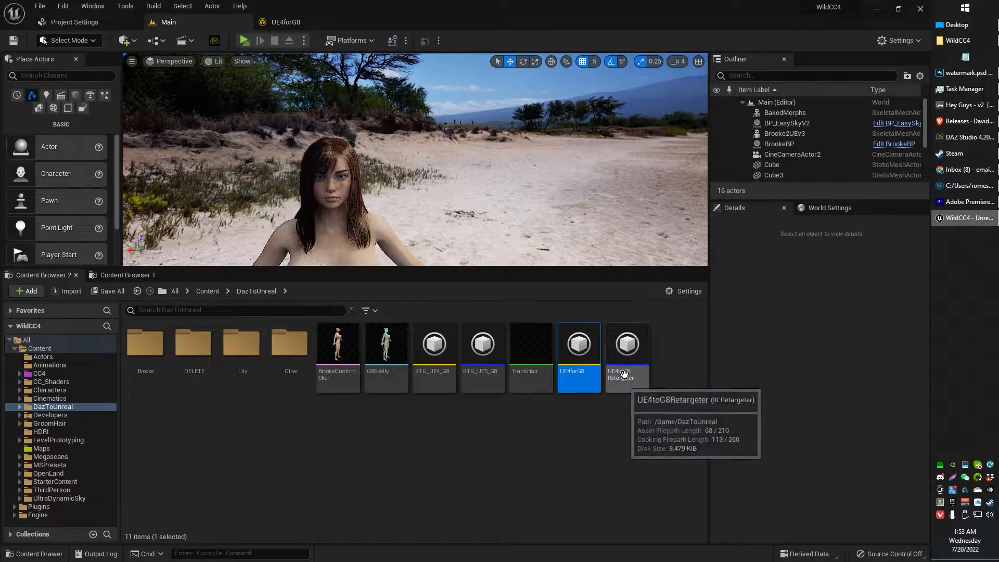
pyautogui.click(626, 344)
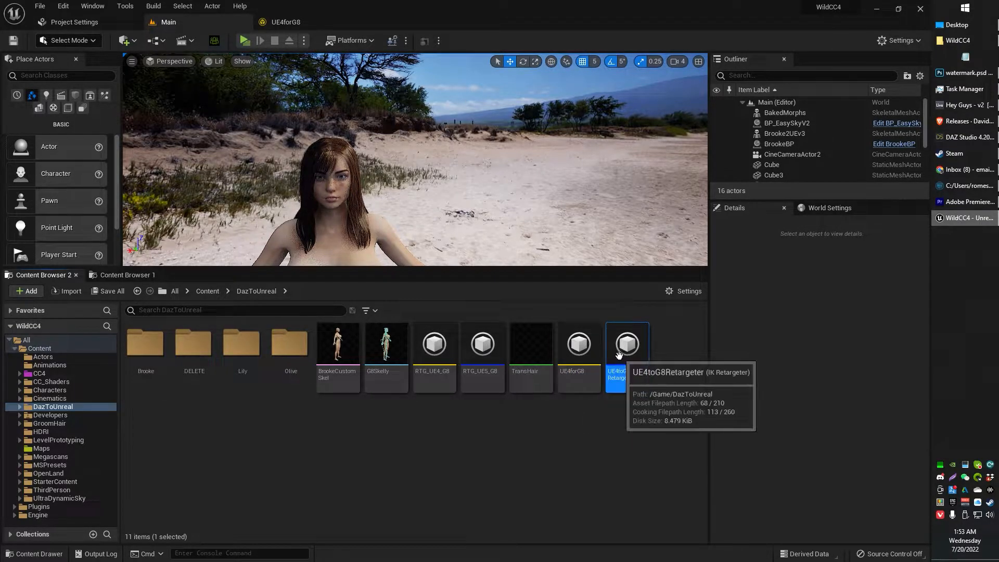
# Step: Browse the Add menu's animation asset types, then open UE4toG8Retargeter for editing
pyautogui.click(577, 344)
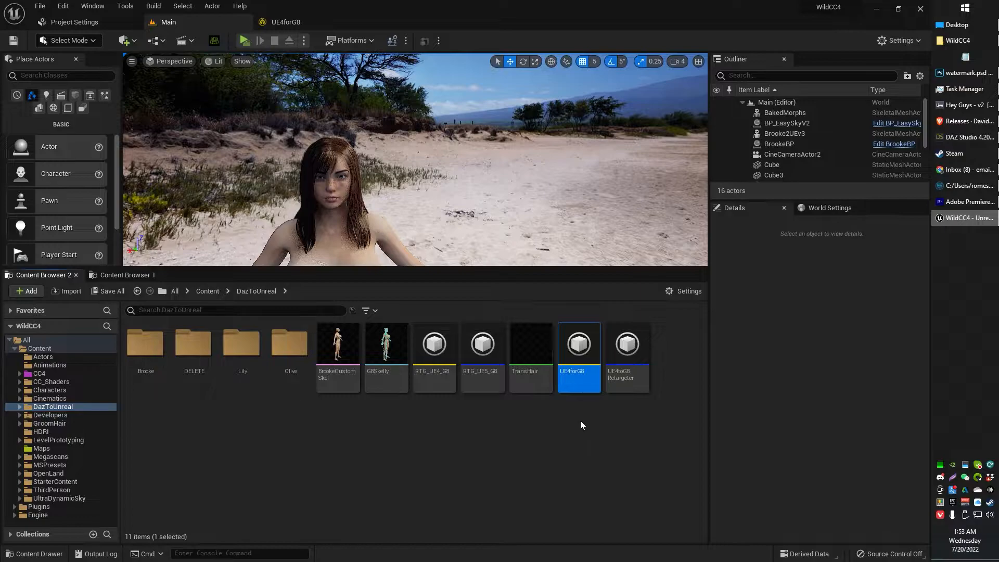
pyautogui.click(26, 290)
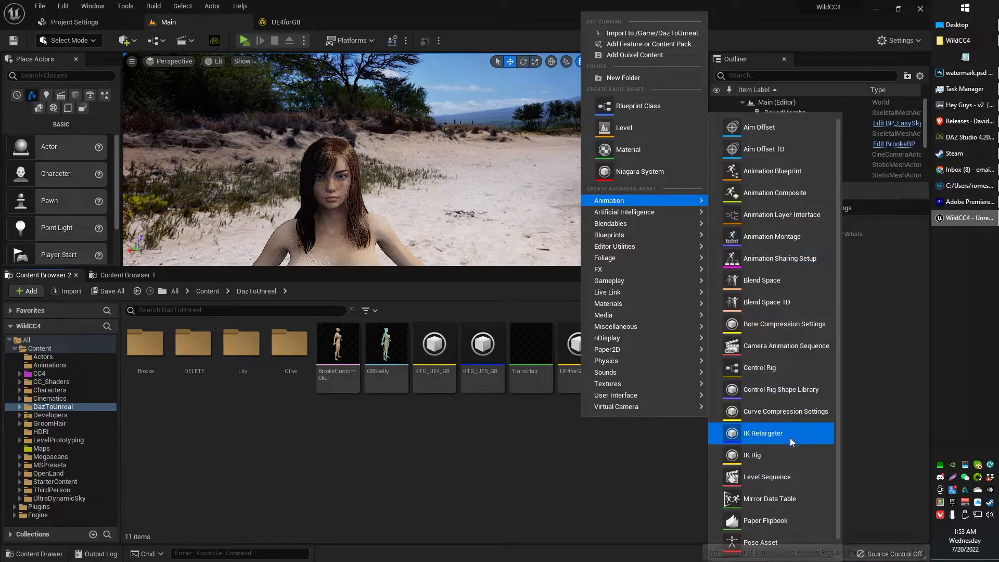
pyautogui.moveTo(752, 454)
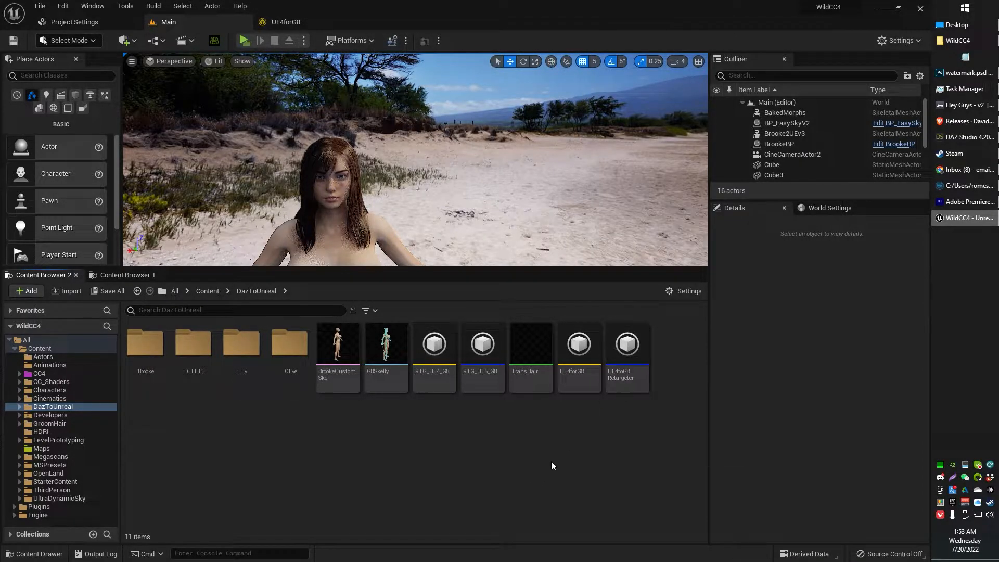
pyautogui.click(626, 343)
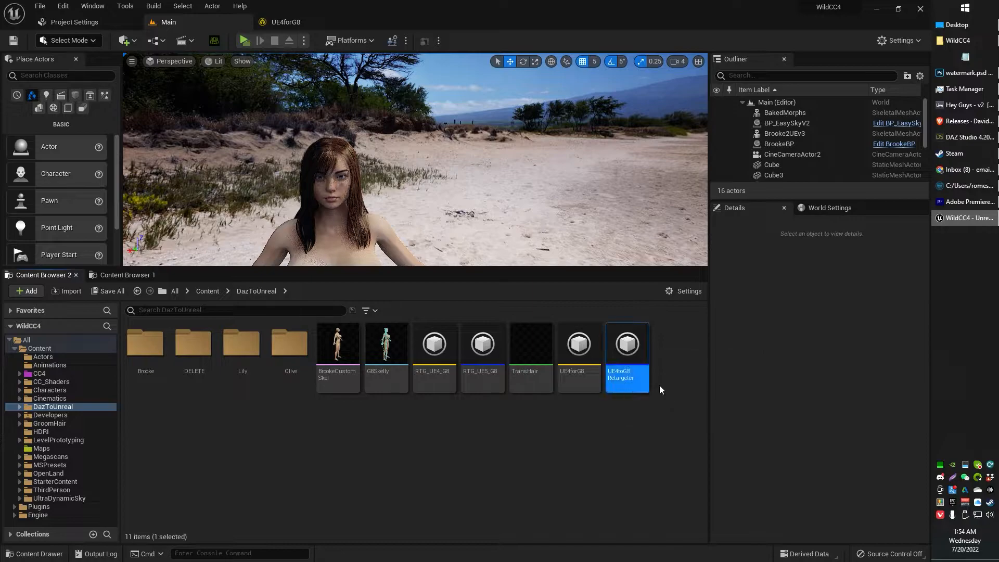
pyautogui.moveTo(626, 343)
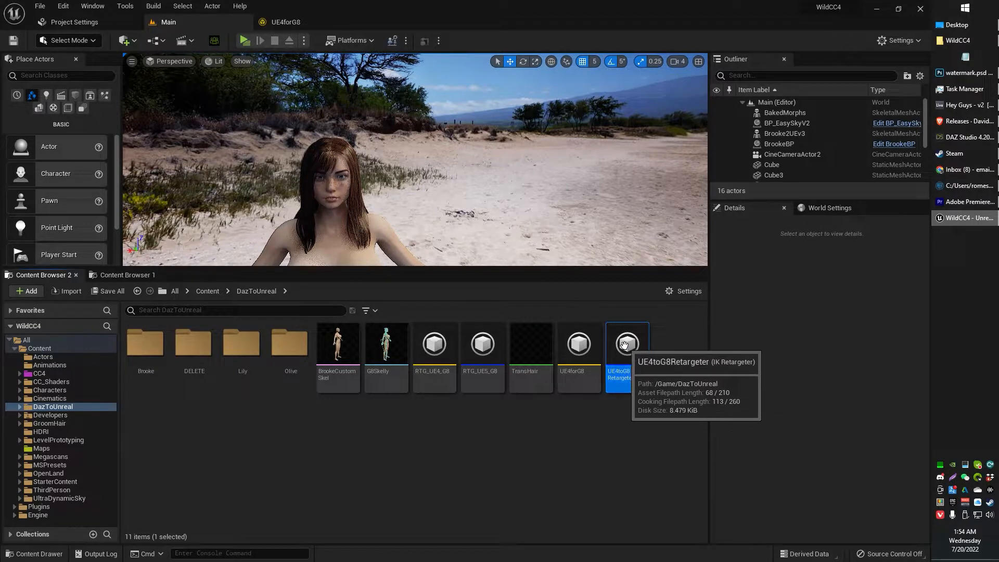
pyautogui.doubleClick(627, 343)
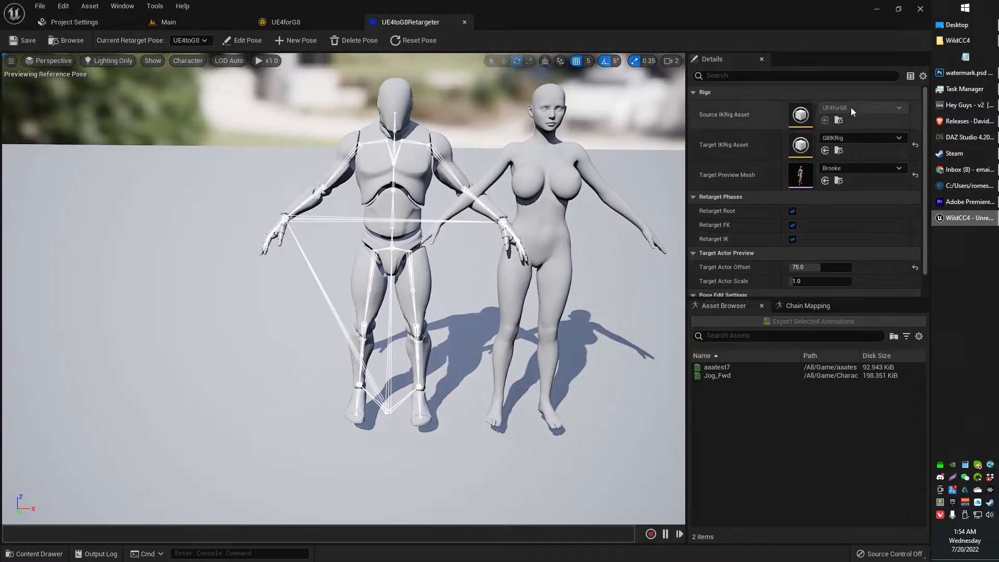
pyautogui.moveTo(853, 111)
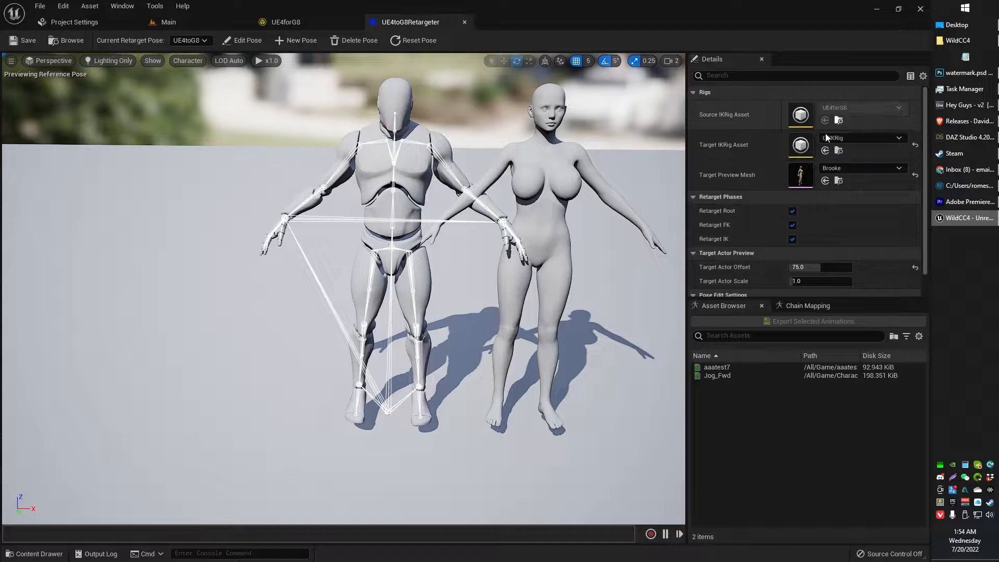
# Step: Review the UE4forG8 source rig's retarget chains, then go back to the main level editor
pyautogui.click(286, 22)
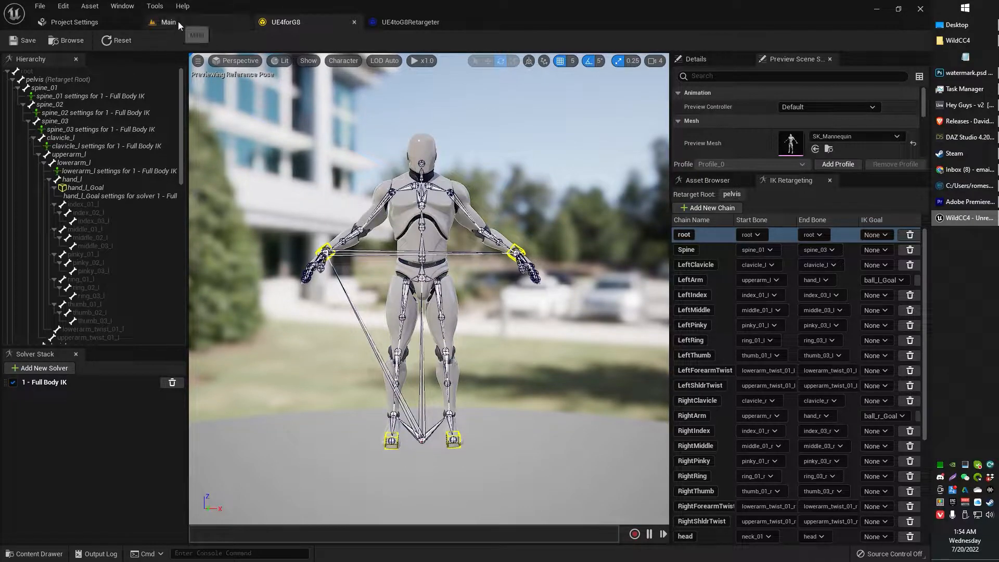
pyautogui.click(168, 22)
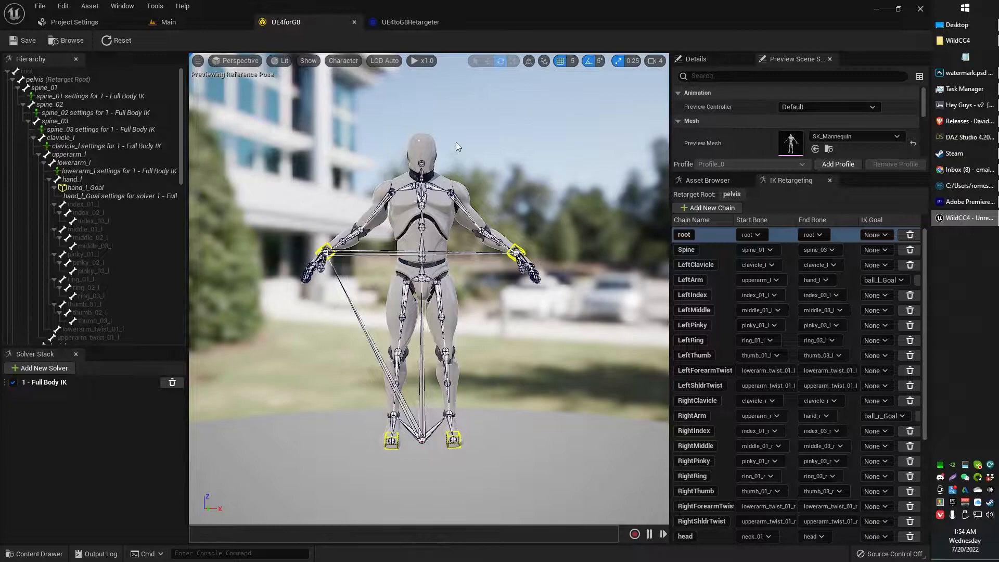
pyautogui.moveTo(169, 22)
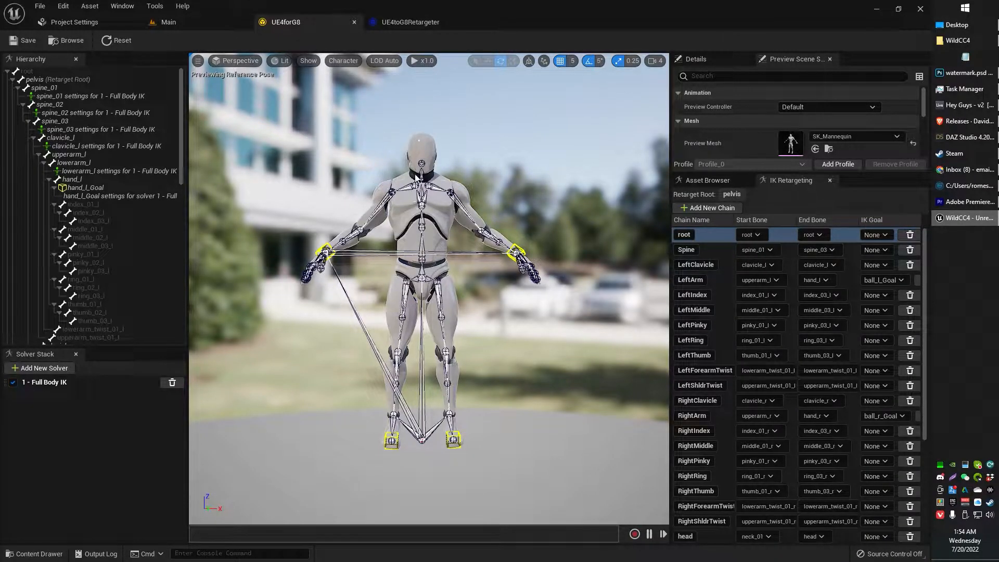
pyautogui.click(168, 22)
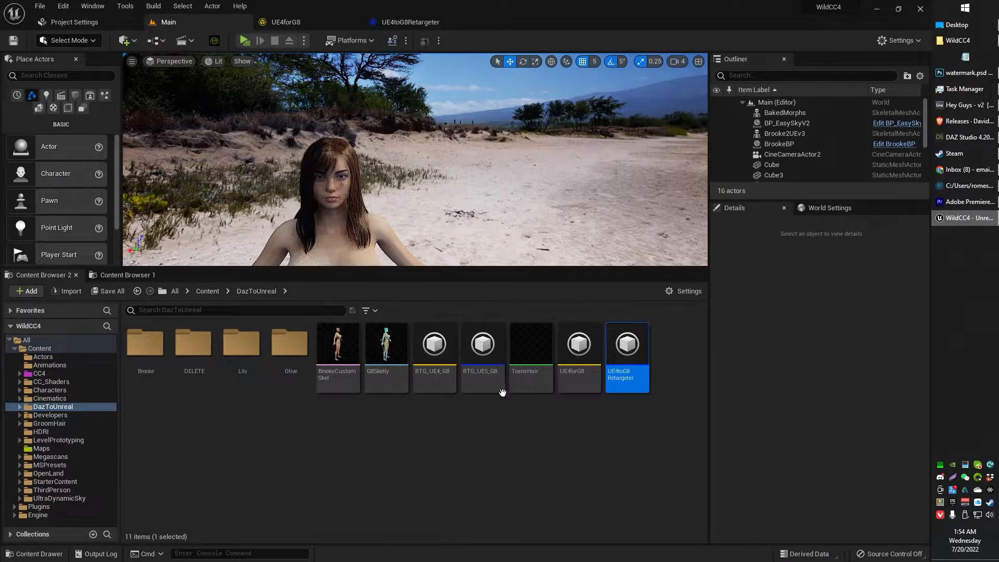
# Step: Select Plugins in Content Browser 1 and open the DazToUnreal Content folder
pyautogui.click(578, 343)
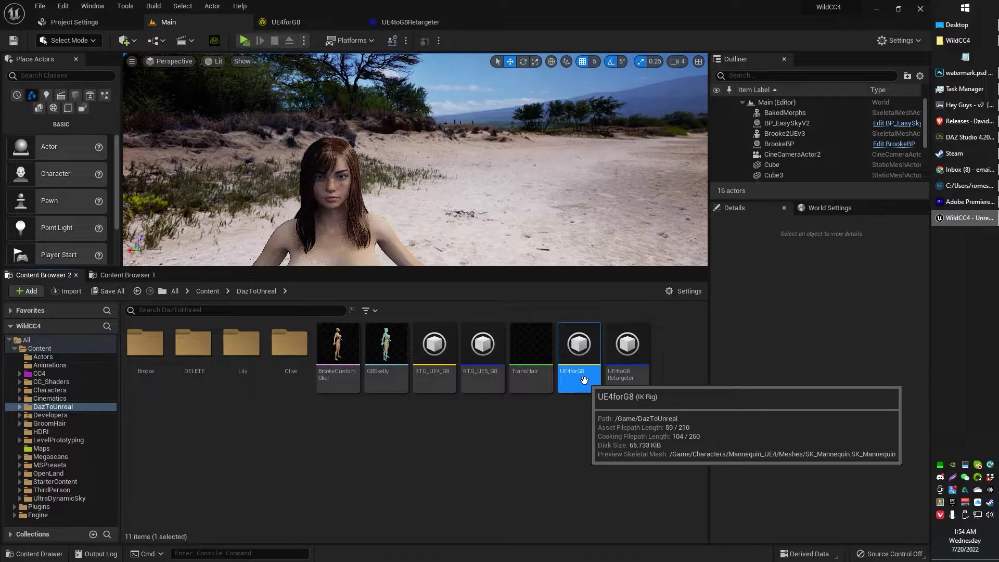
pyautogui.moveTo(126, 274)
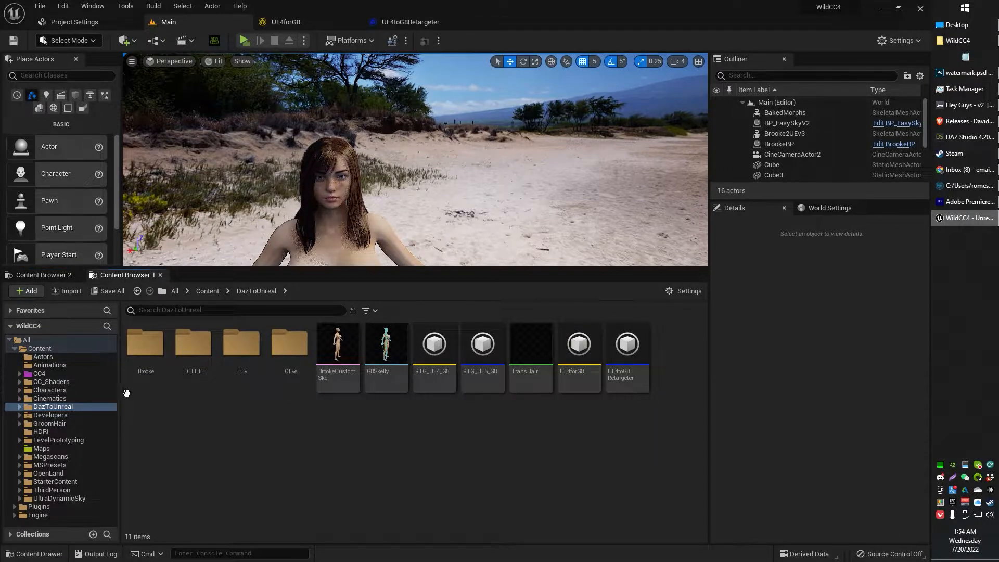
pyautogui.click(39, 506)
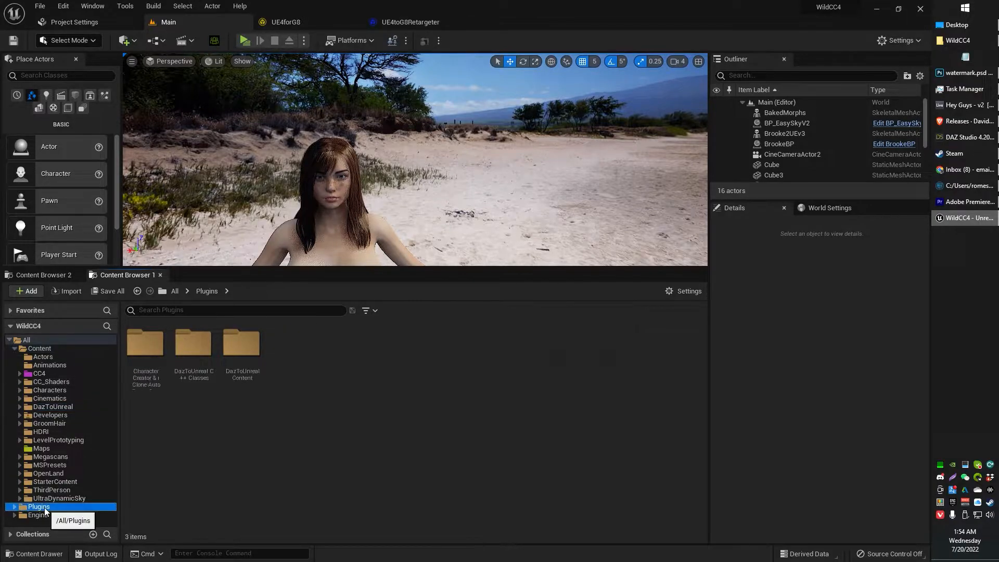
pyautogui.doubleClick(242, 342)
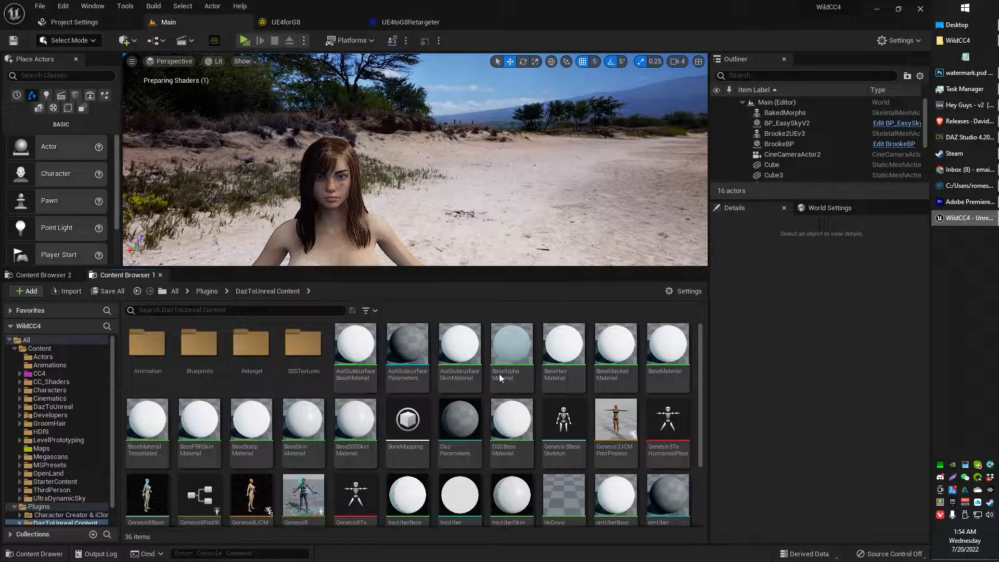
pyautogui.moveTo(406, 420)
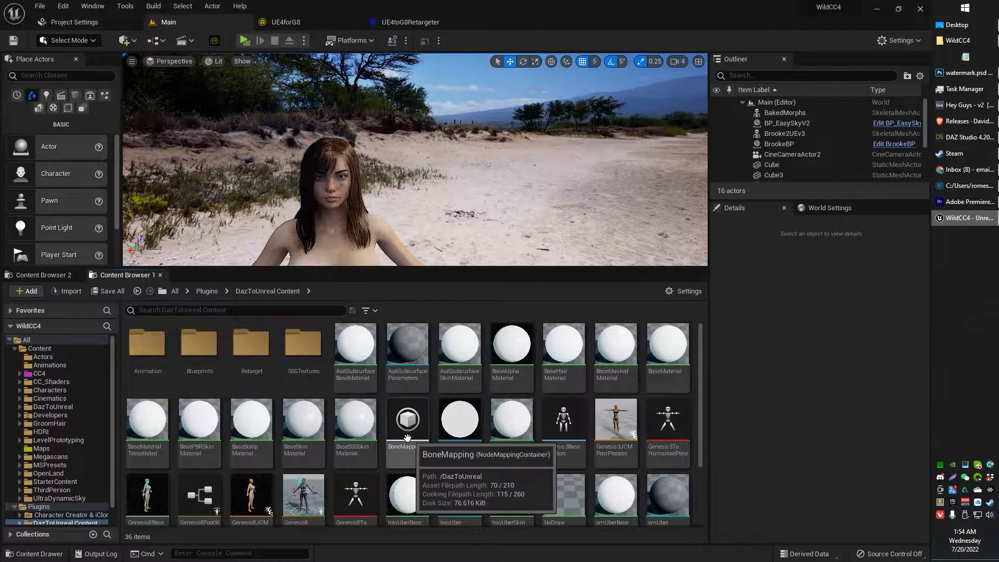
pyautogui.moveTo(354, 420)
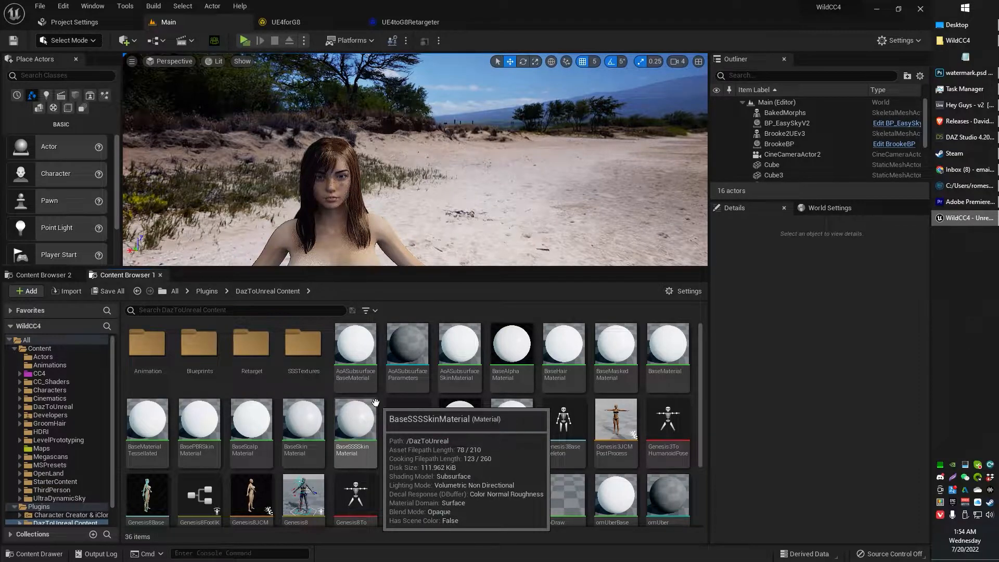
pyautogui.moveTo(250, 419)
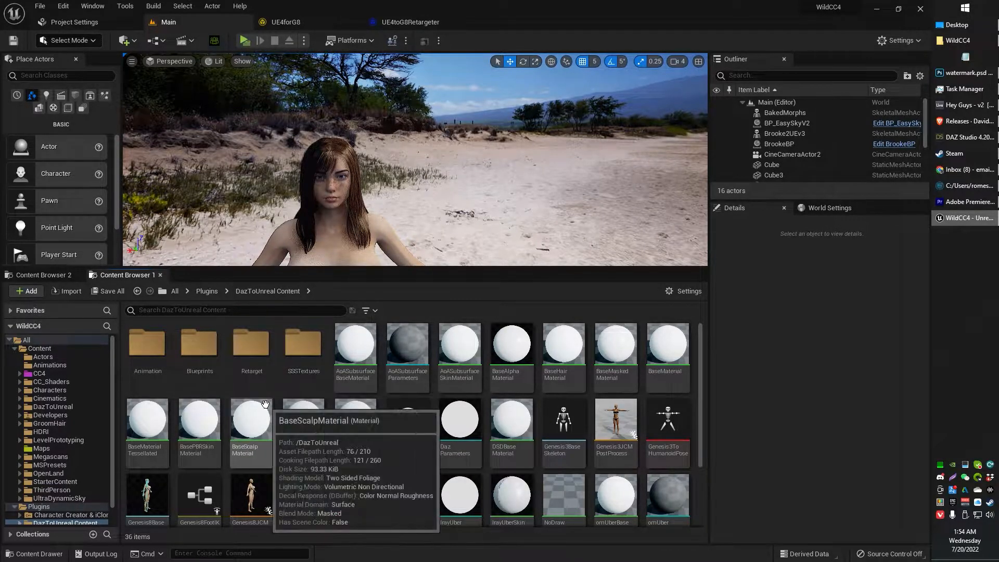
pyautogui.moveTo(341, 419)
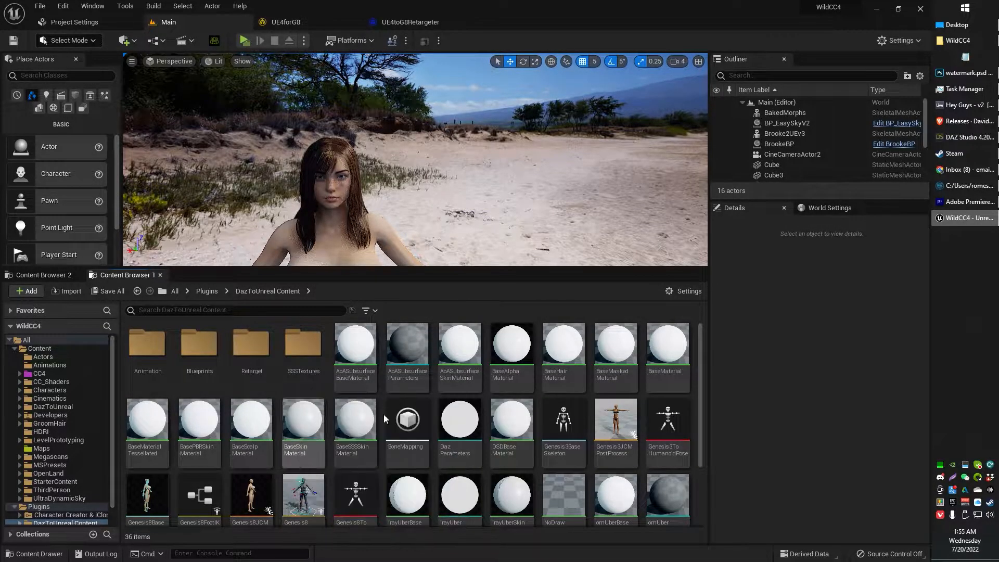
pyautogui.moveTo(251, 350)
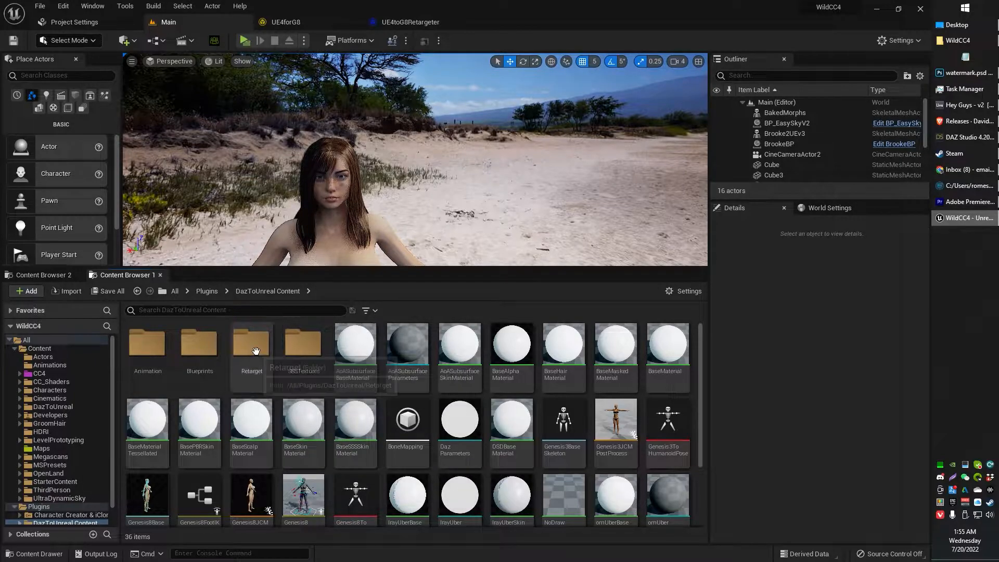
pyautogui.doubleClick(250, 344)
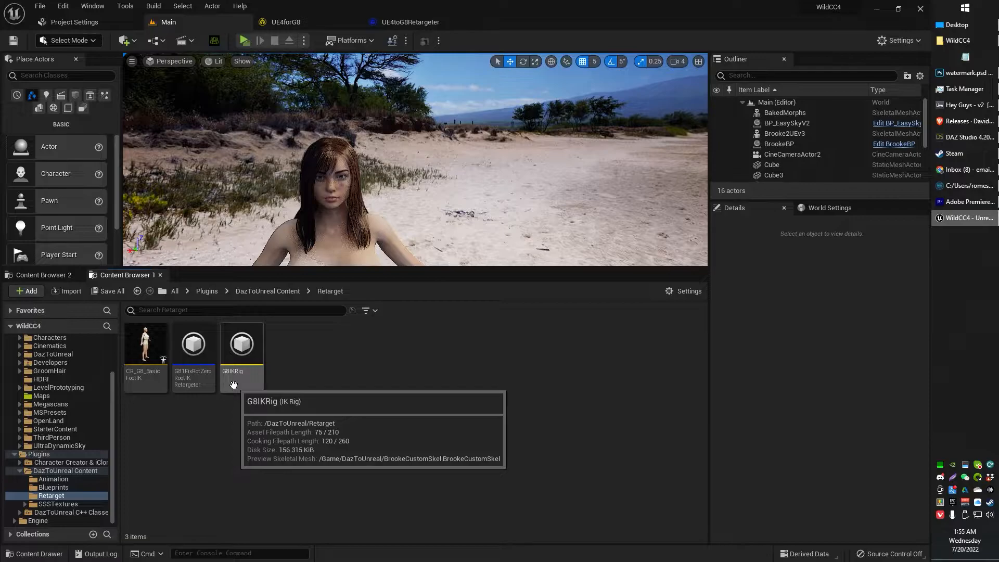
pyautogui.doubleClick(241, 343)
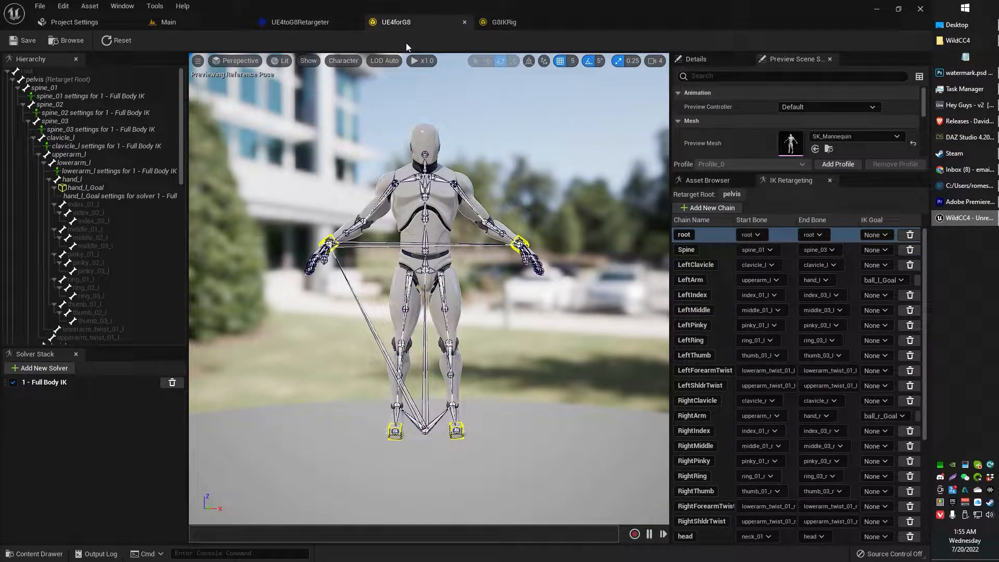
pyautogui.moveTo(494, 194)
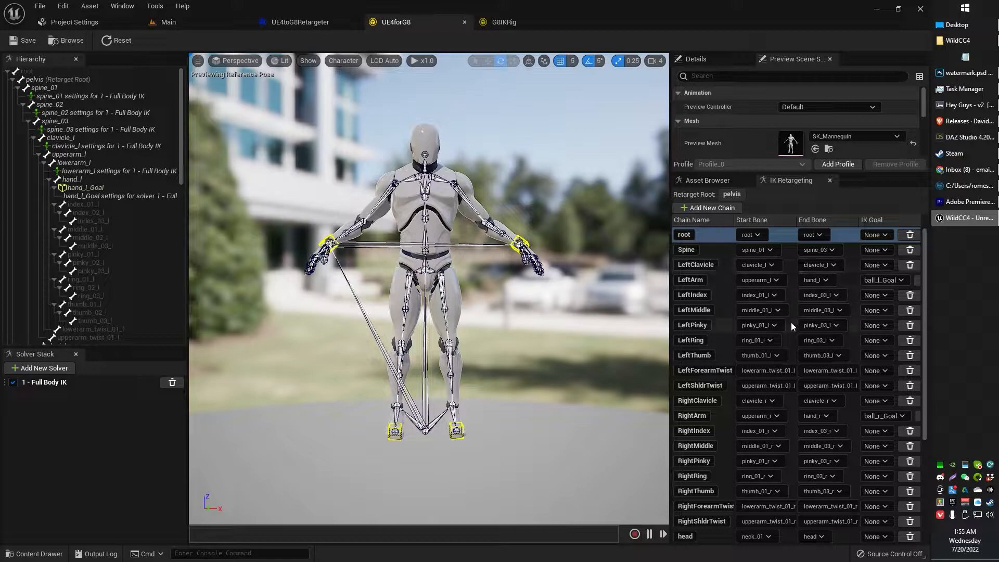
pyautogui.moveTo(782, 323)
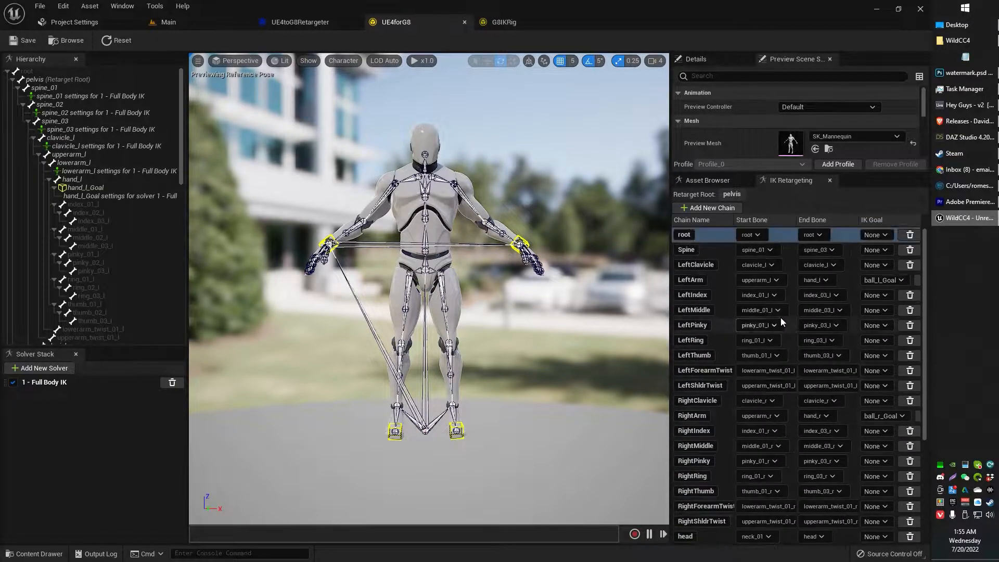
pyautogui.moveTo(707, 207)
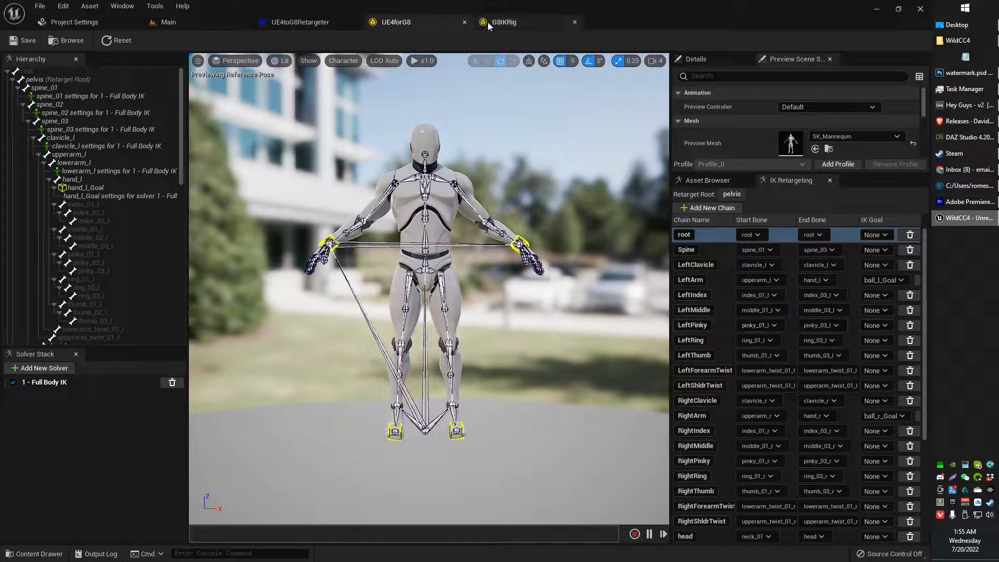
# Step: Compare chain lists by switching between the G8IKRig and UE4forG8 rig tabs
pyautogui.click(503, 22)
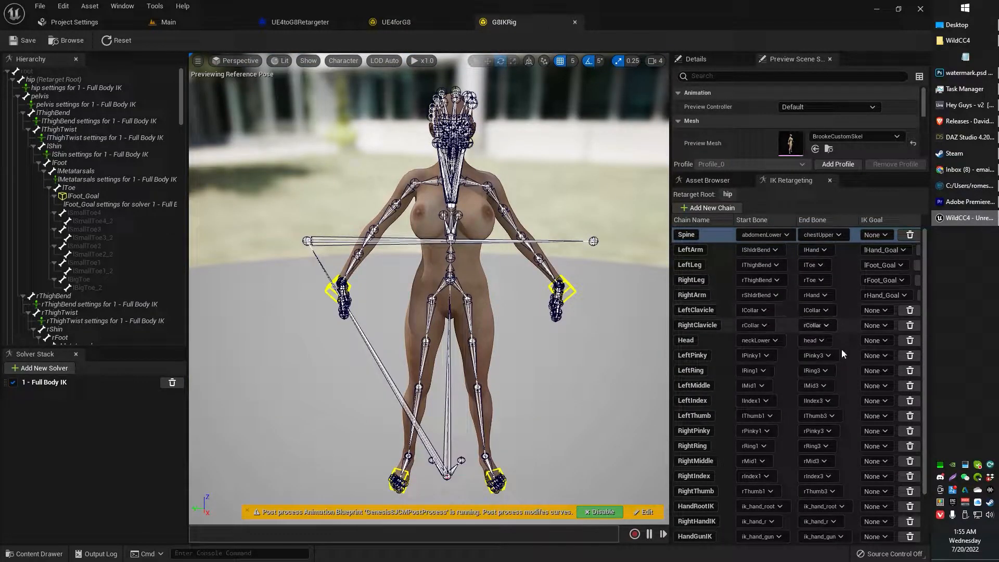
pyautogui.scroll(-3)
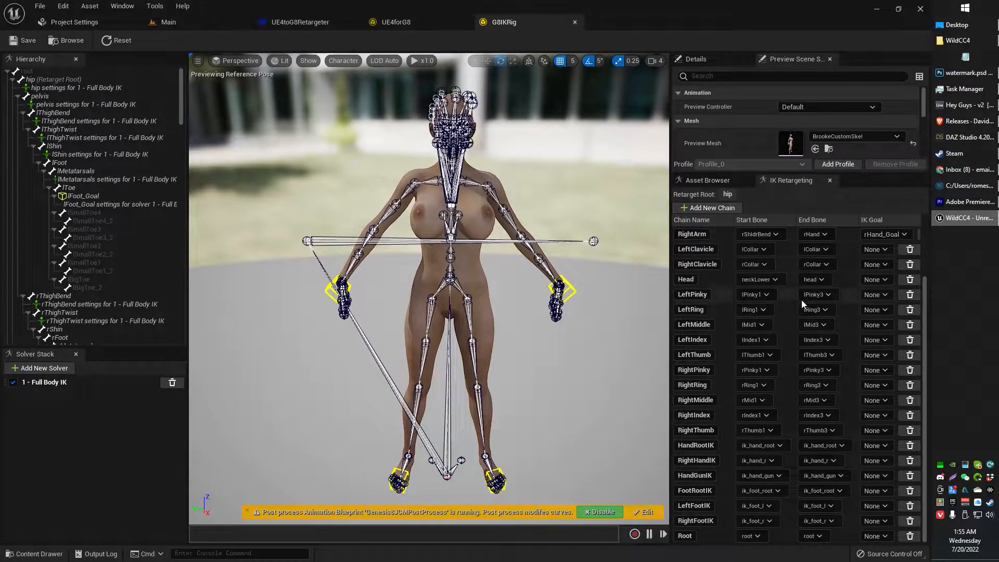
pyautogui.click(416, 21)
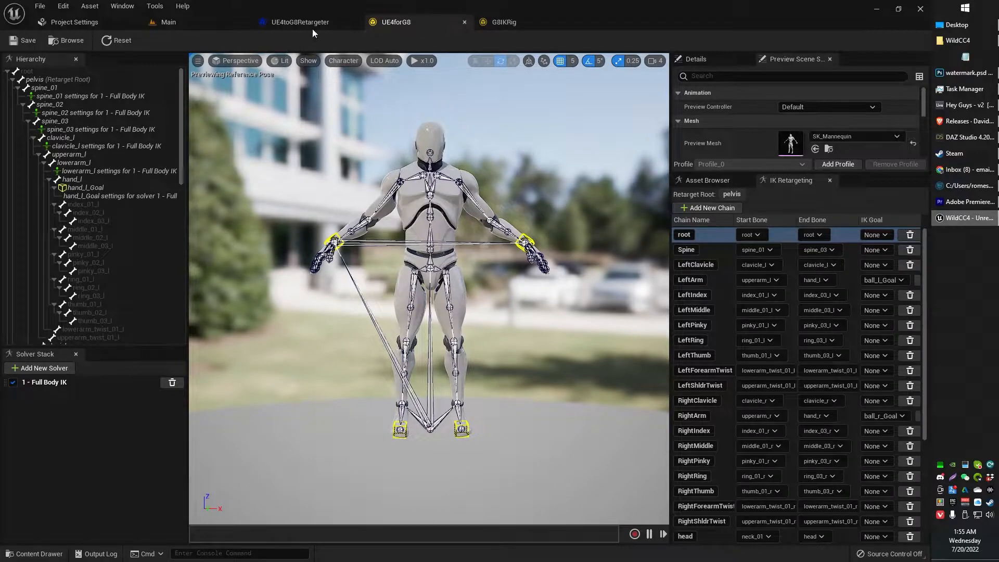
pyautogui.moveTo(395, 22)
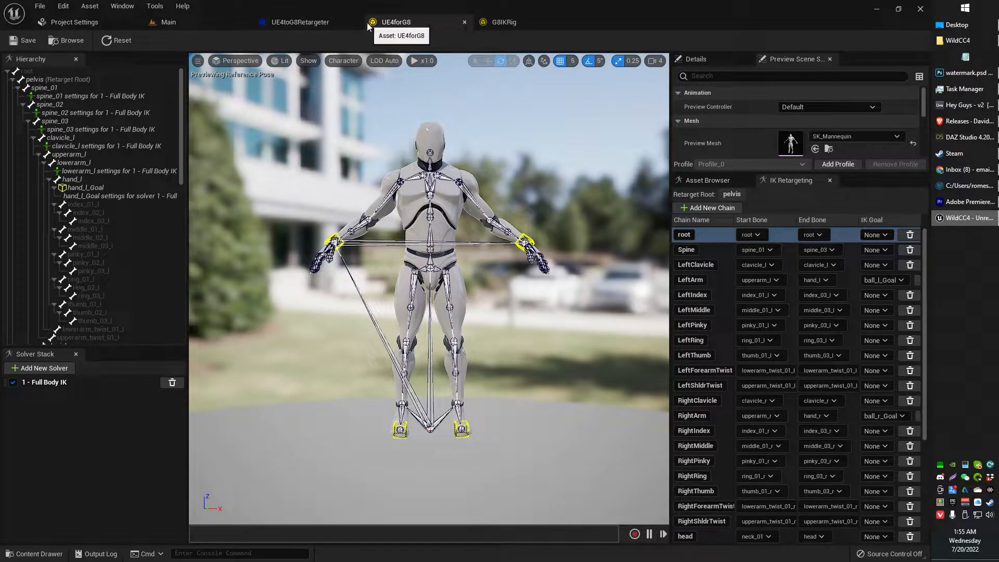
pyautogui.click(503, 22)
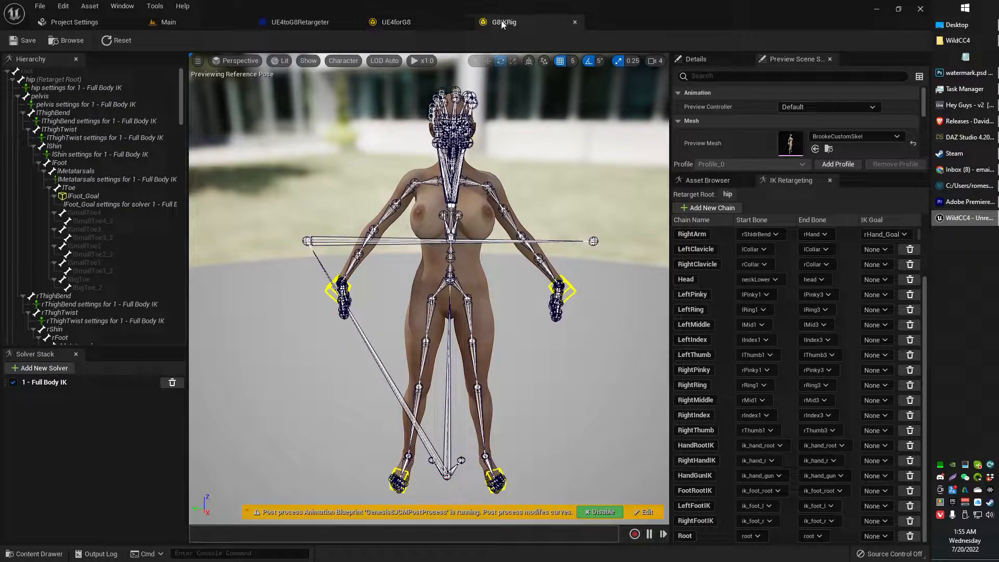
pyautogui.click(395, 22)
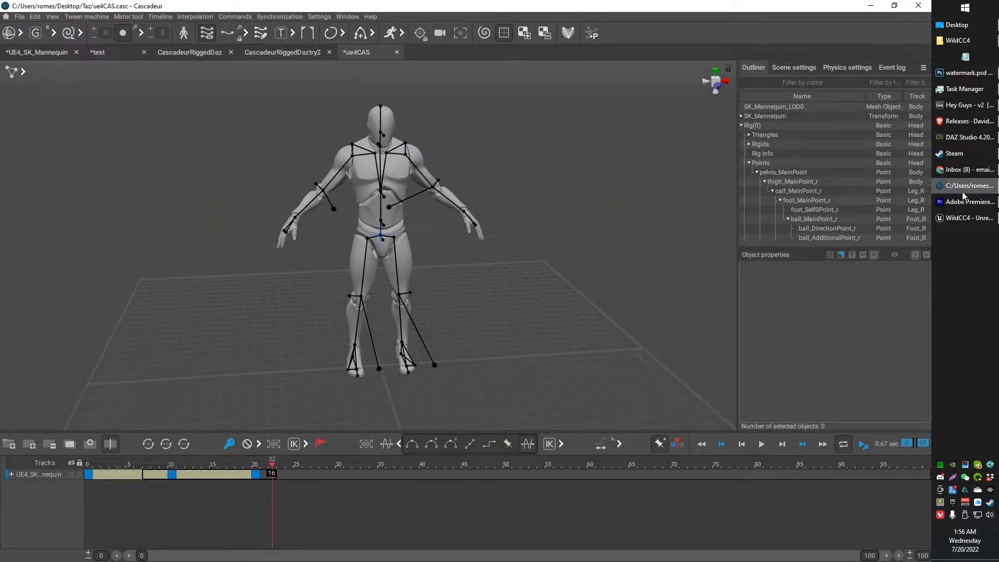
# Step: Switch back to the Unreal editor and scroll through the retargeting tutorial
pyautogui.click(20, 16)
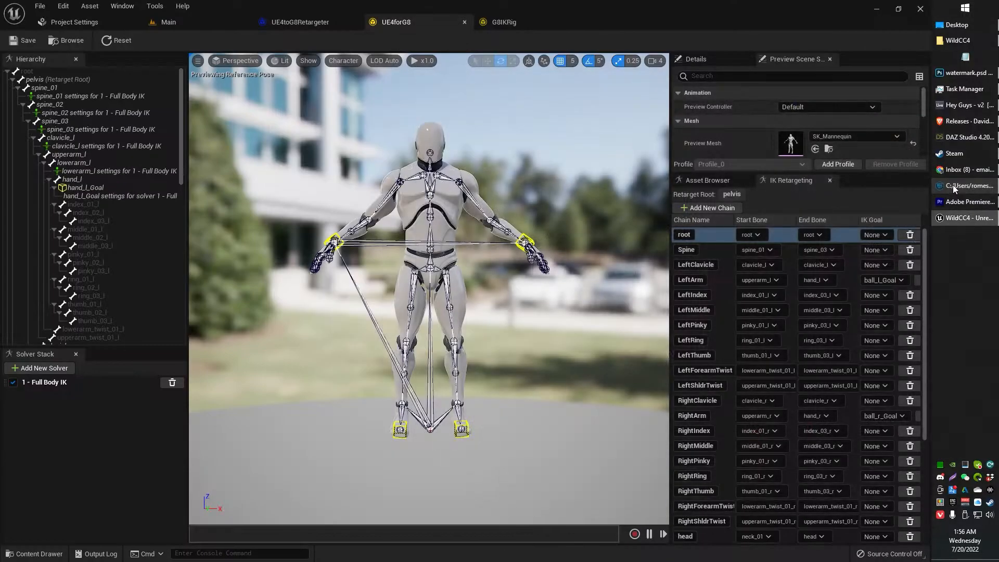
pyautogui.moveTo(967, 169)
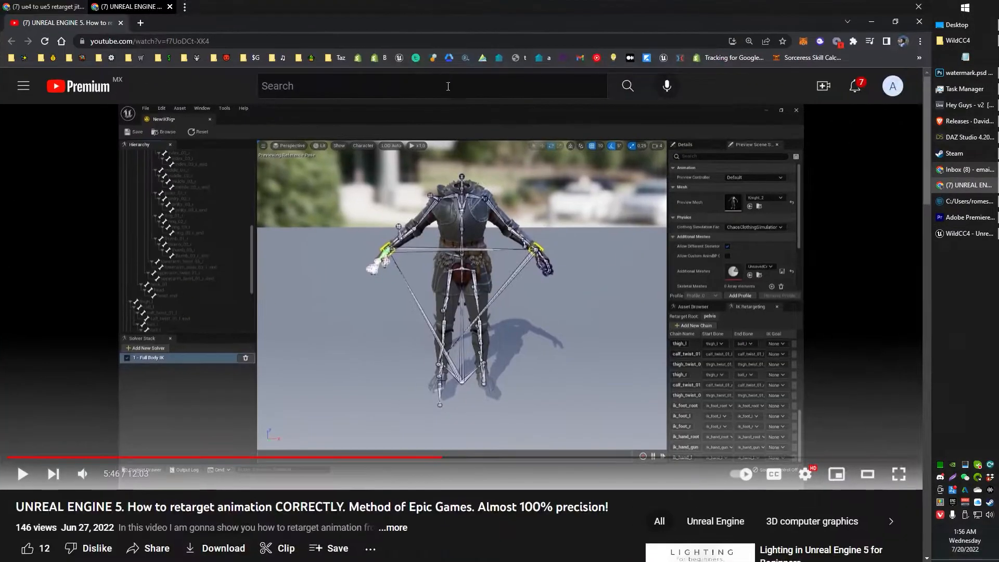
pyautogui.scroll(-3)
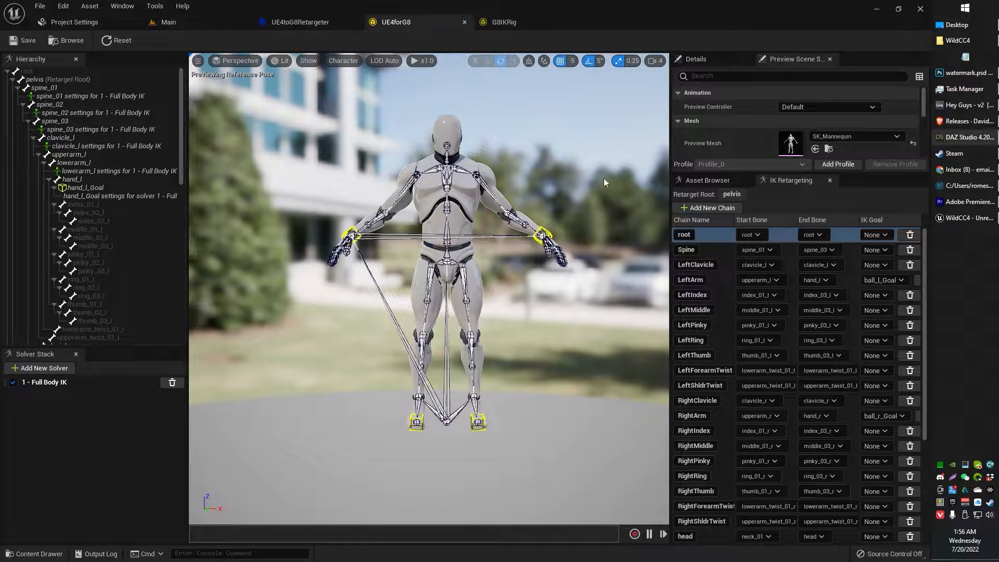
pyautogui.moveTo(409, 230)
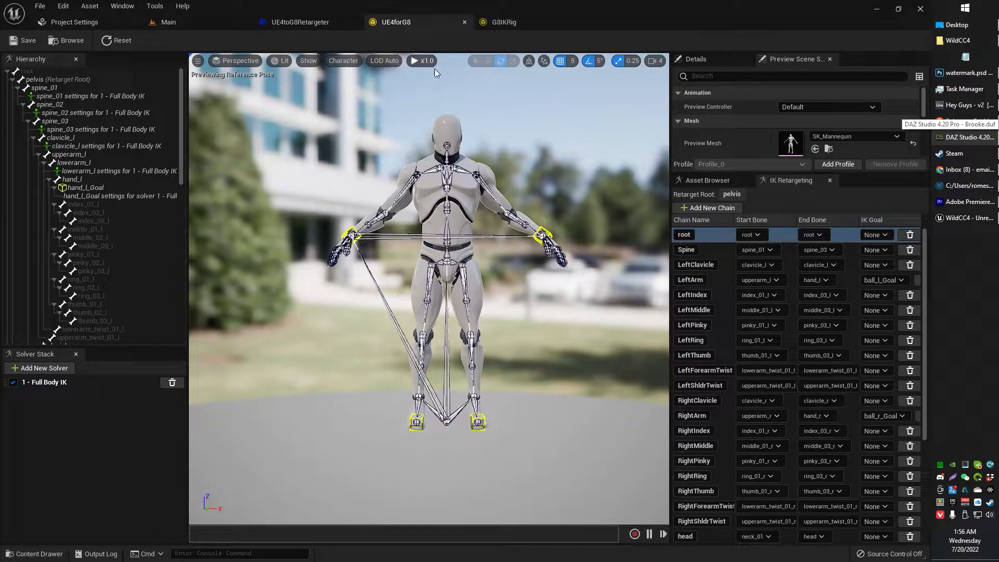
pyautogui.moveTo(515, 115)
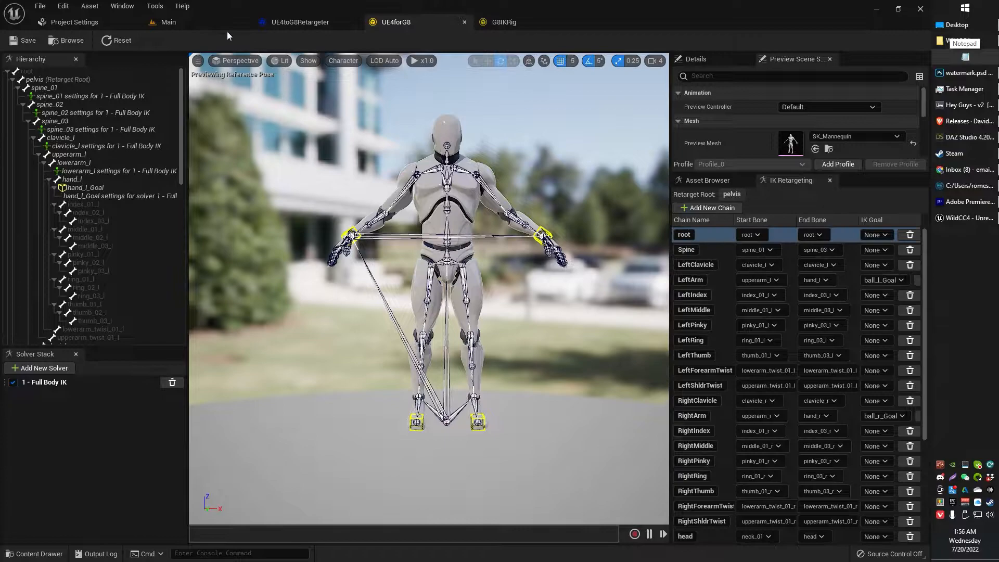
# Step: Bring up the G8IKRig editor to compare the Brooke skeleton's G8 retarget chains
pyautogui.click(169, 22)
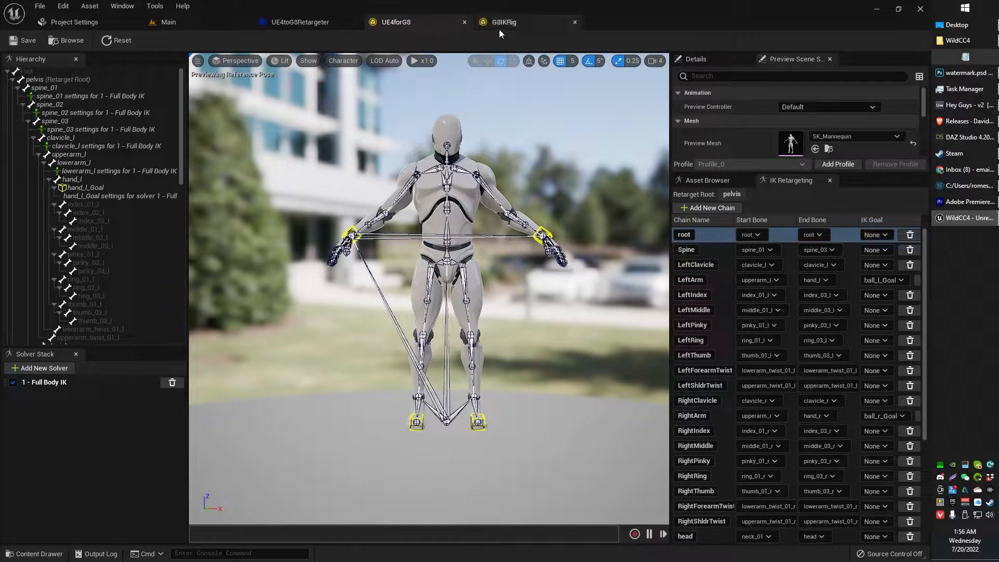
pyautogui.click(503, 21)
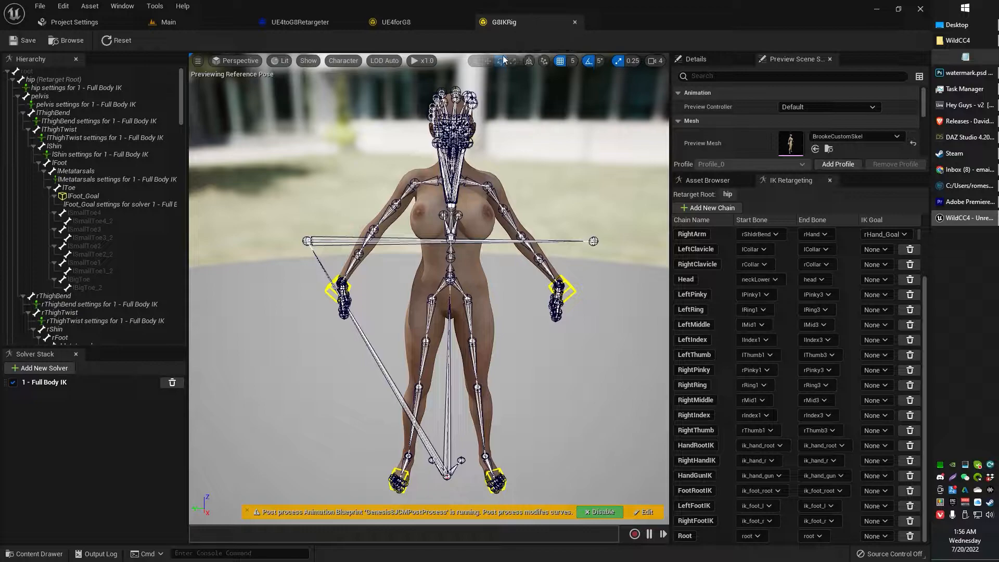
# Step: Reopen the UE4forG8 IK rig from the DazToUnreal content folder
pyautogui.click(297, 22)
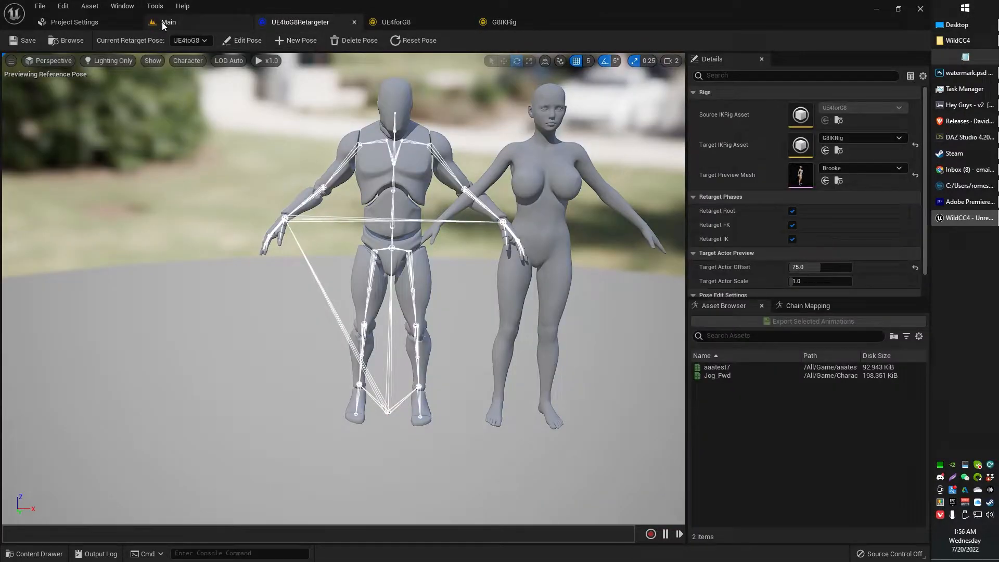
pyautogui.click(169, 22)
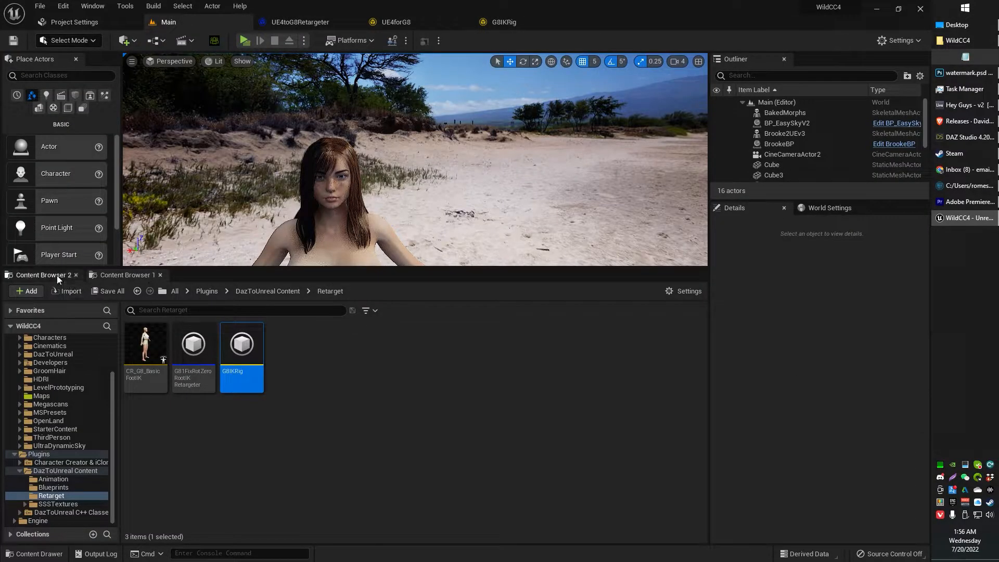
pyautogui.click(26, 291)
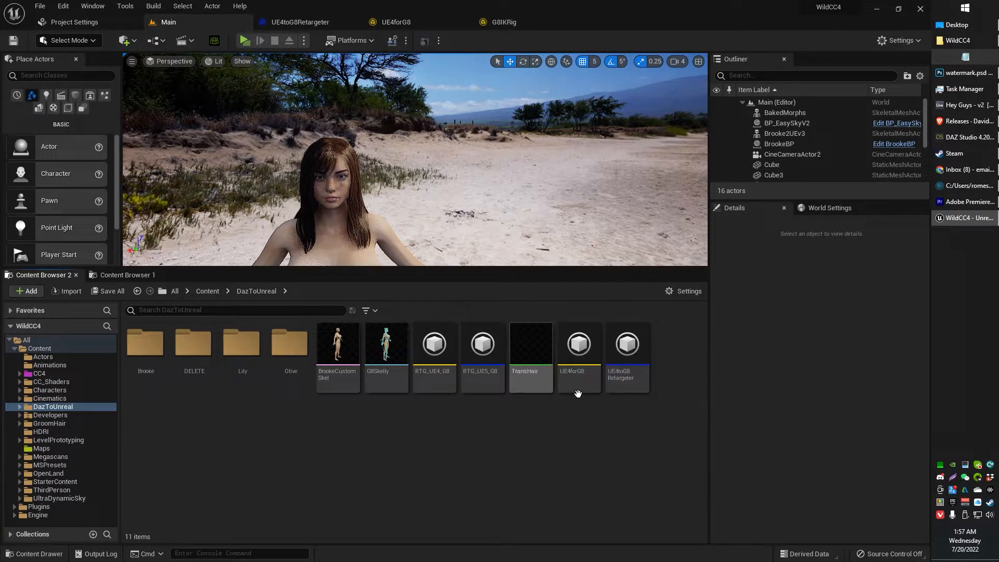
pyautogui.click(577, 343)
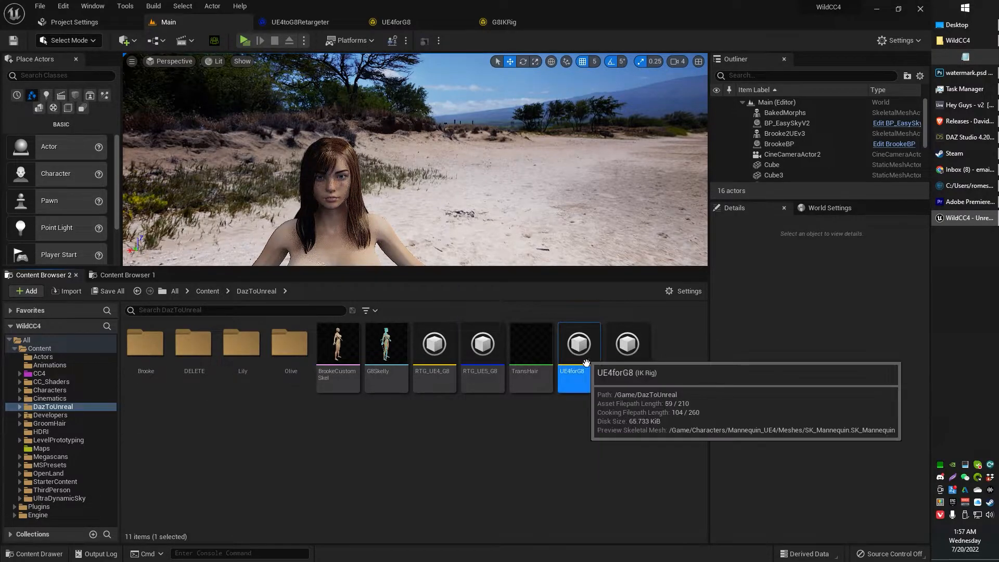
pyautogui.doubleClick(578, 344)
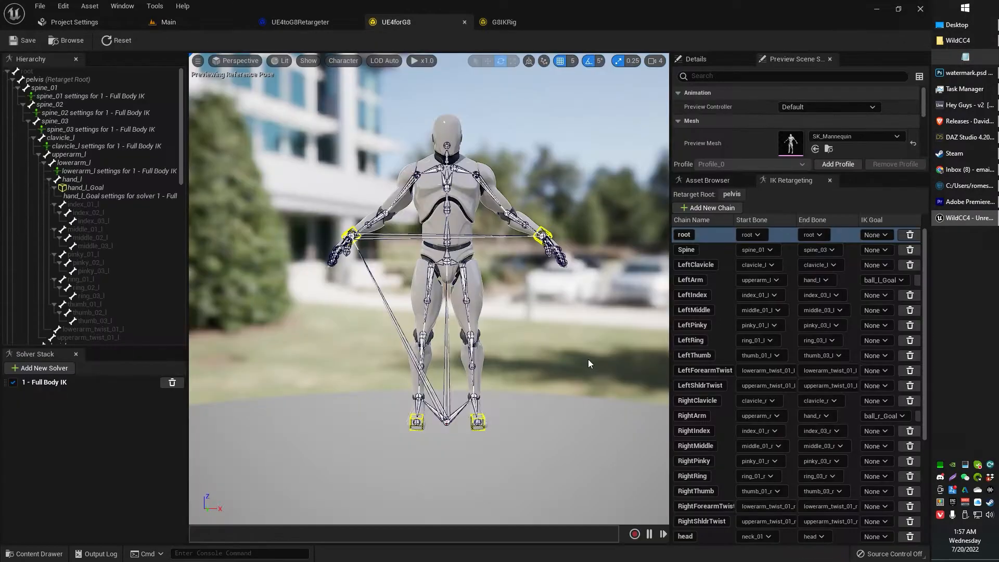
# Step: Review the Add > Animation asset types, then select the UE4toG8Retargeter in DazToUnreal
pyautogui.click(167, 22)
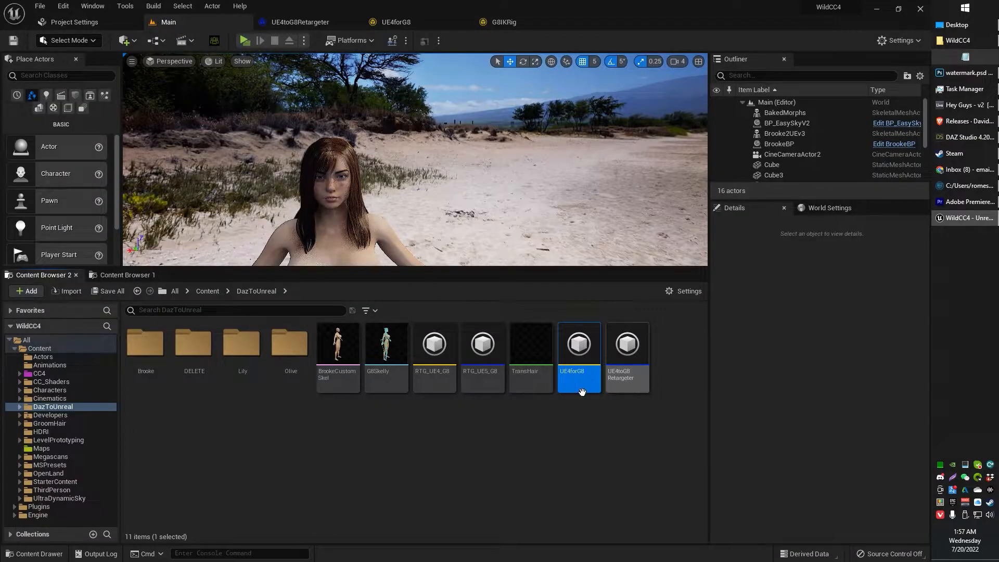
pyautogui.click(31, 290)
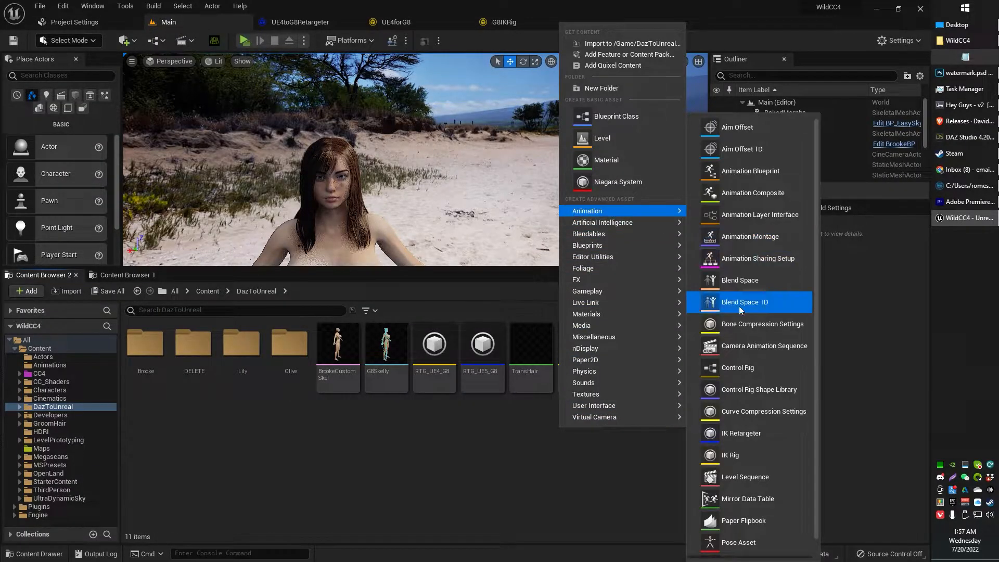
pyautogui.moveTo(729, 454)
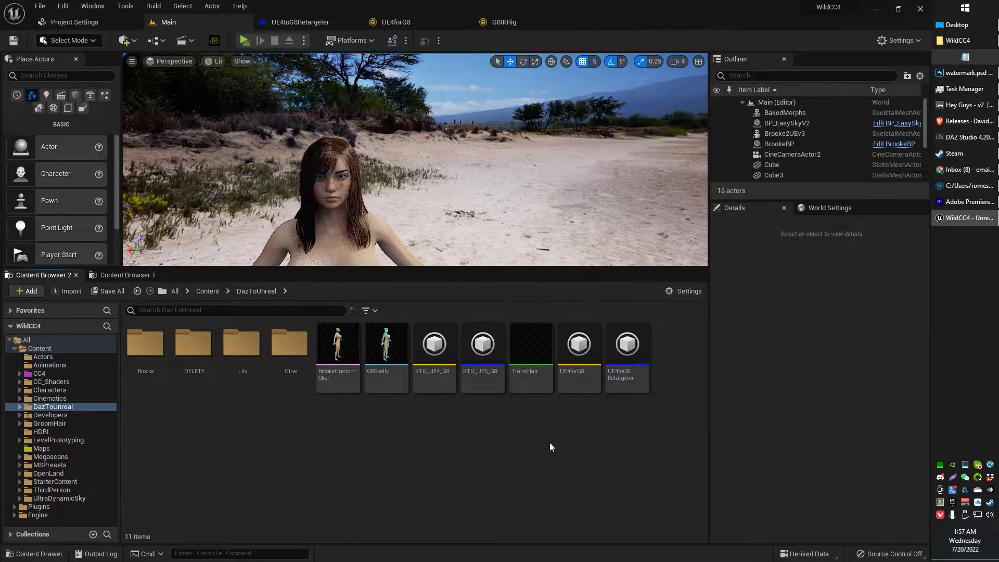
pyautogui.moveTo(613, 401)
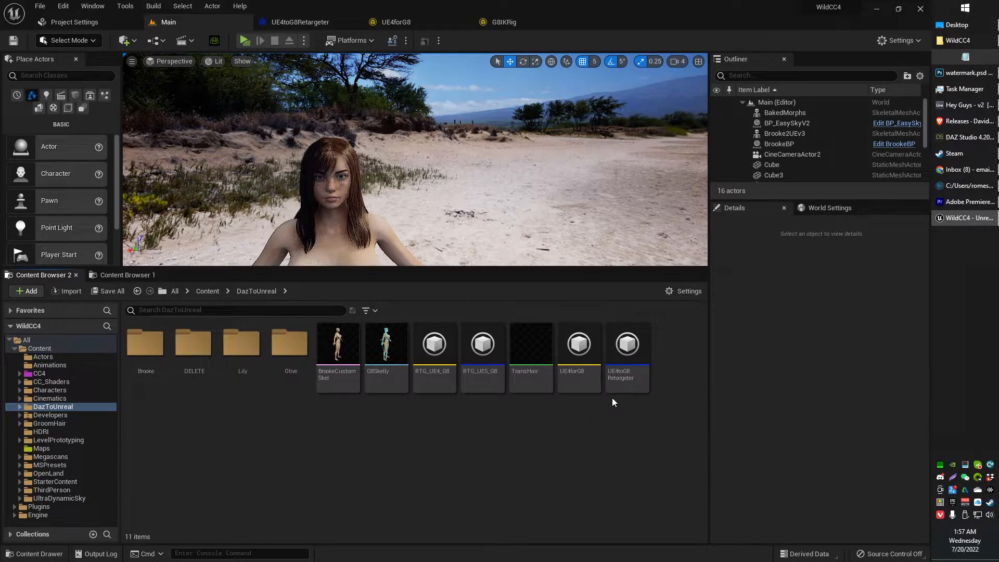
pyautogui.click(626, 344)
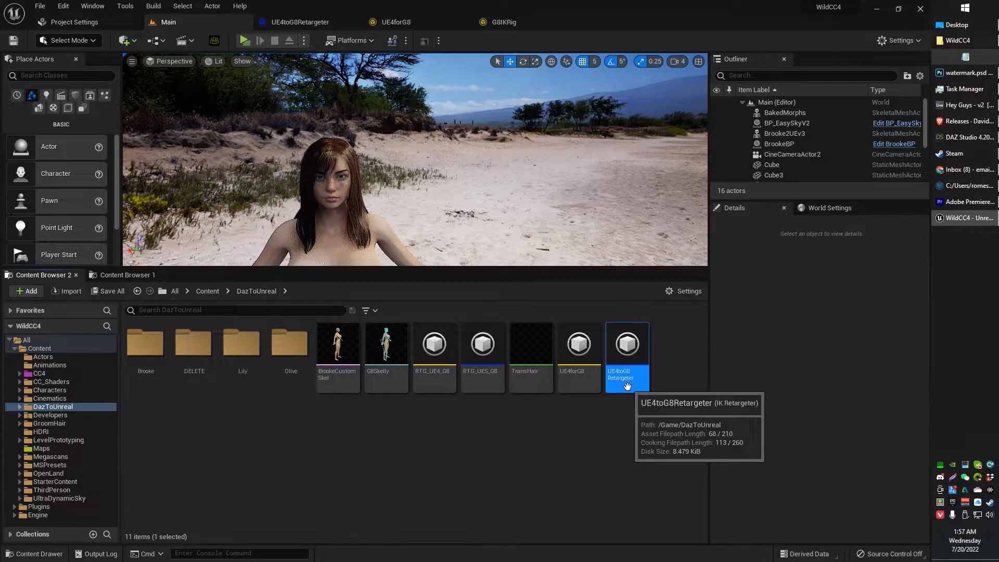
# Step: Open UE4toG8Retargeter, clear its Target IKRig Asset, and switch to Default Pose
pyautogui.doubleClick(627, 343)
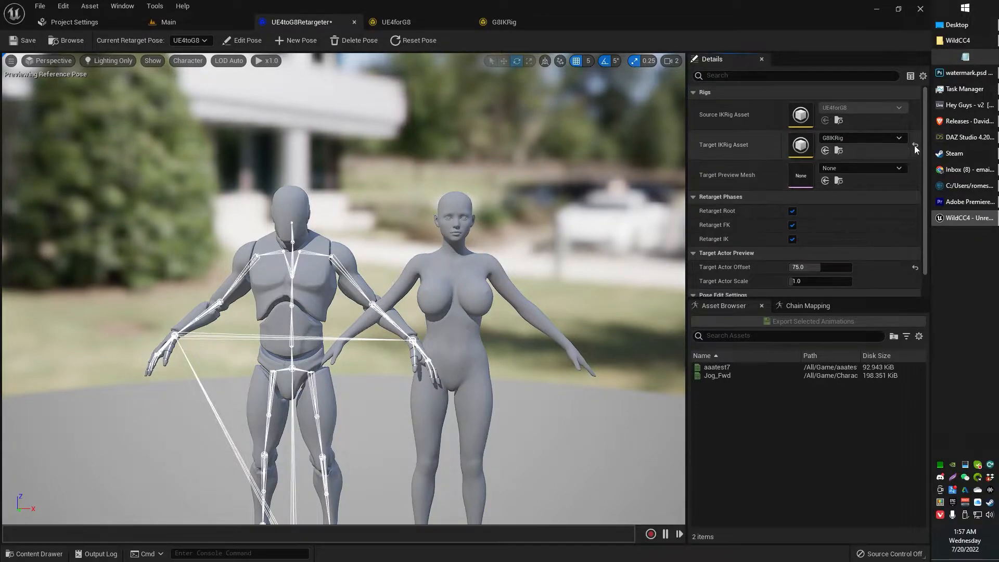
pyautogui.click(913, 150)
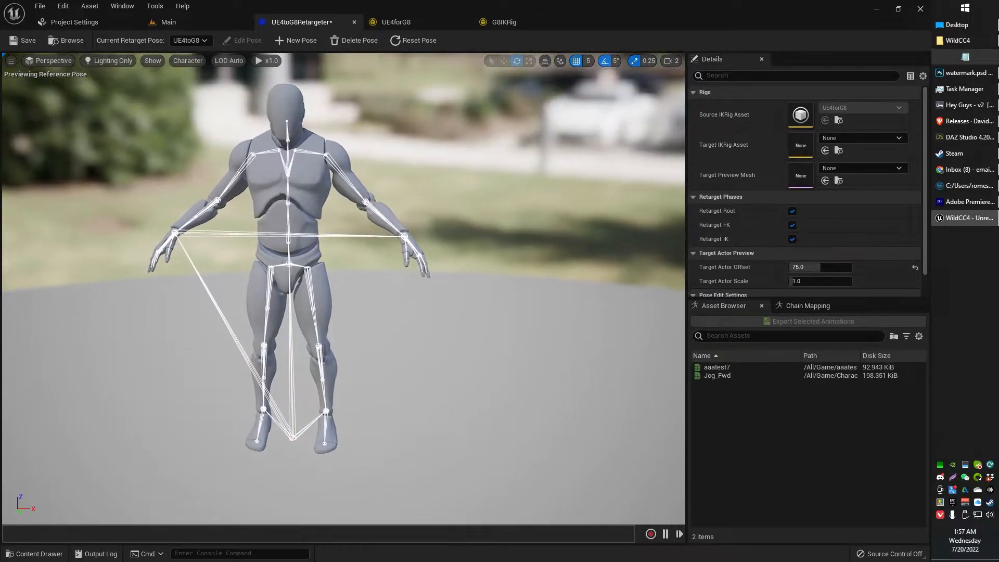
pyautogui.click(189, 40)
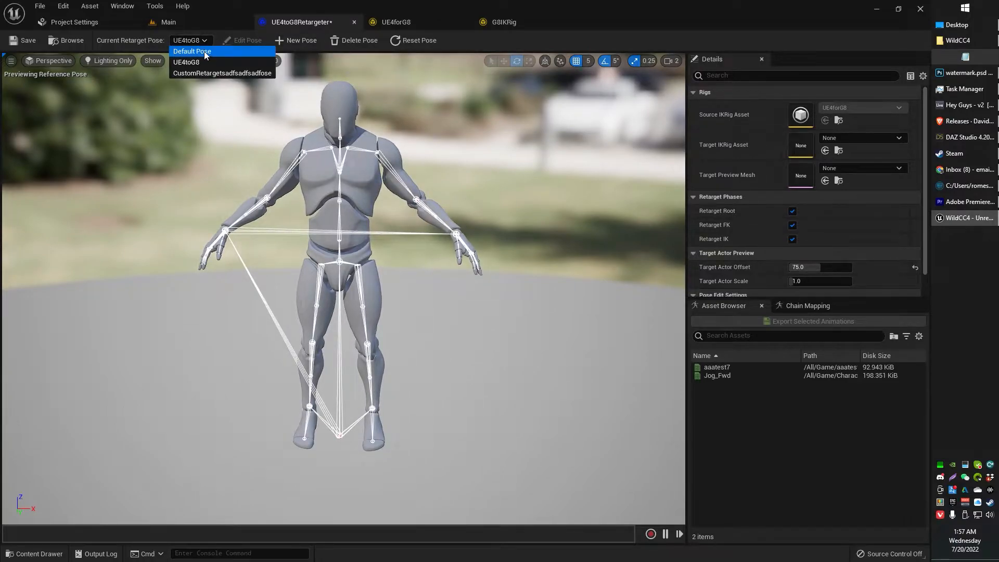
pyautogui.click(192, 51)
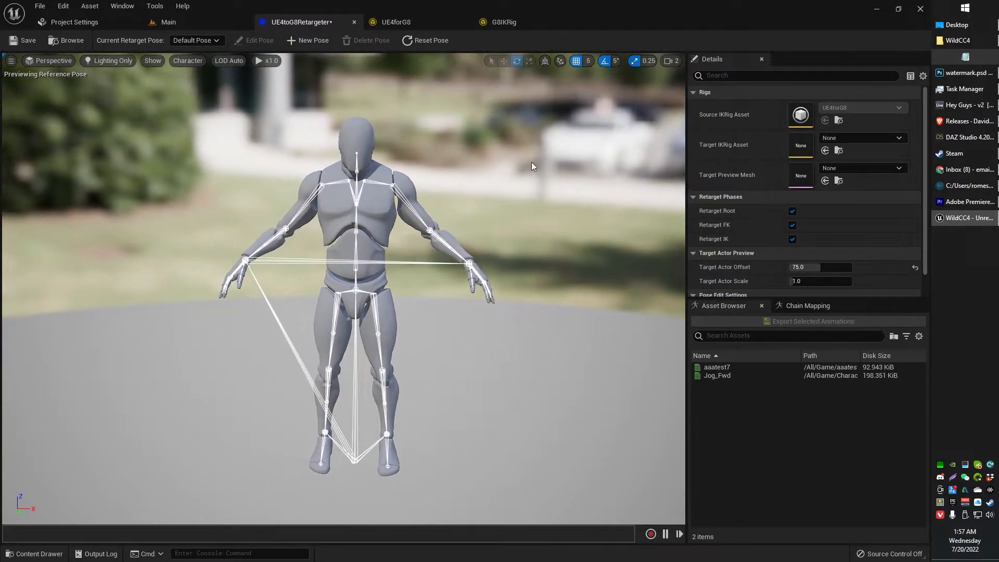
pyautogui.moveTo(716, 367)
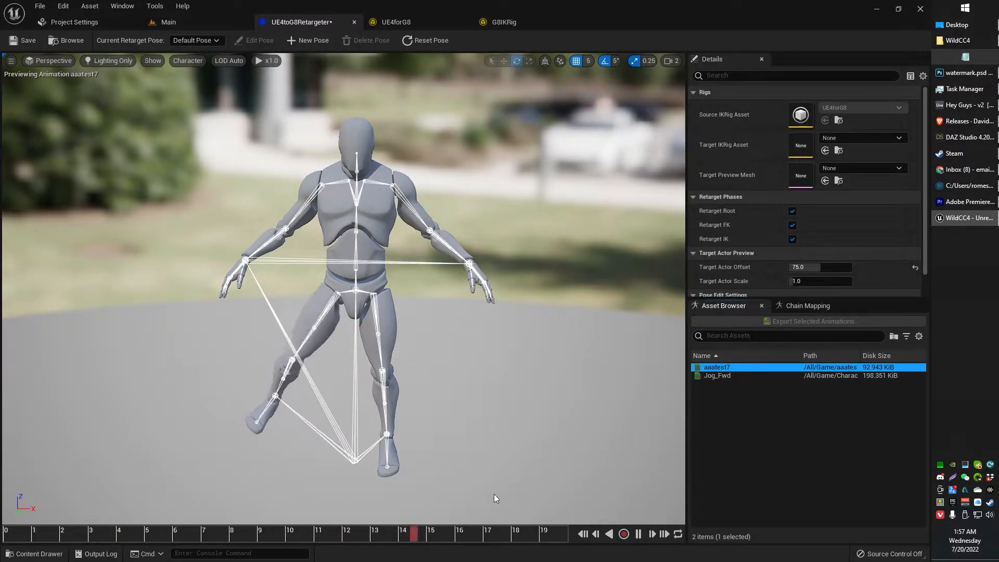
# Step: Set the retargeter's Target IKRig Asset to G8IKRig
pyautogui.click(638, 533)
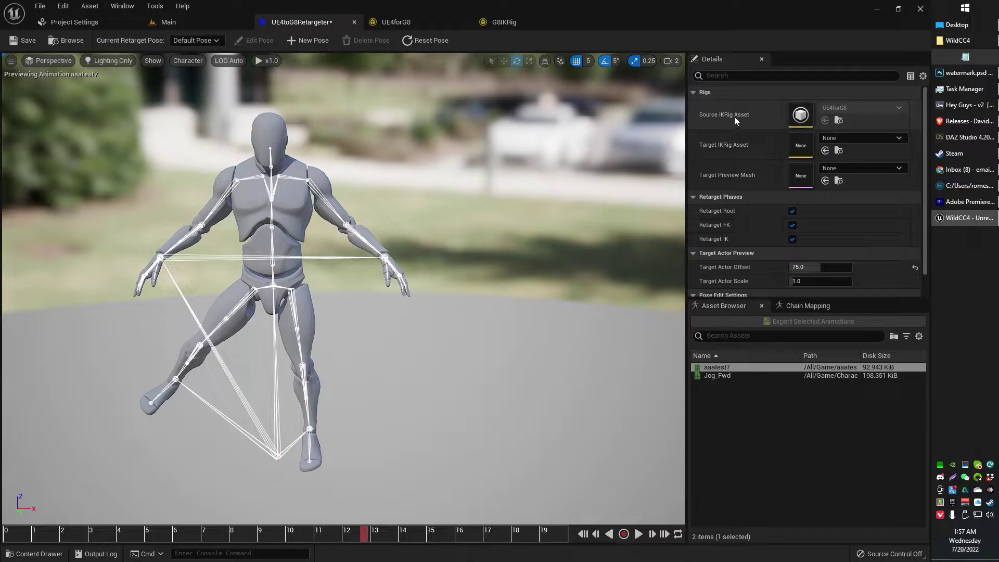
pyautogui.click(899, 137)
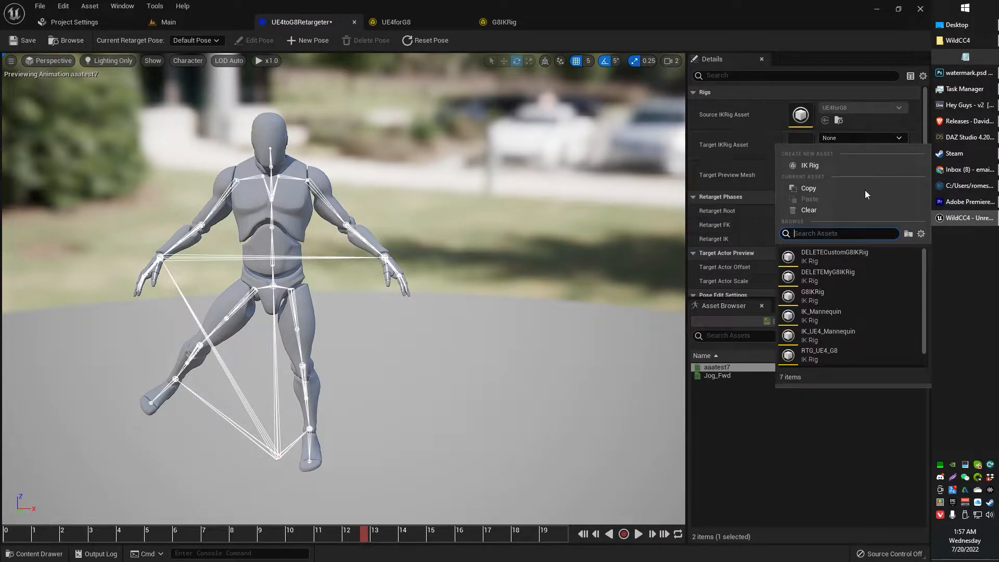
pyautogui.moveTo(846, 295)
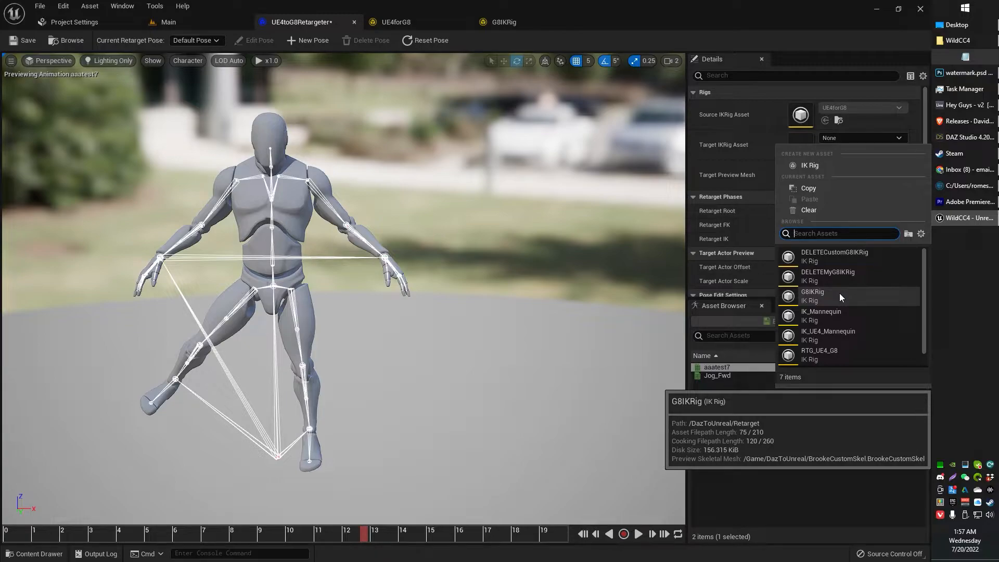
pyautogui.moveTo(922, 233)
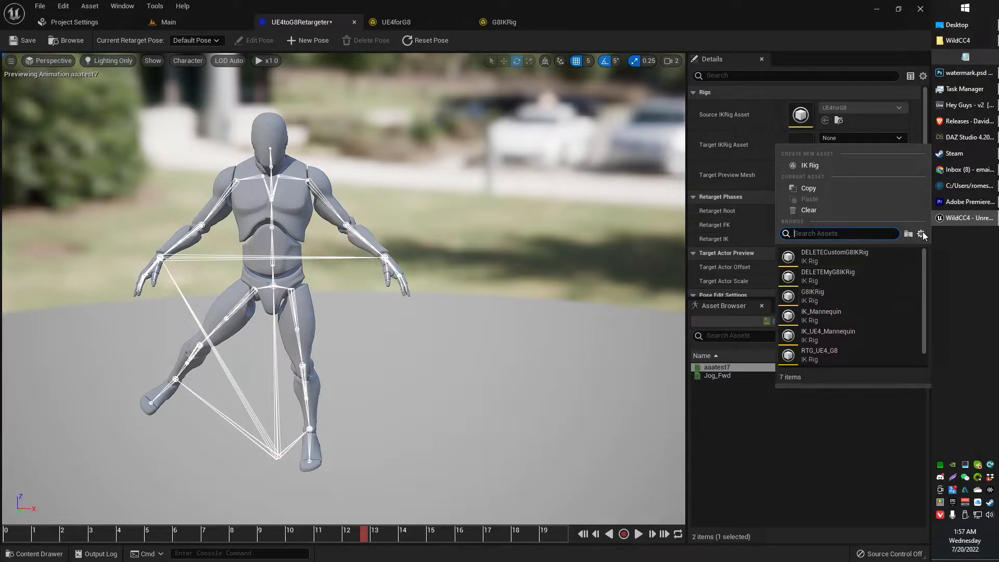
pyautogui.click(921, 233)
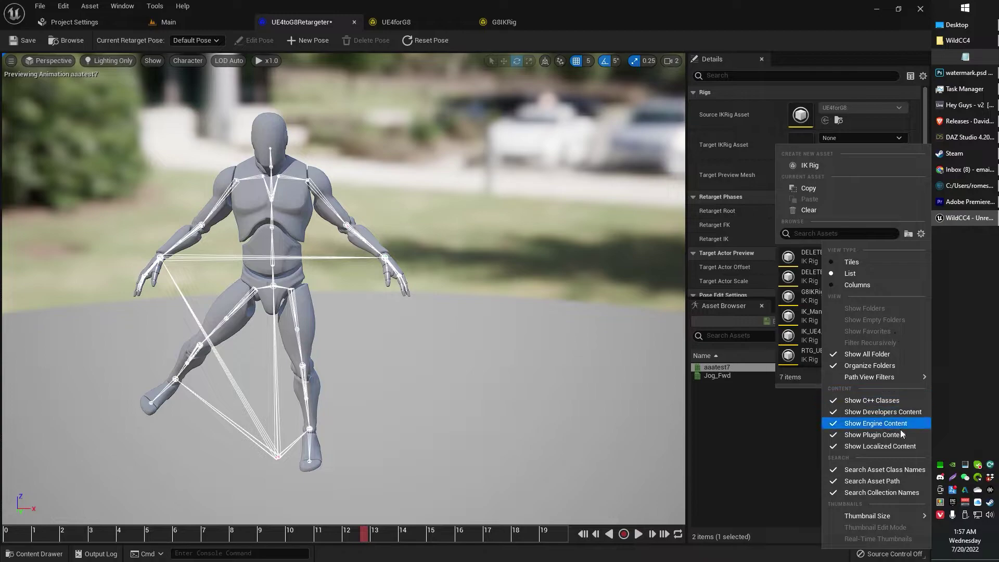
pyautogui.moveTo(874, 434)
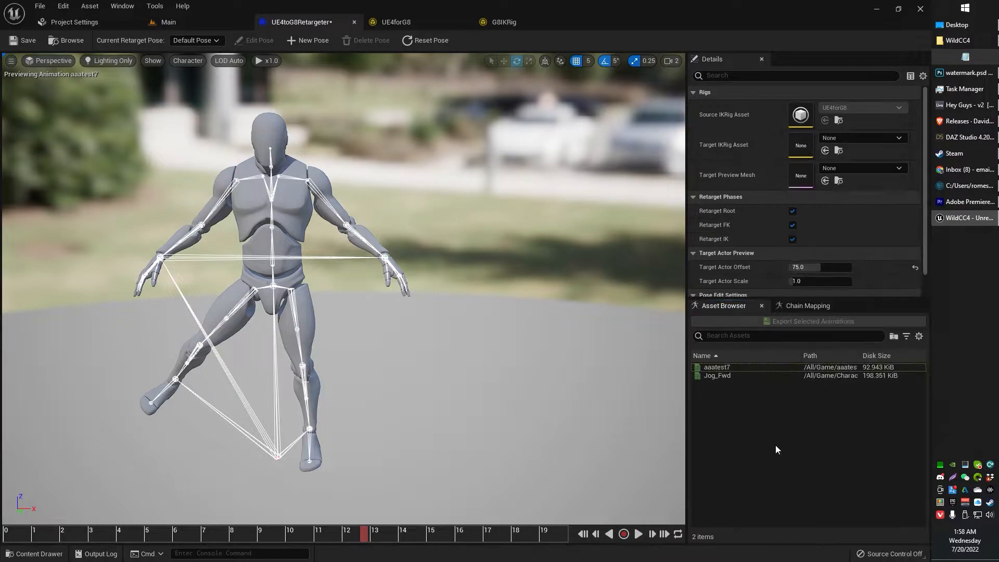
pyautogui.click(898, 138)
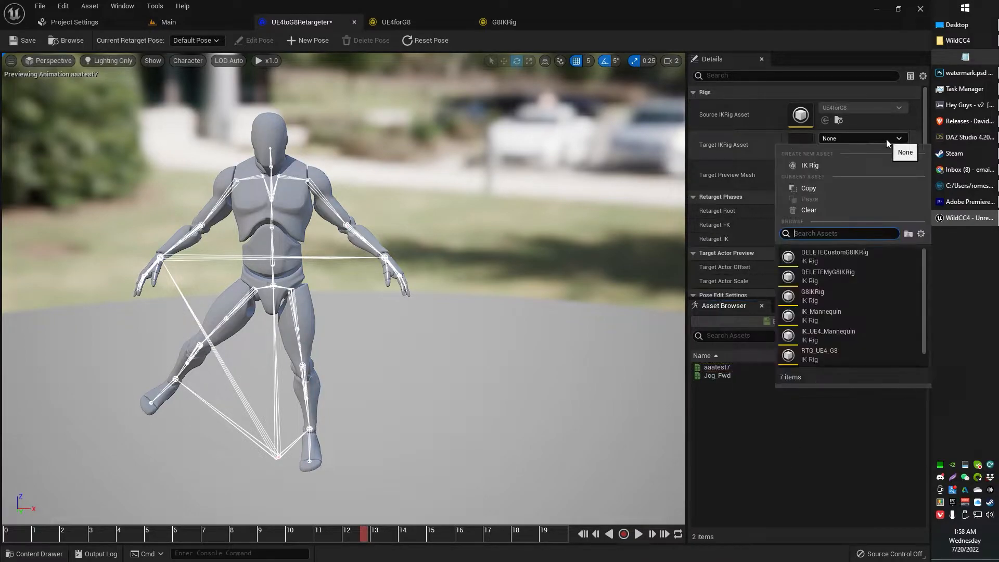
pyautogui.click(812, 292)
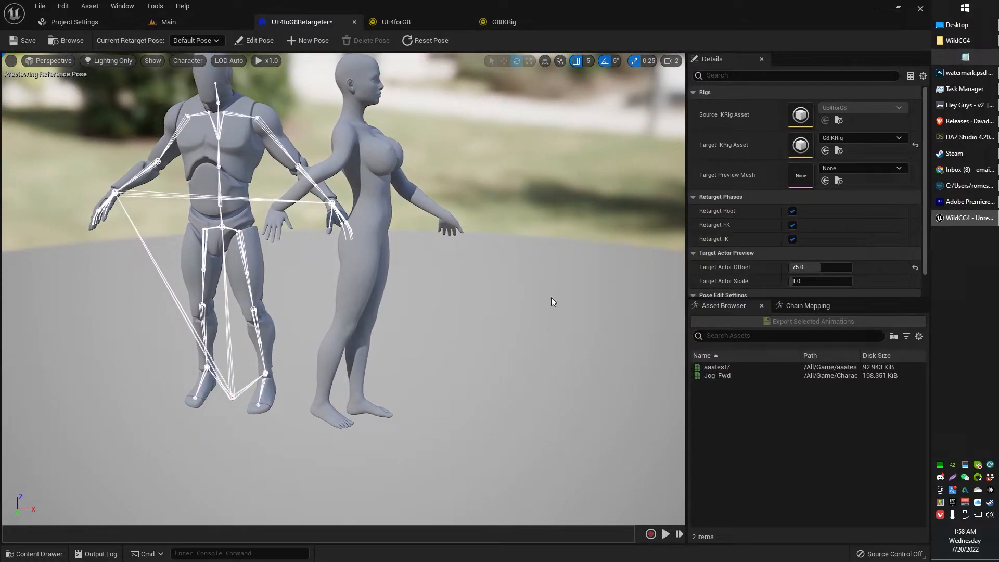
# Step: Set Target Preview Mesh to Brooke and create a new retarget pose named TUTORIAL
pyautogui.click(899, 168)
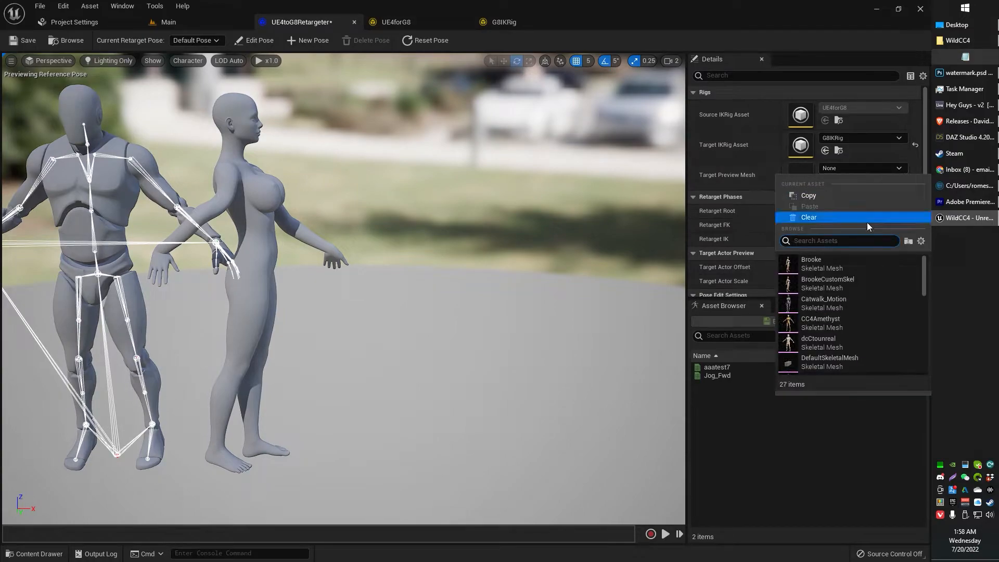
pyautogui.click(811, 259)
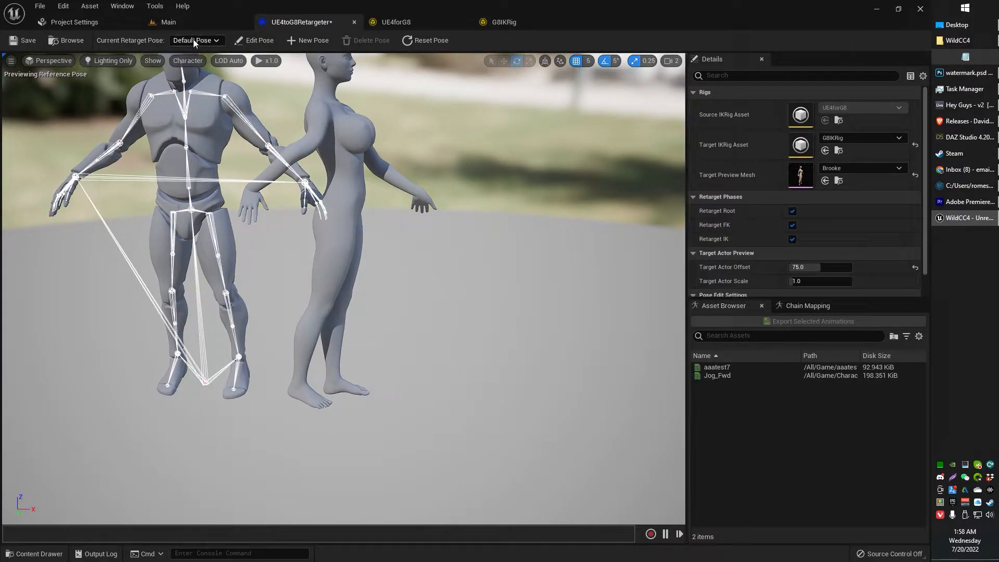
pyautogui.click(196, 40)
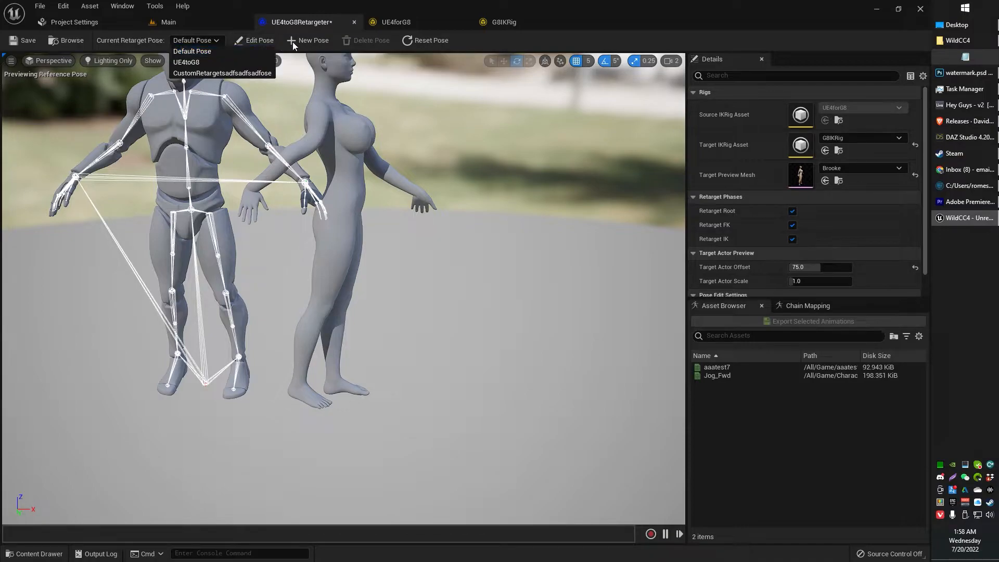
pyautogui.click(307, 40)
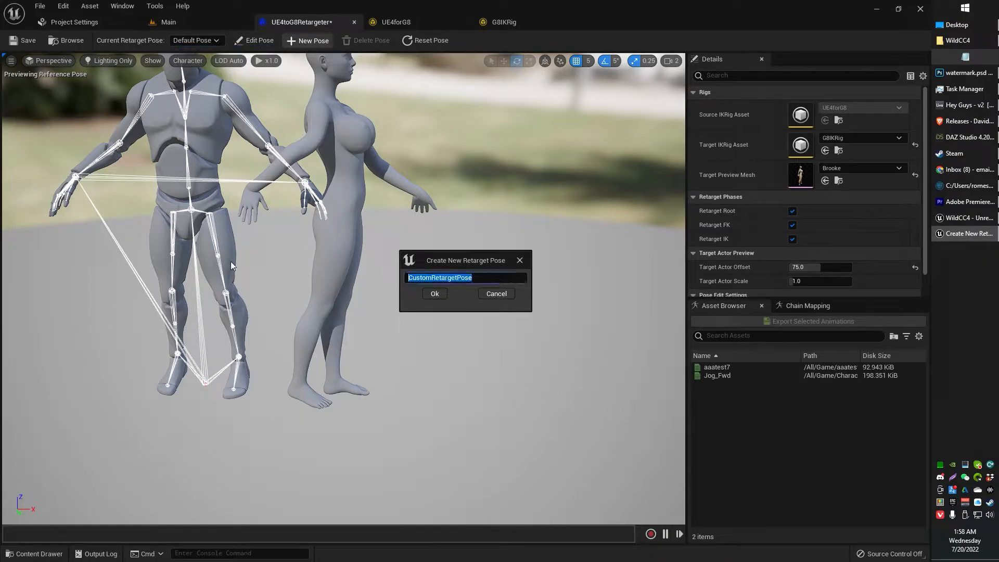
pyautogui.write('TUTORIAL')
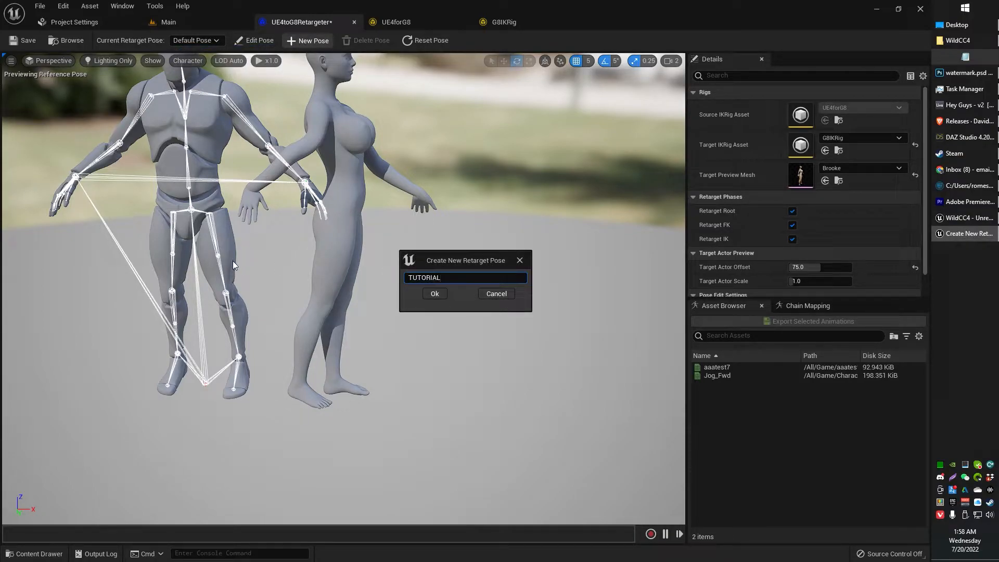
pyautogui.click(434, 293)
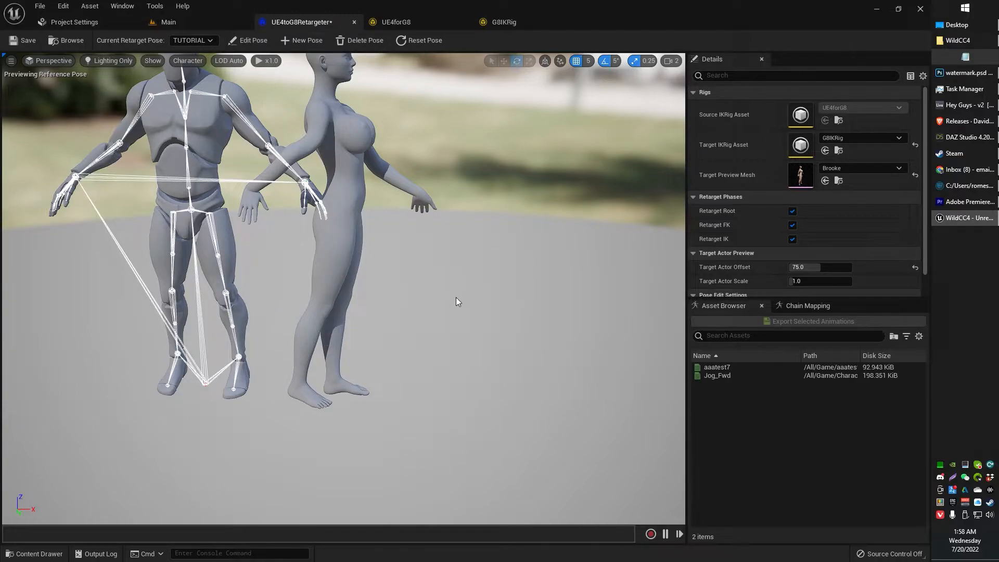
pyautogui.moveTo(247, 40)
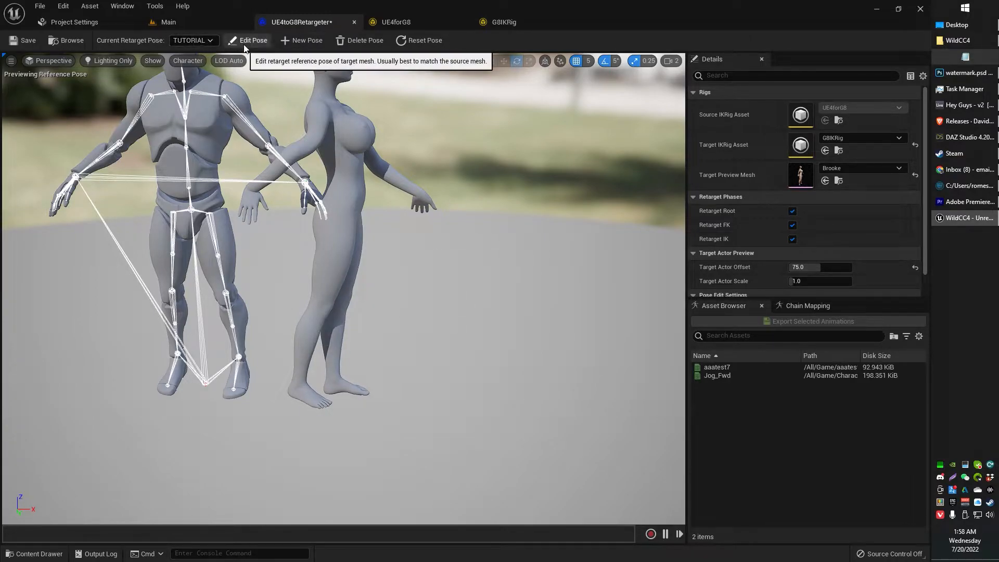
# Step: Edit the target retarget pose and set Target Actor Offset to 139.000183
pyautogui.click(253, 40)
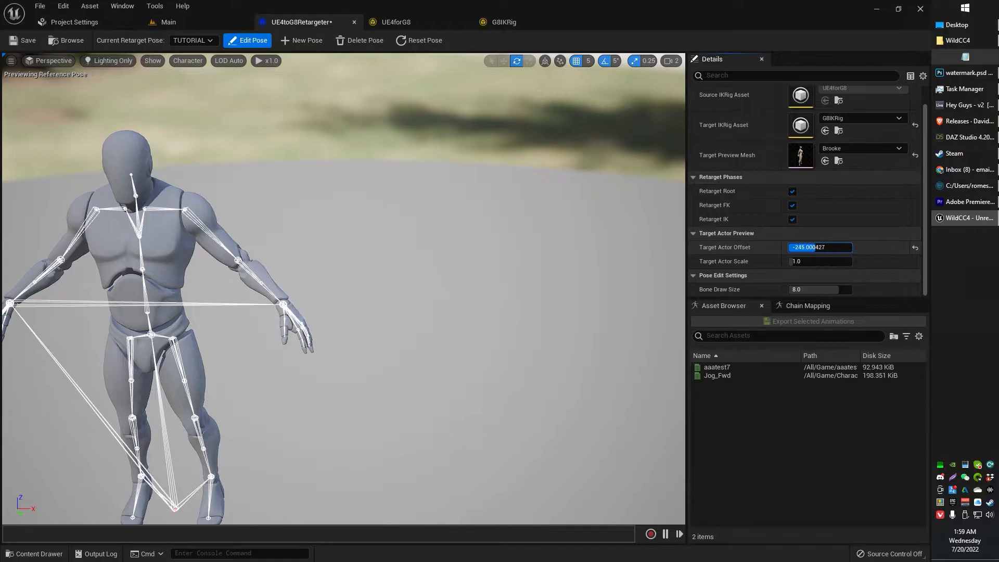
pyautogui.write('139.000183')
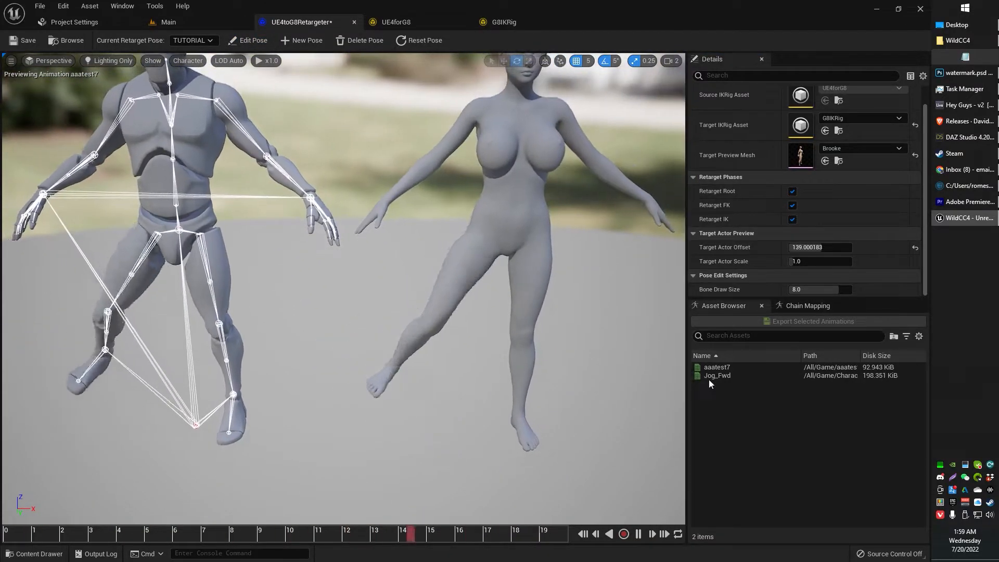
# Step: Preview Jog_Fwd on Brooke and the mannequin, then select aaatest7
pyautogui.click(717, 375)
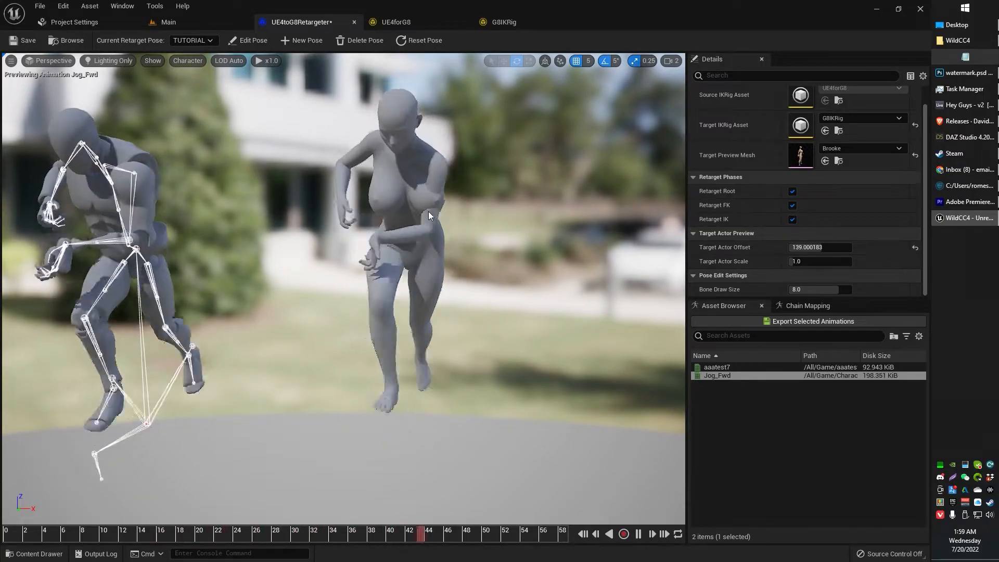
pyautogui.click(623, 534)
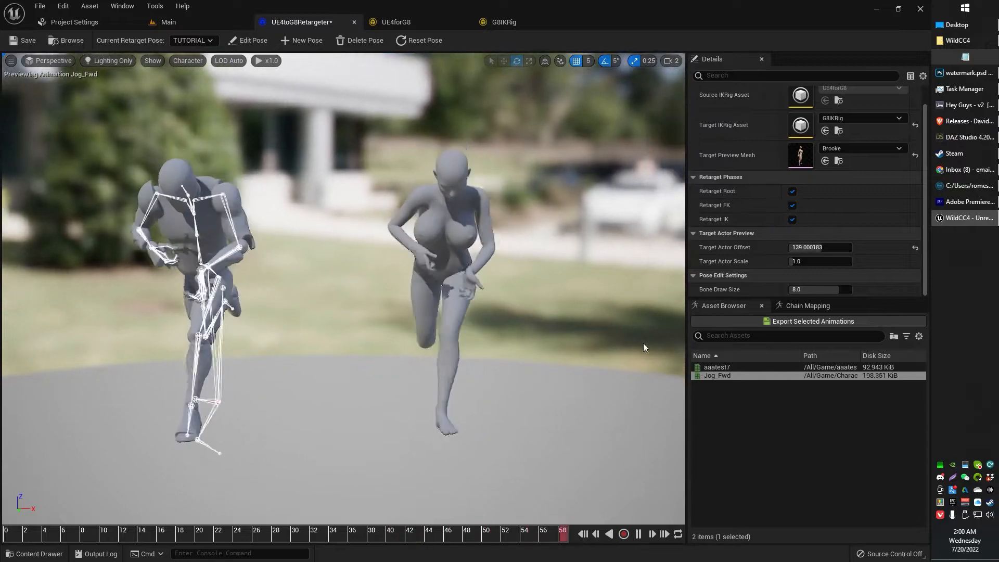
pyautogui.moveTo(795, 321)
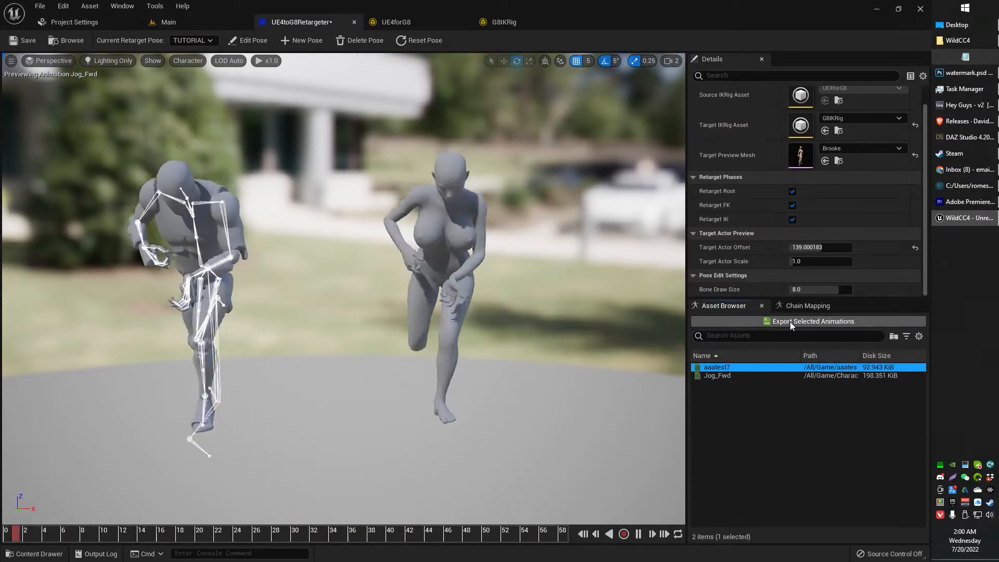
# Step: Export aaatest7 to Content/DazToUnreal and open aaatest7_Retargeted
pyautogui.click(811, 321)
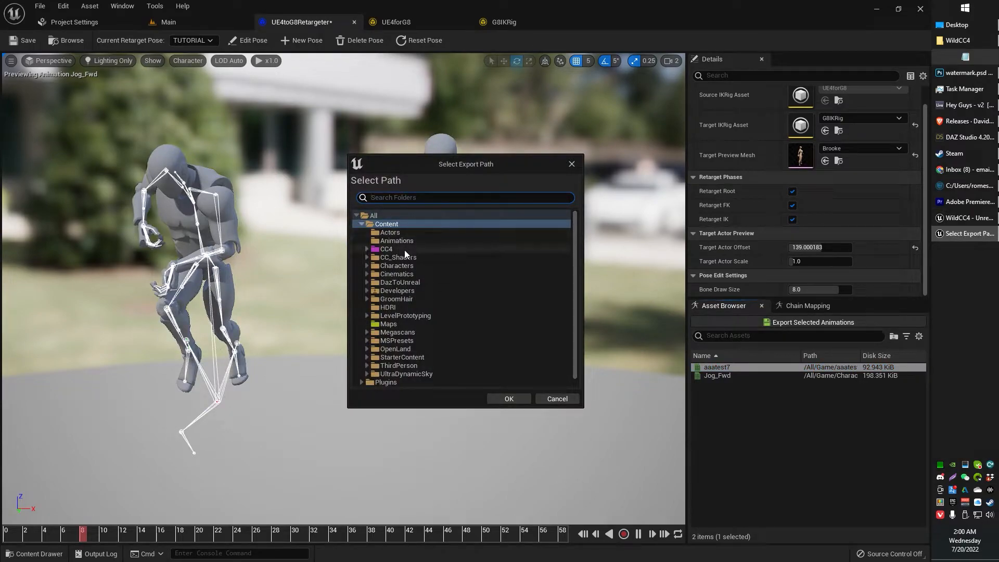
pyautogui.moveTo(420, 288)
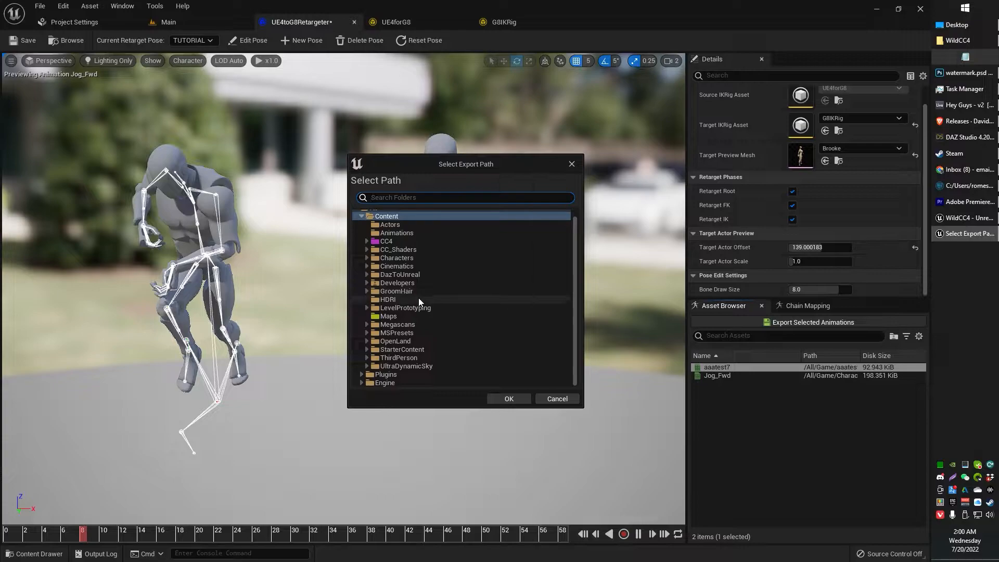
pyautogui.click(399, 274)
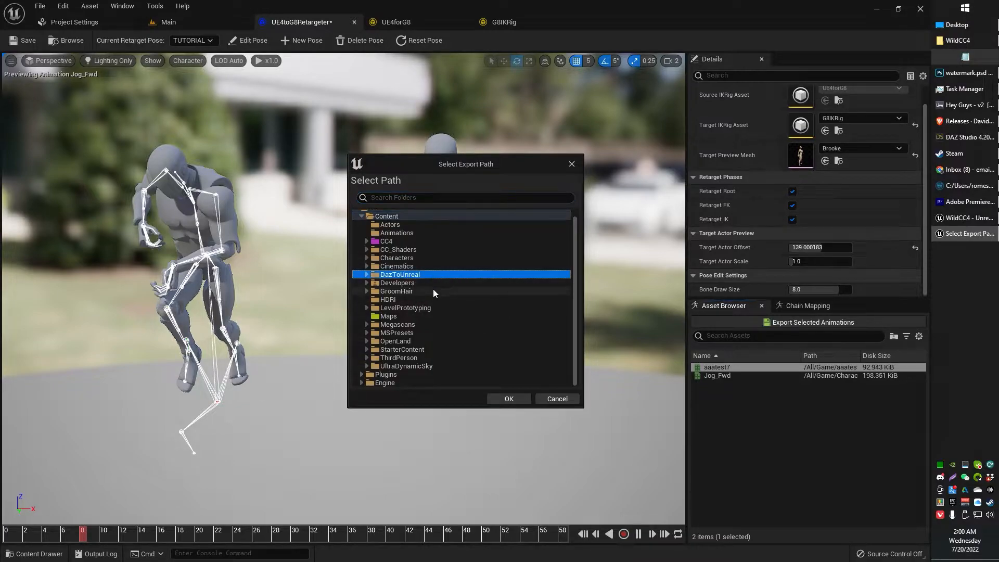
pyautogui.click(507, 398)
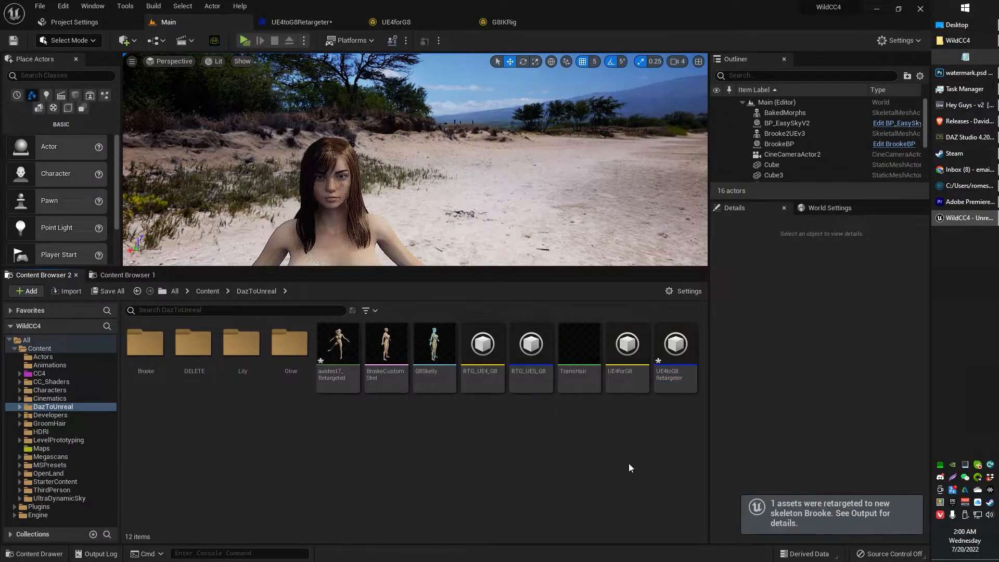
pyautogui.moveTo(393, 441)
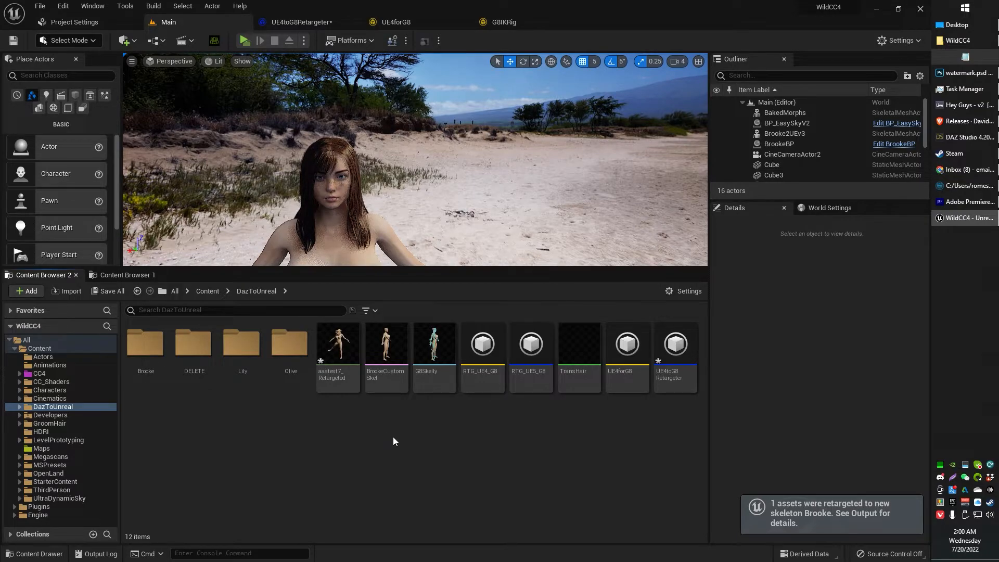
pyautogui.doubleClick(337, 343)
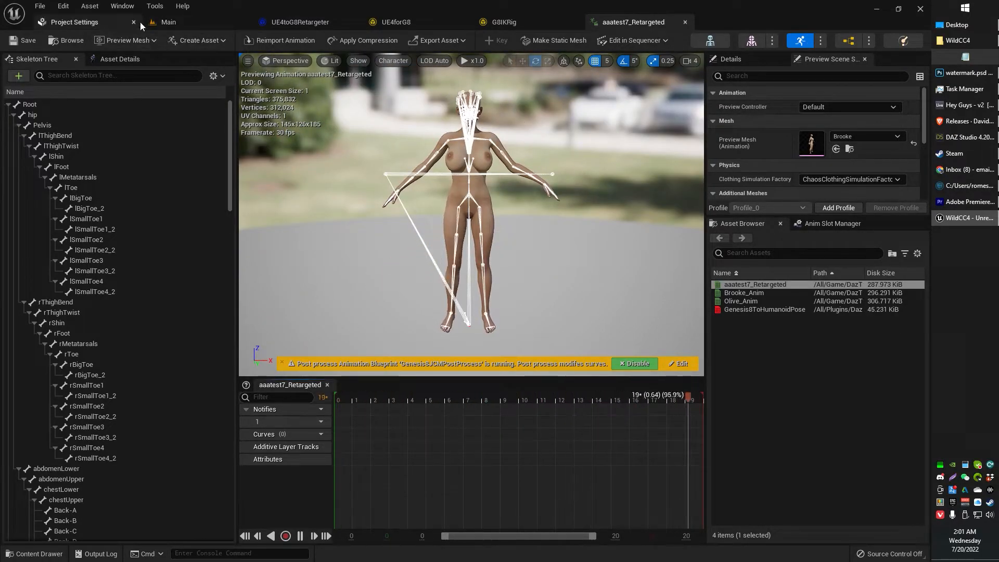
pyautogui.click(168, 22)
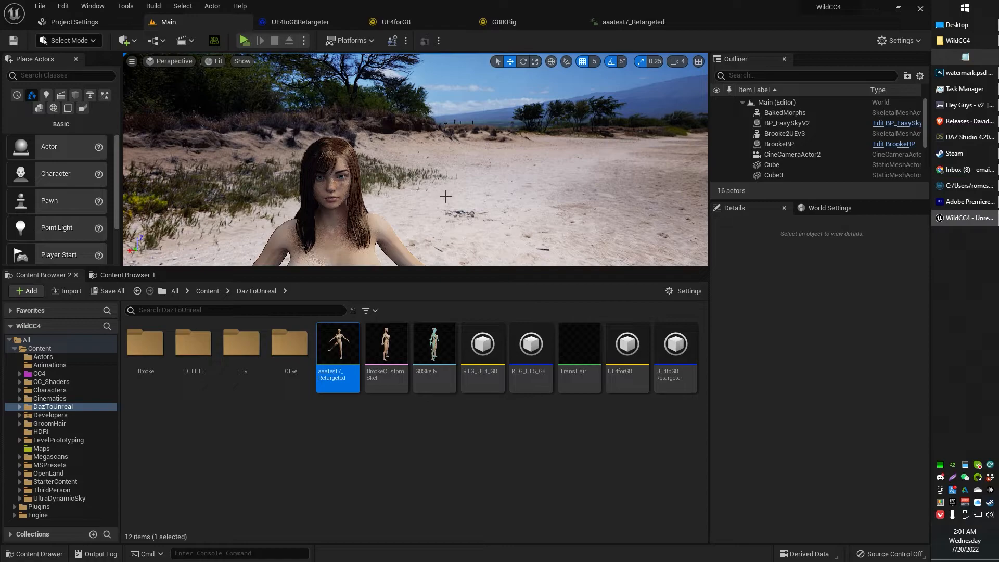
pyautogui.moveTo(337, 344)
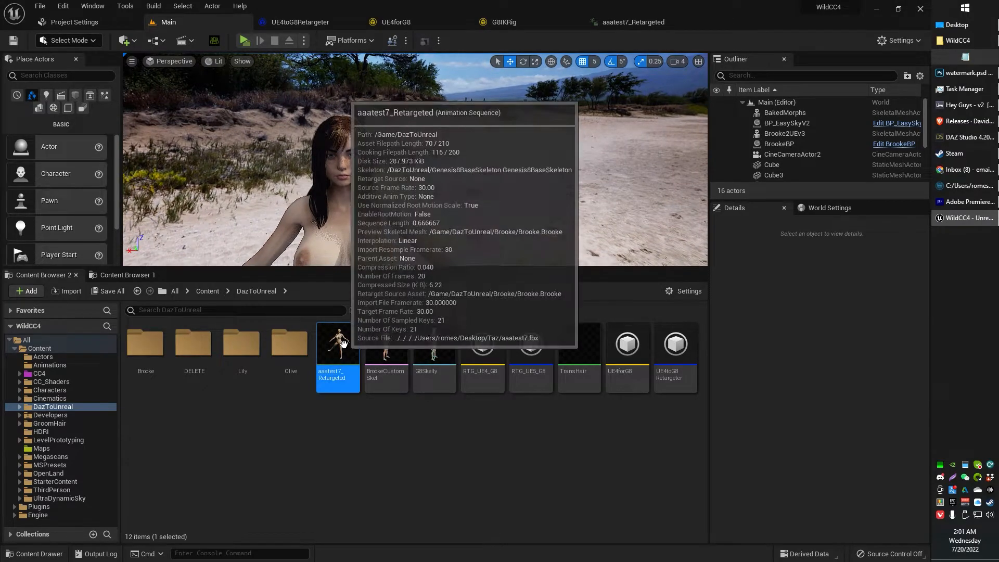
pyautogui.doubleClick(338, 342)
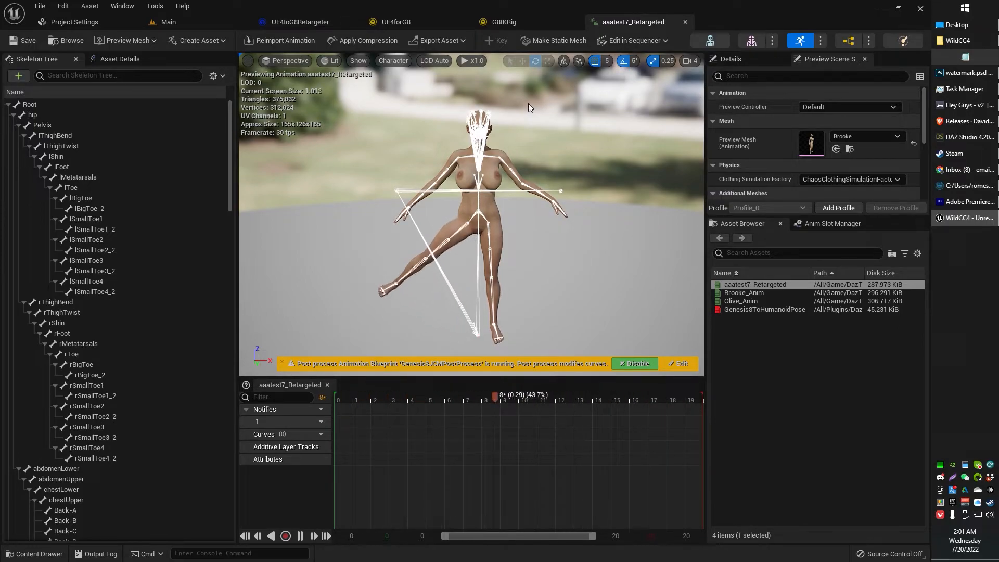
pyautogui.click(168, 22)
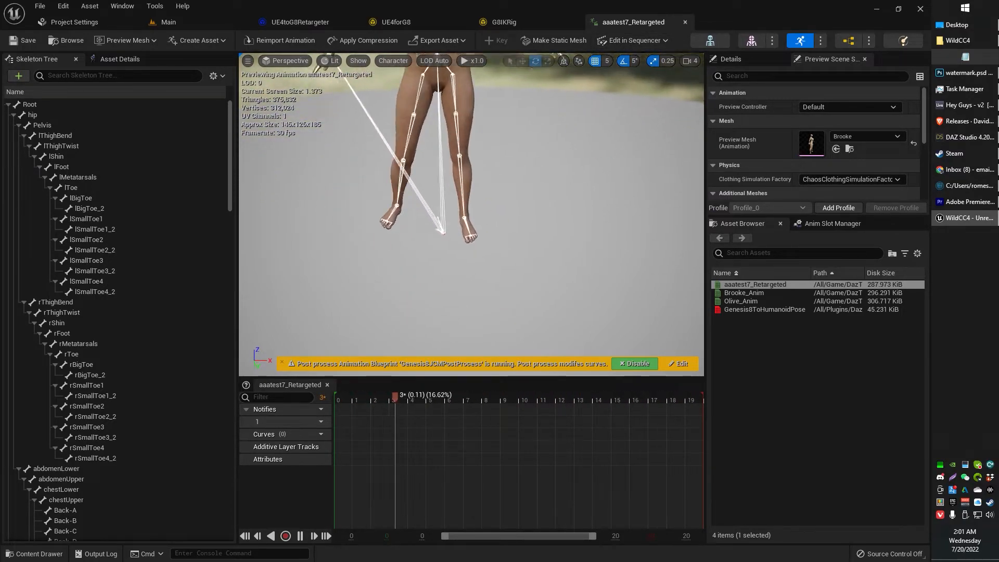
pyautogui.scroll(3)
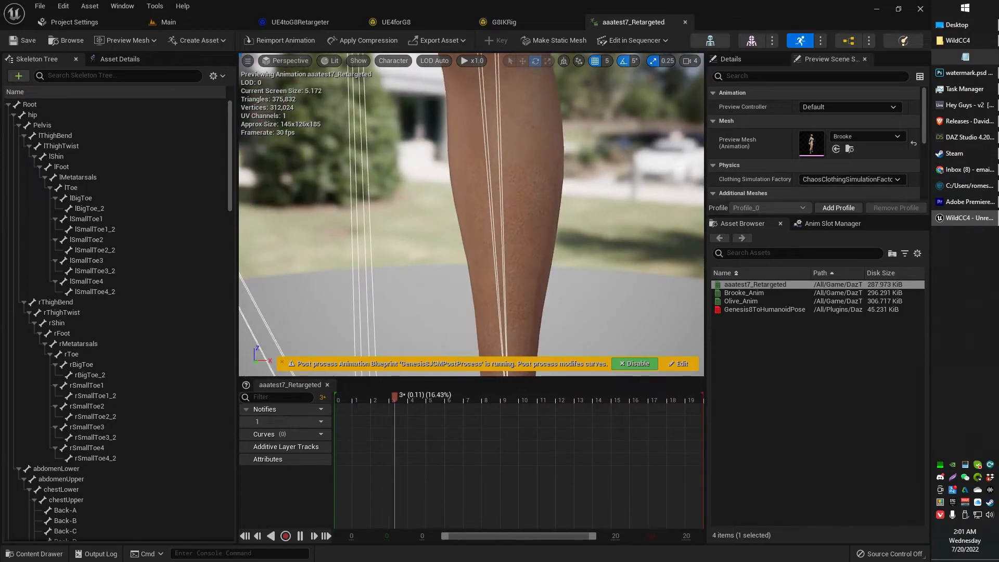